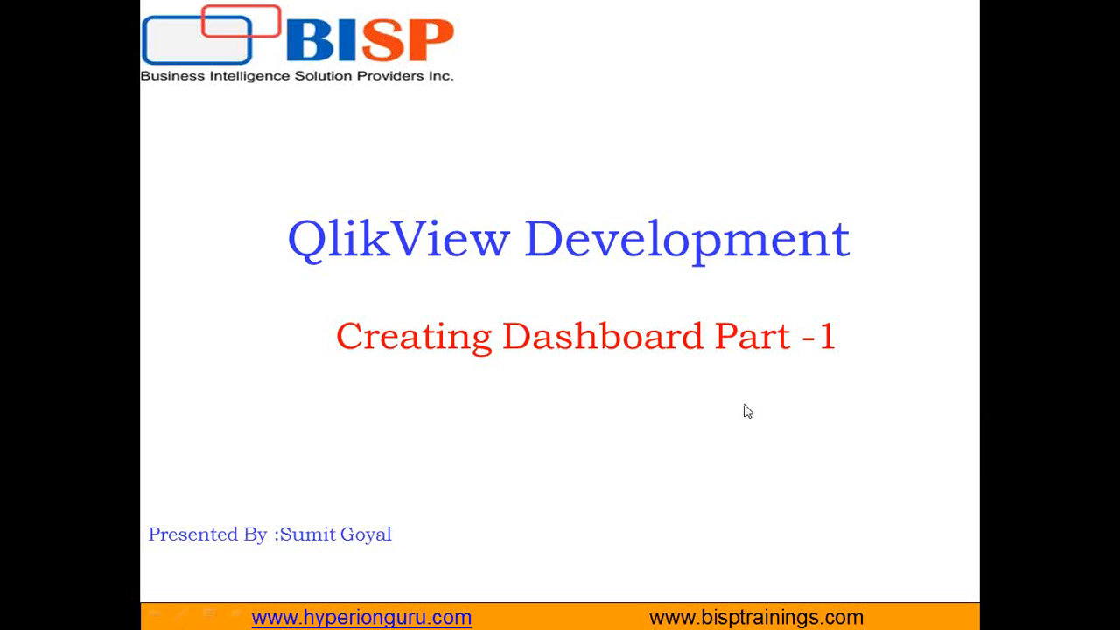
mouse_move(923, 522)
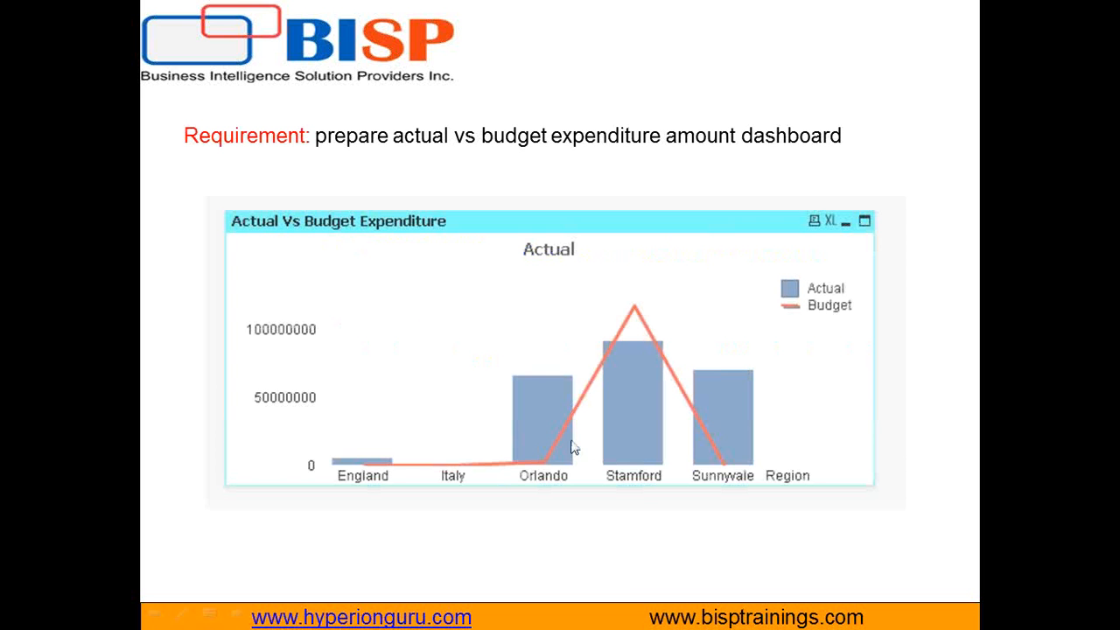
mouse_move(317, 152)
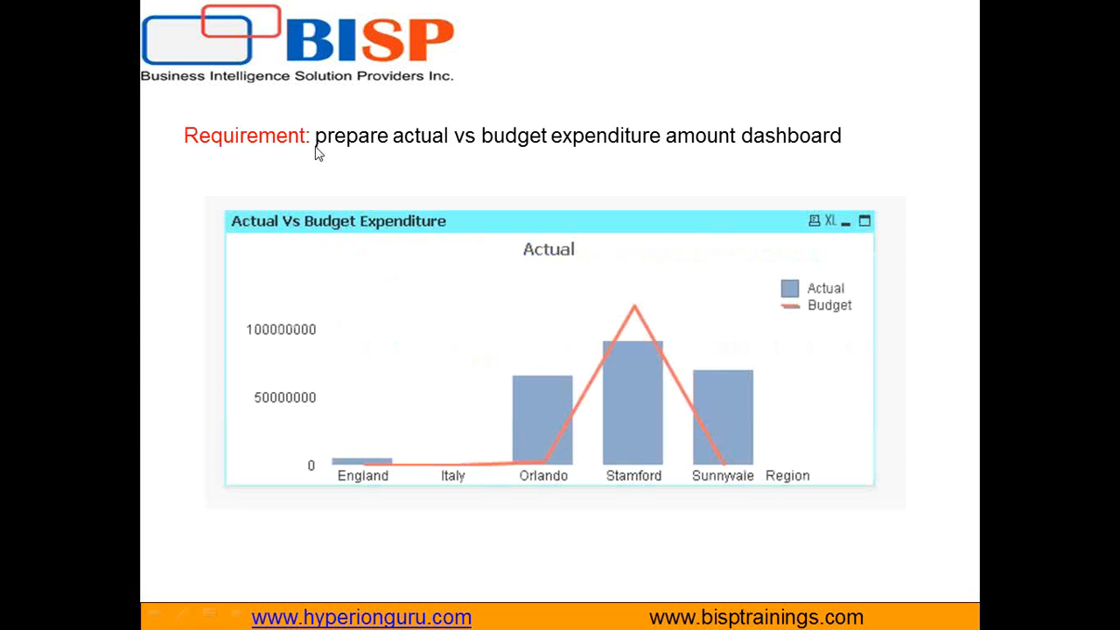
mouse_move(534, 153)
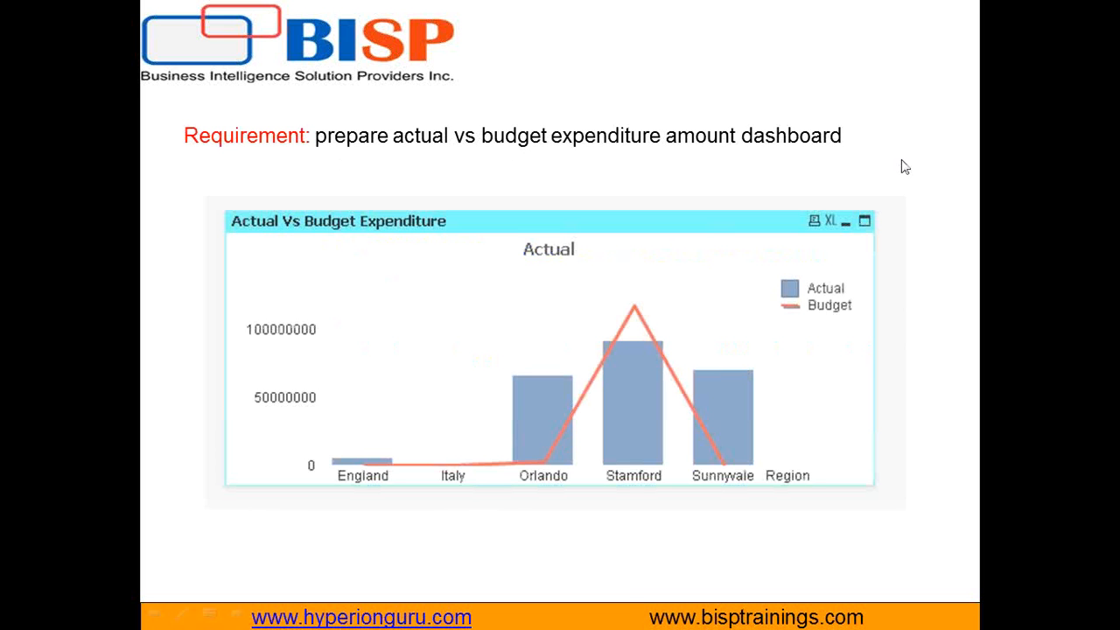
mouse_move(702, 328)
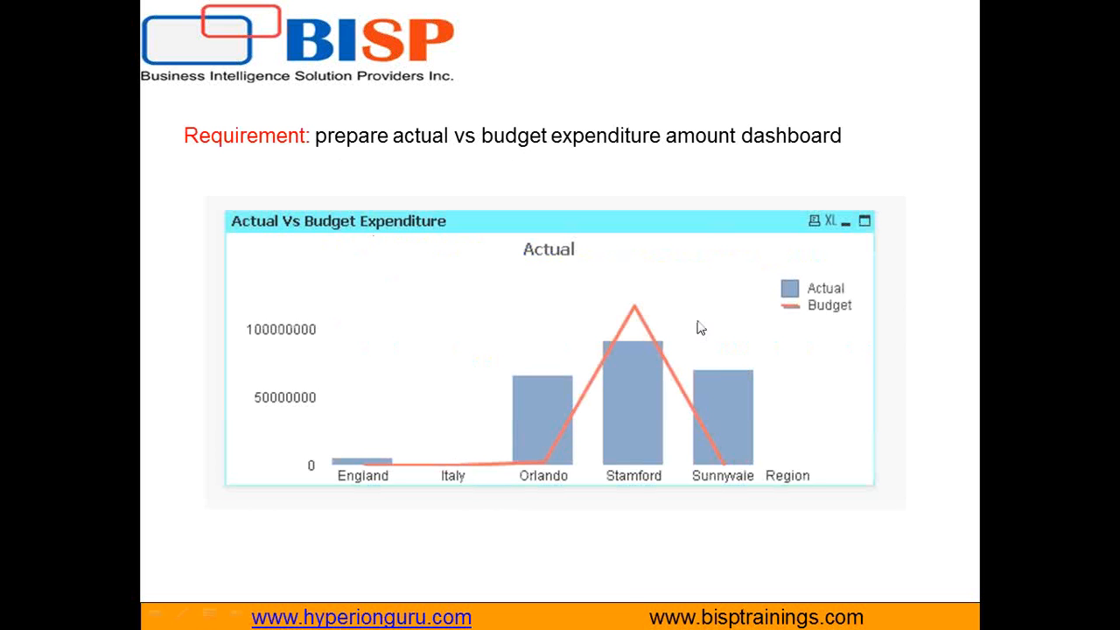
mouse_move(432, 420)
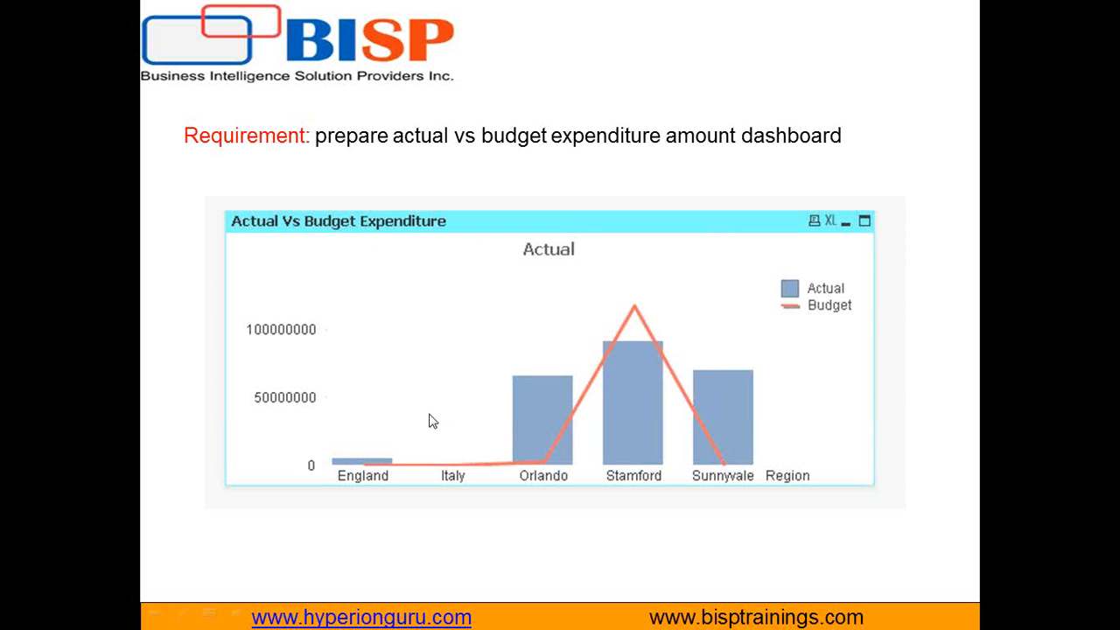
mouse_move(280, 221)
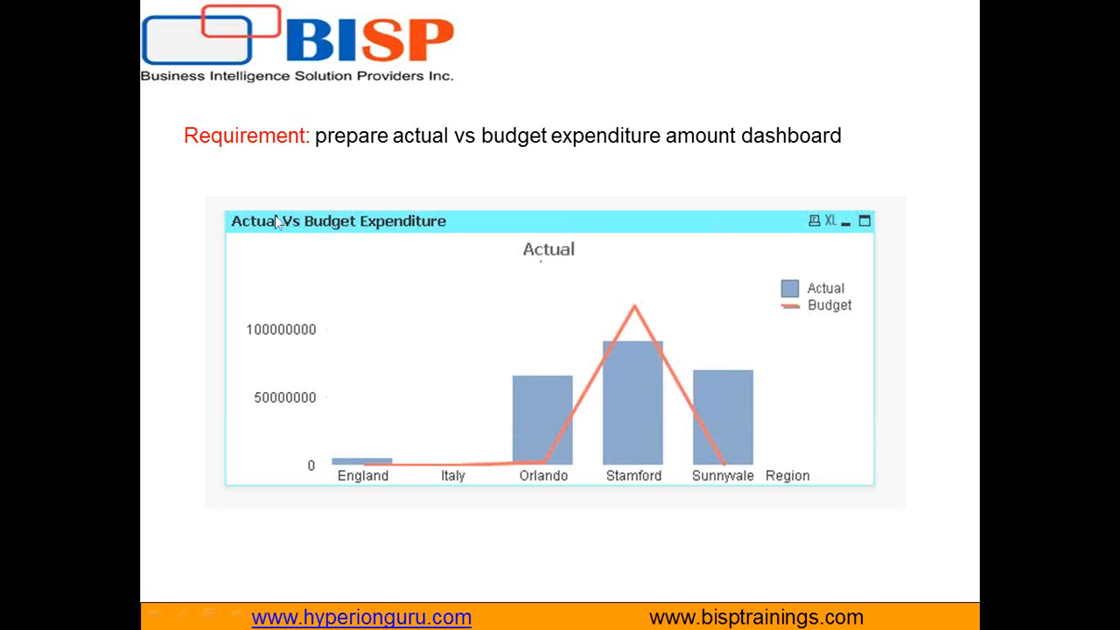
mouse_move(245, 245)
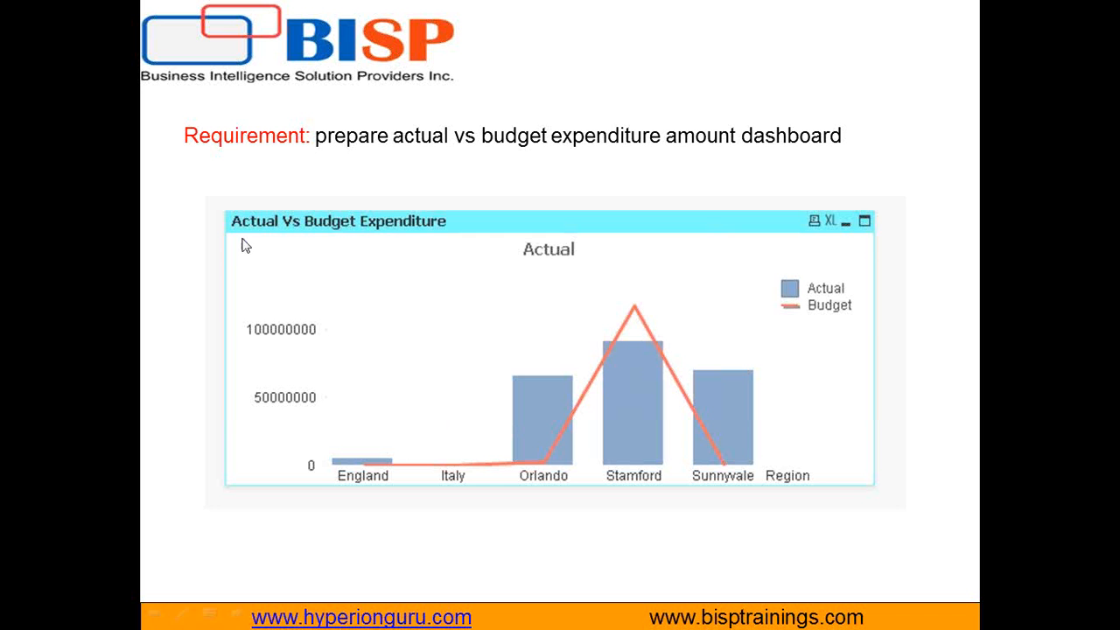
mouse_move(275, 387)
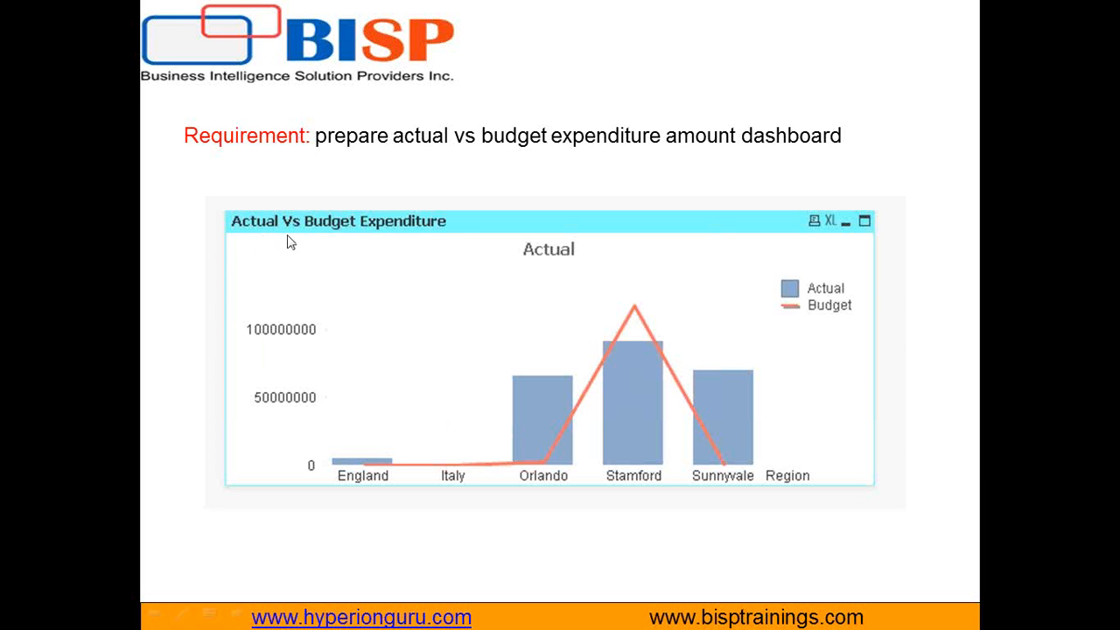
mouse_move(426, 248)
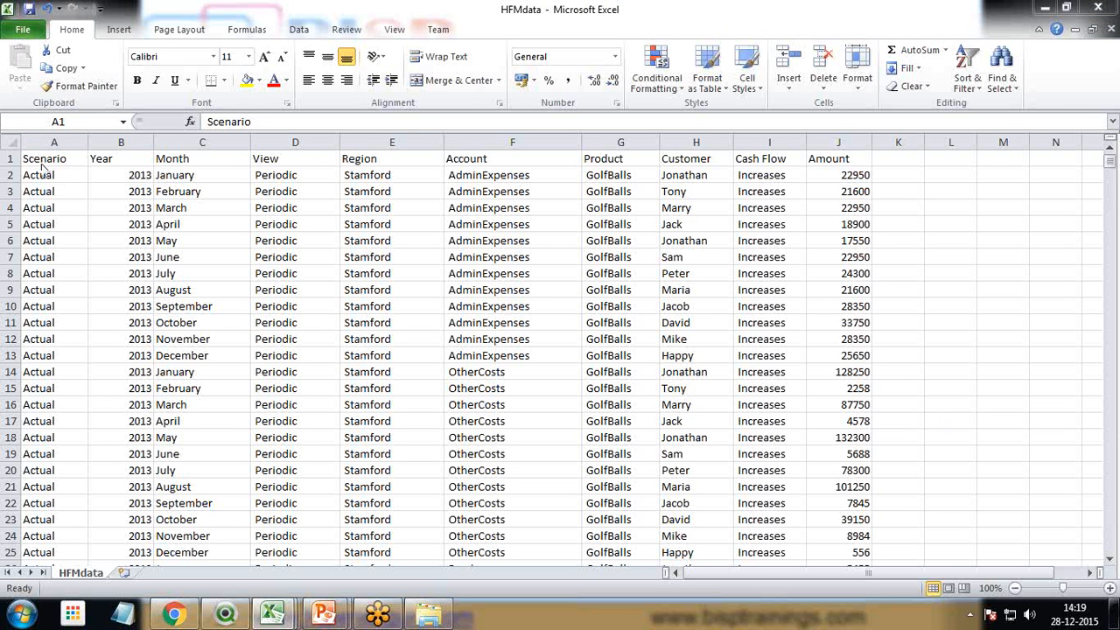
mouse_move(295, 162)
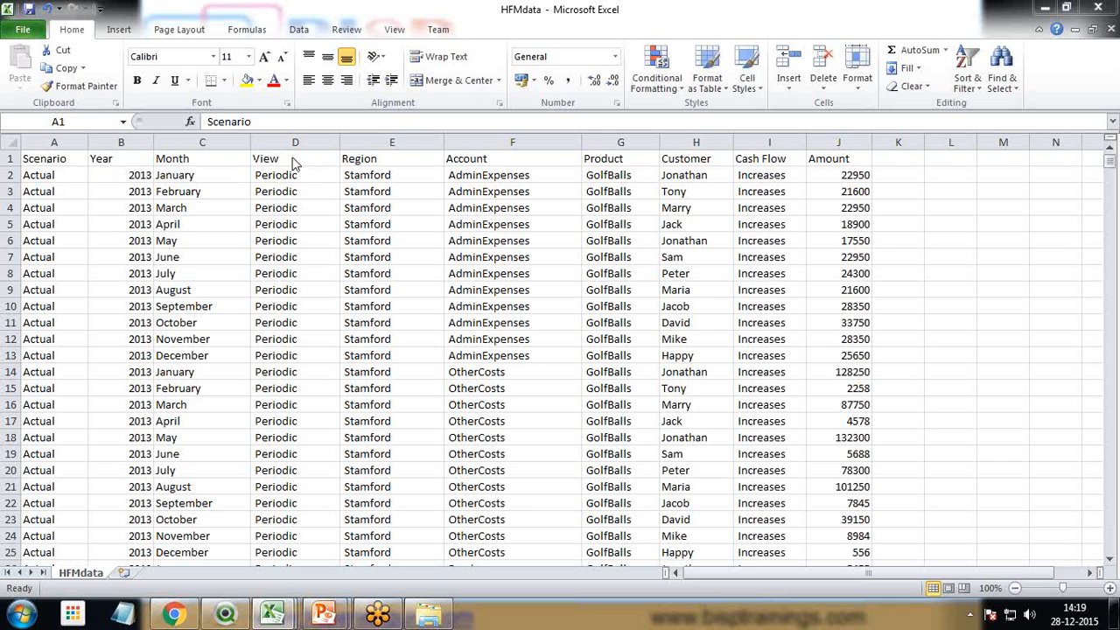
mouse_move(492, 166)
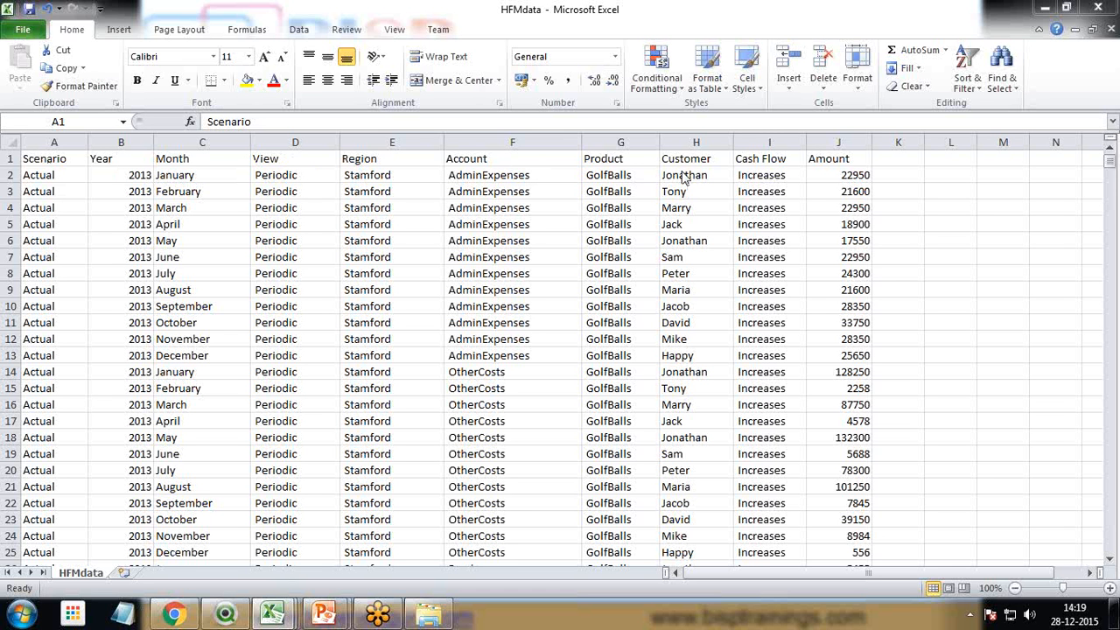
mouse_move(897, 166)
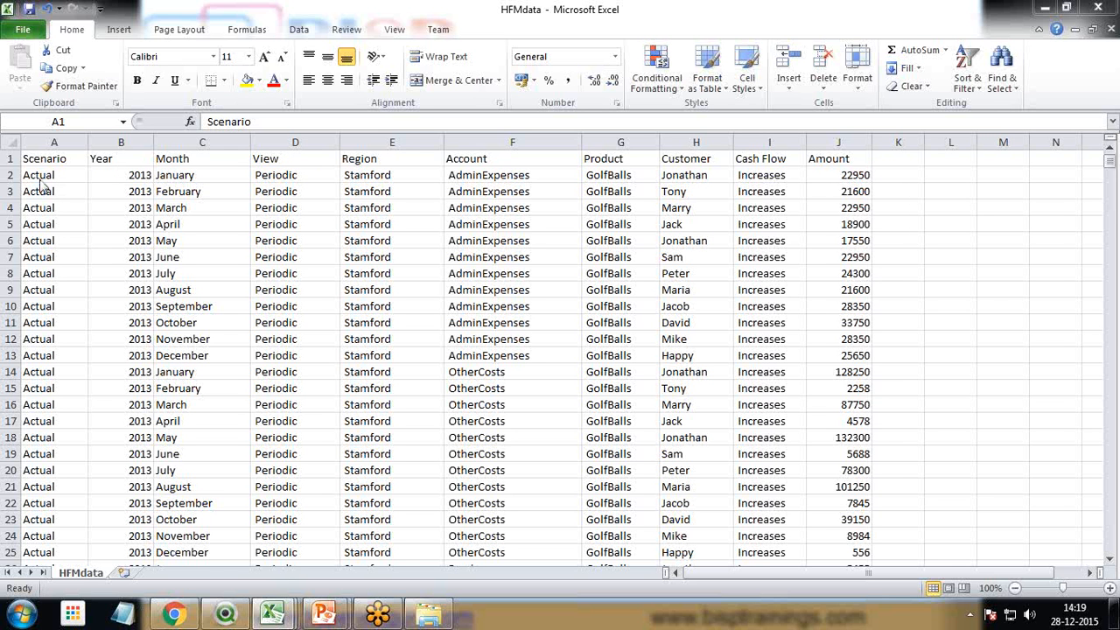
Step: Browse the HFMdata rows, scrolling past Actual records to 2014 Italy and Budget rows
left_click(39, 241)
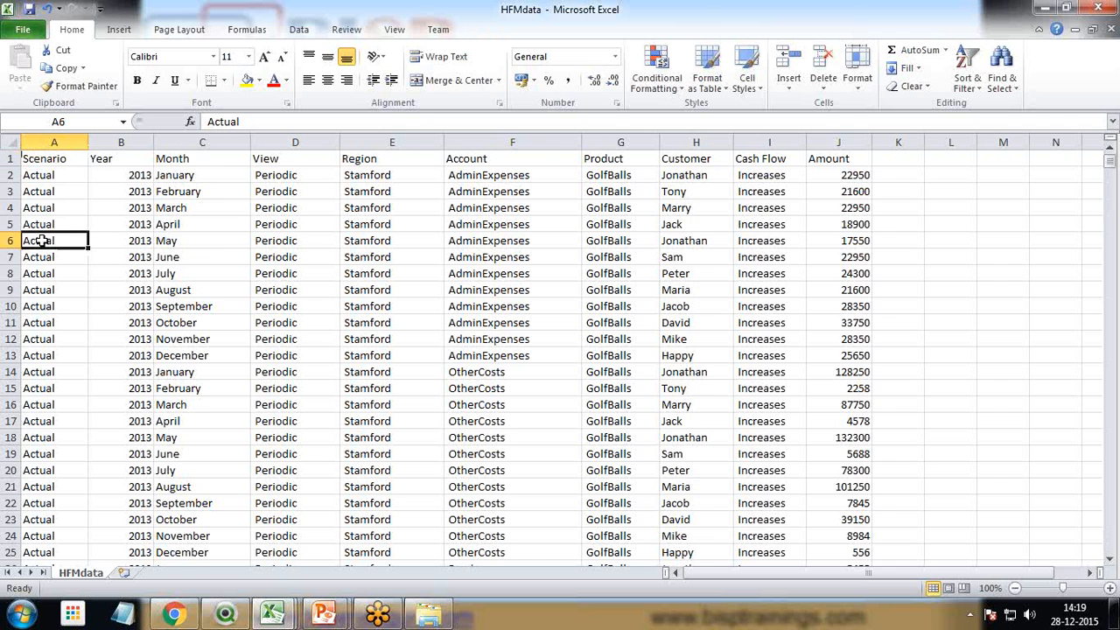
scroll("down", 3)
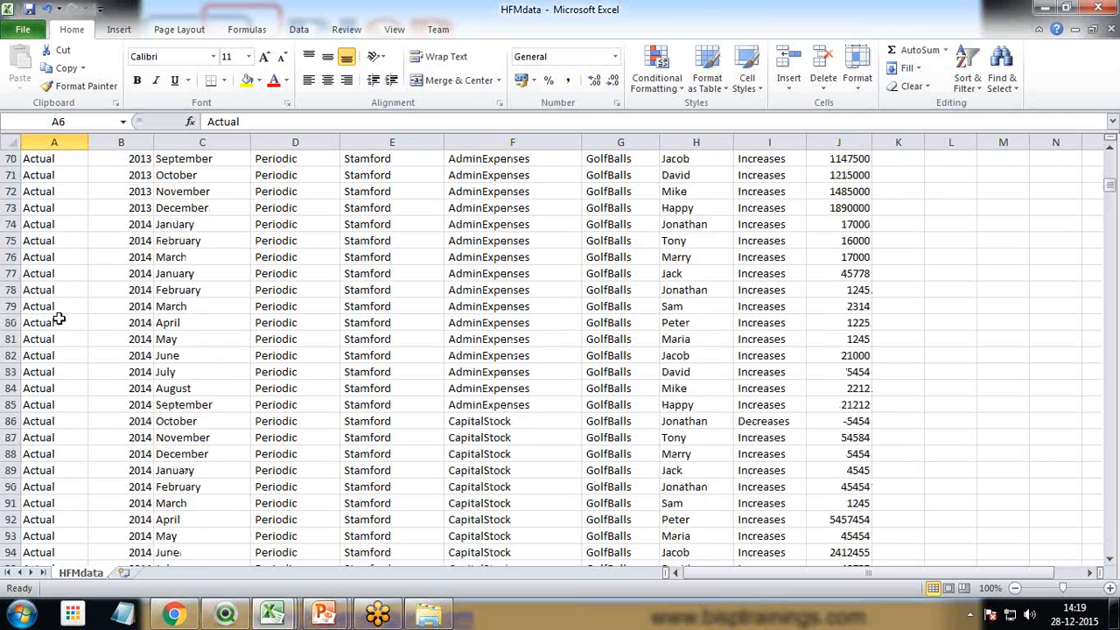
scroll("down", 3)
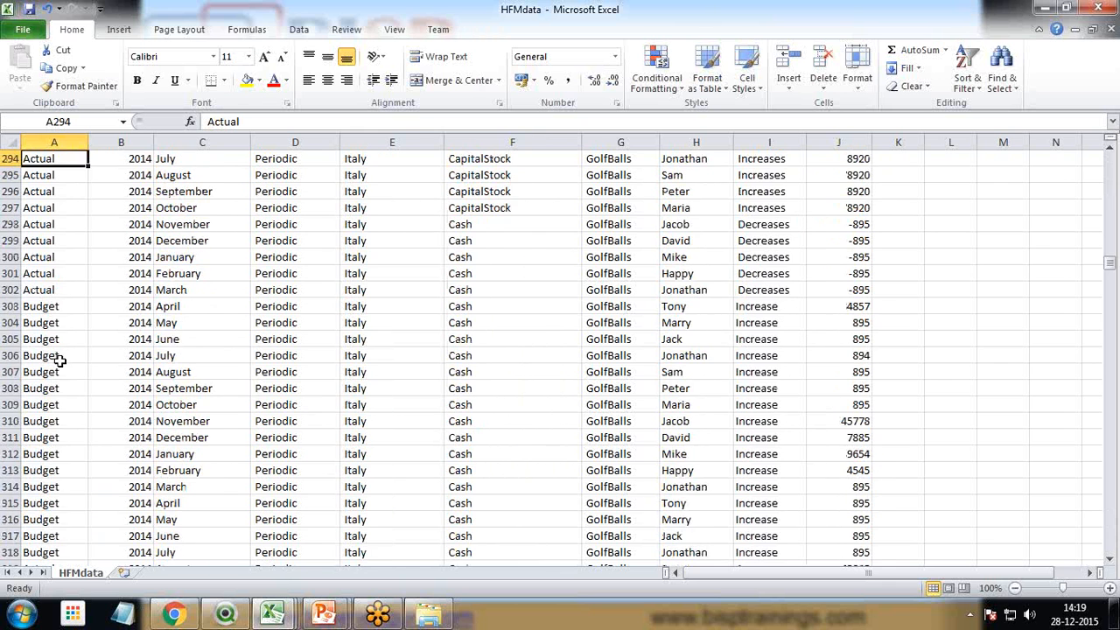
scroll("up", 3)
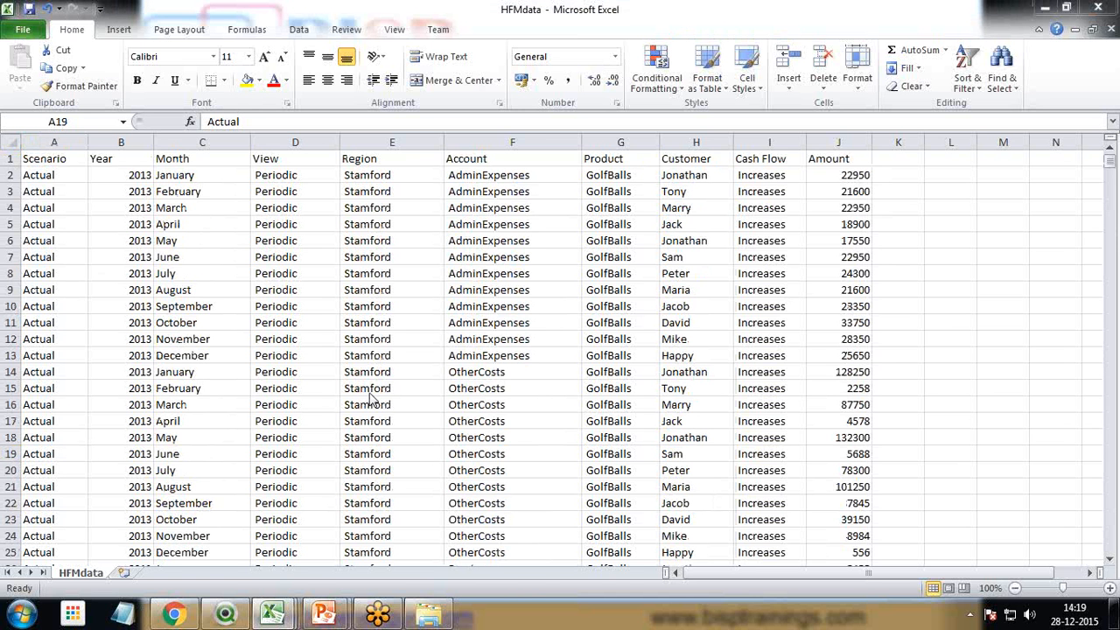
mouse_move(1020, 410)
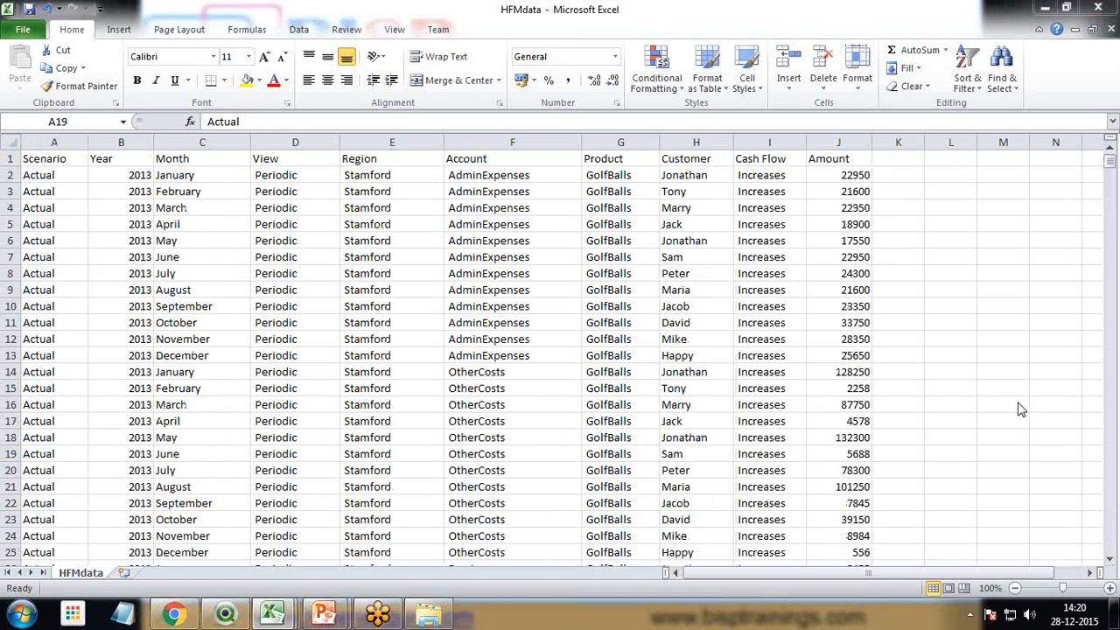
mouse_move(969, 420)
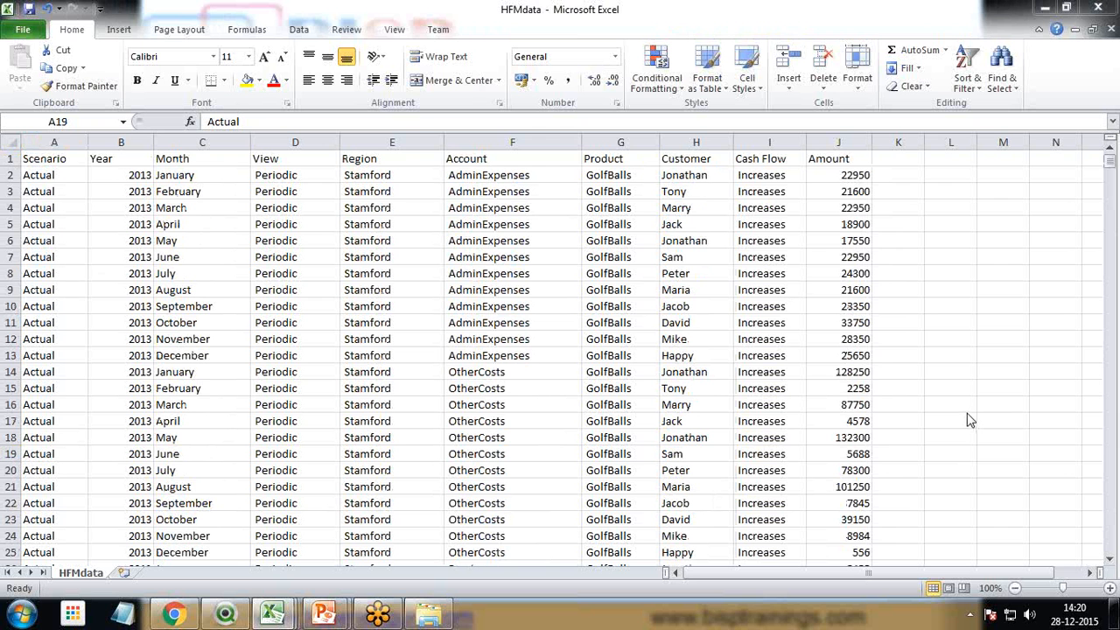
mouse_move(275, 377)
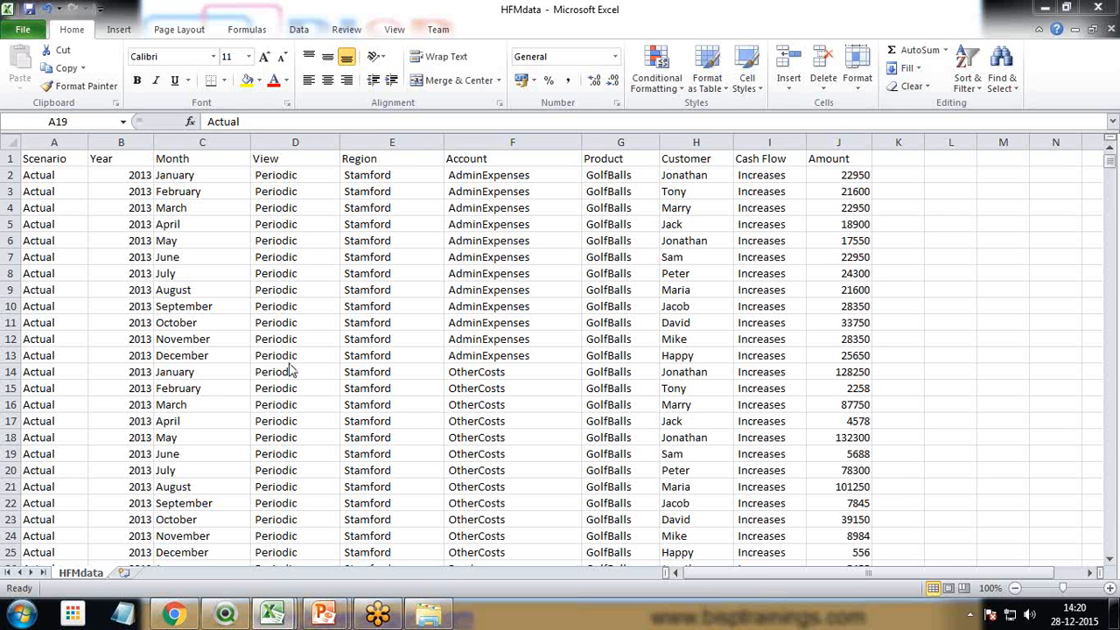
mouse_move(269, 363)
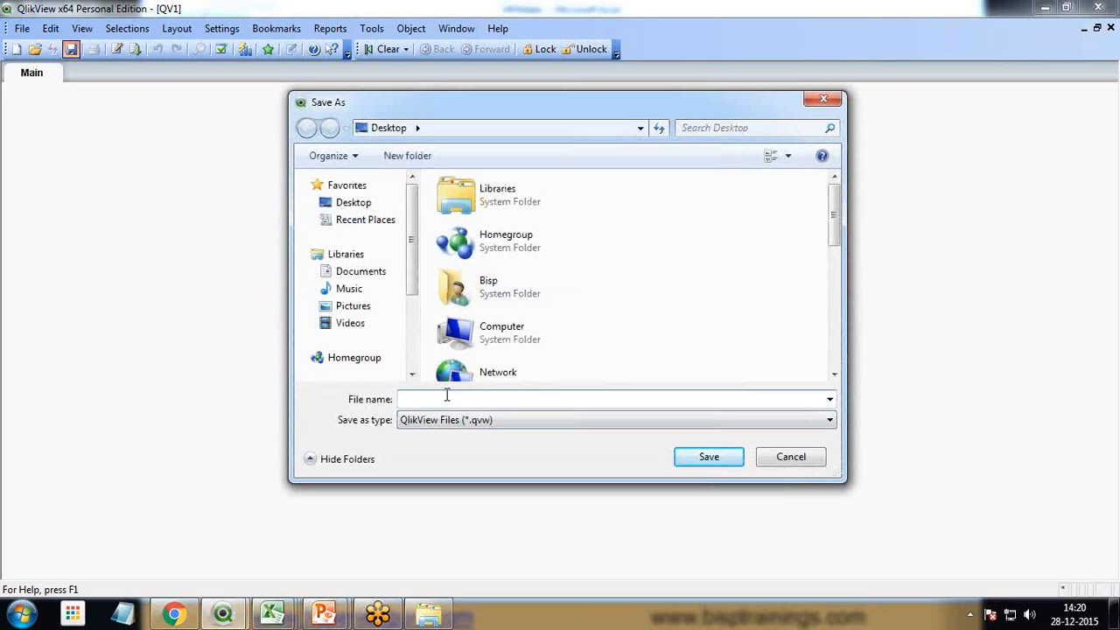
Step: Save the new QlikView document to the Desktop as Reports
type("Financi")
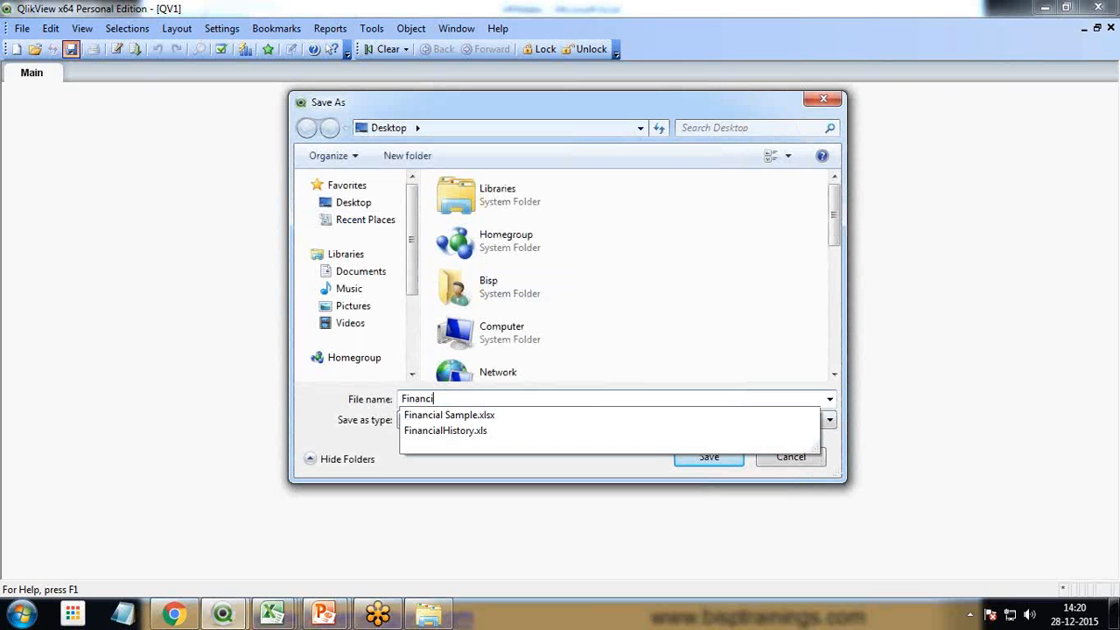
type("R")
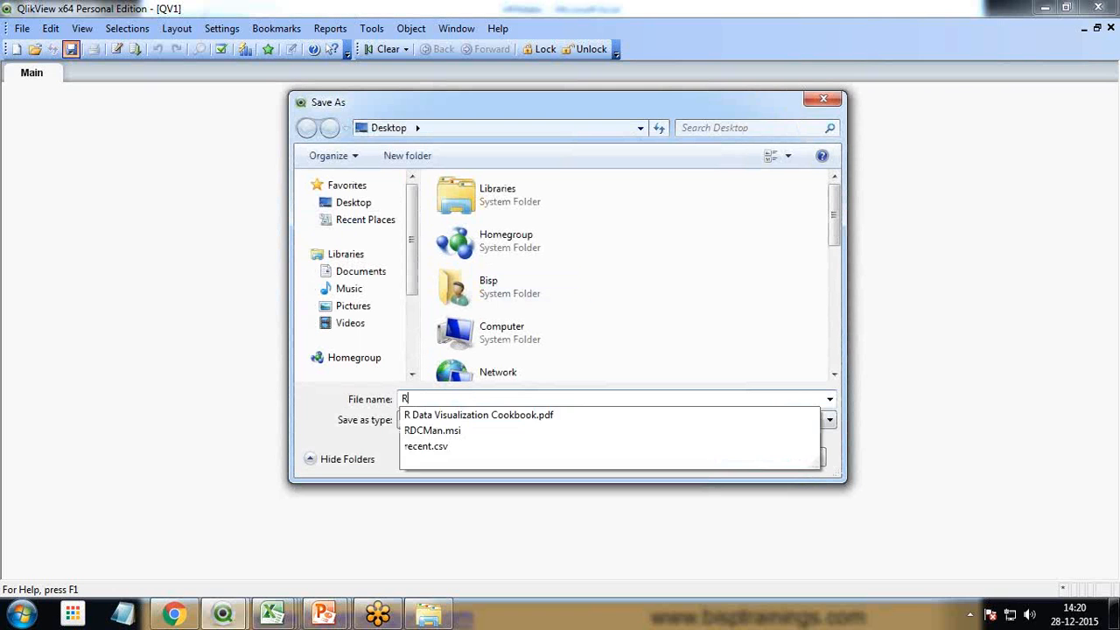
type("eports")
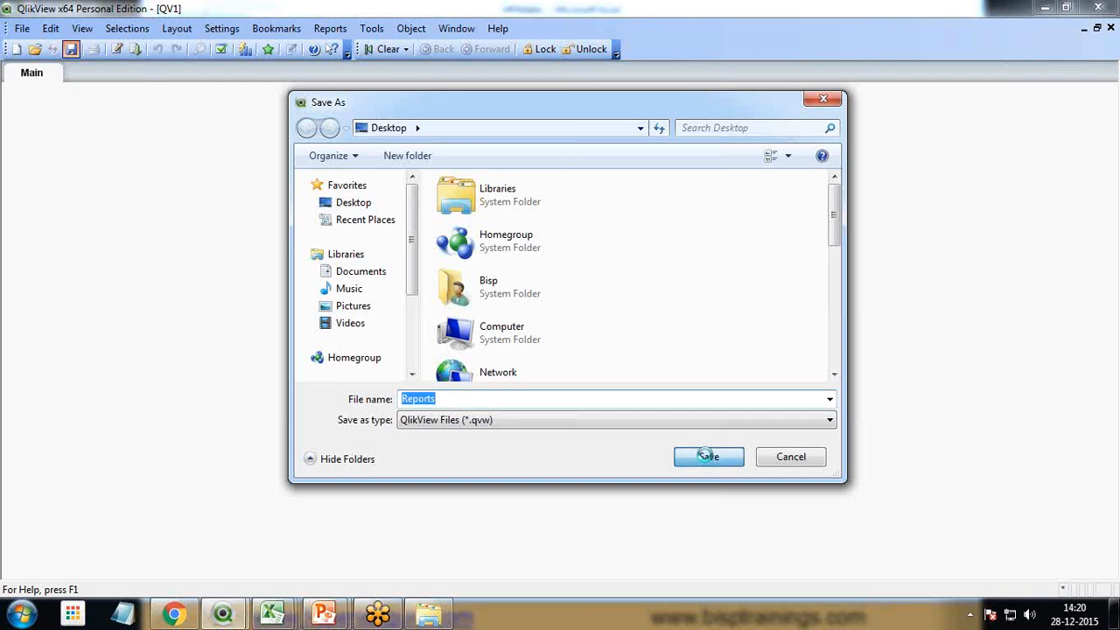
left_click(708, 457)
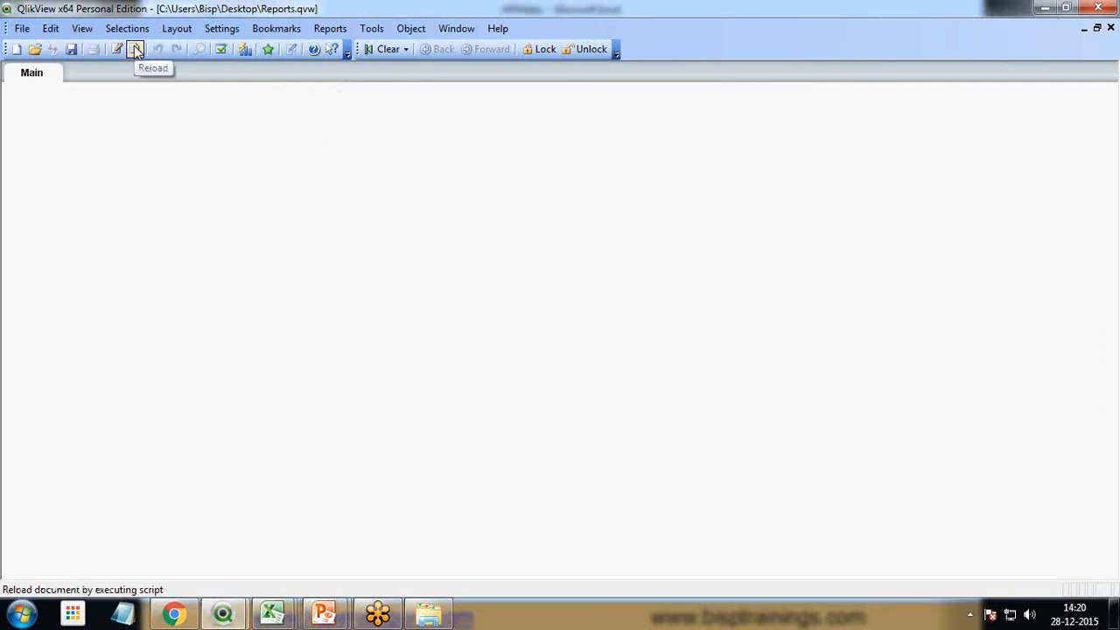
mouse_move(118, 50)
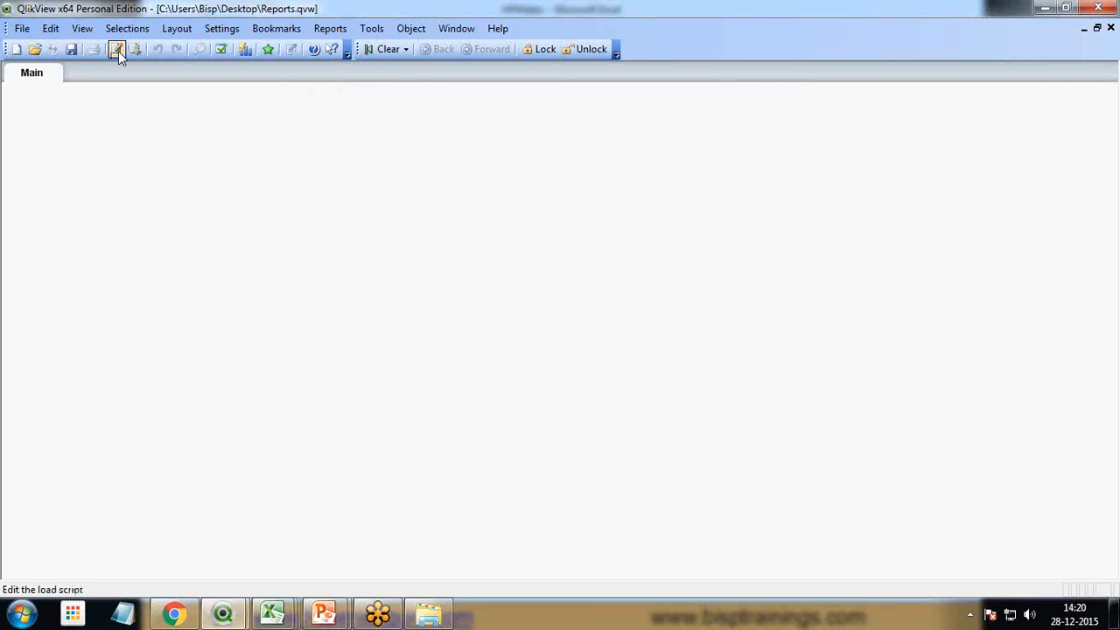
Step: Open the load script and choose HFMdata as a table file in the File Wizard
left_click(112, 47)
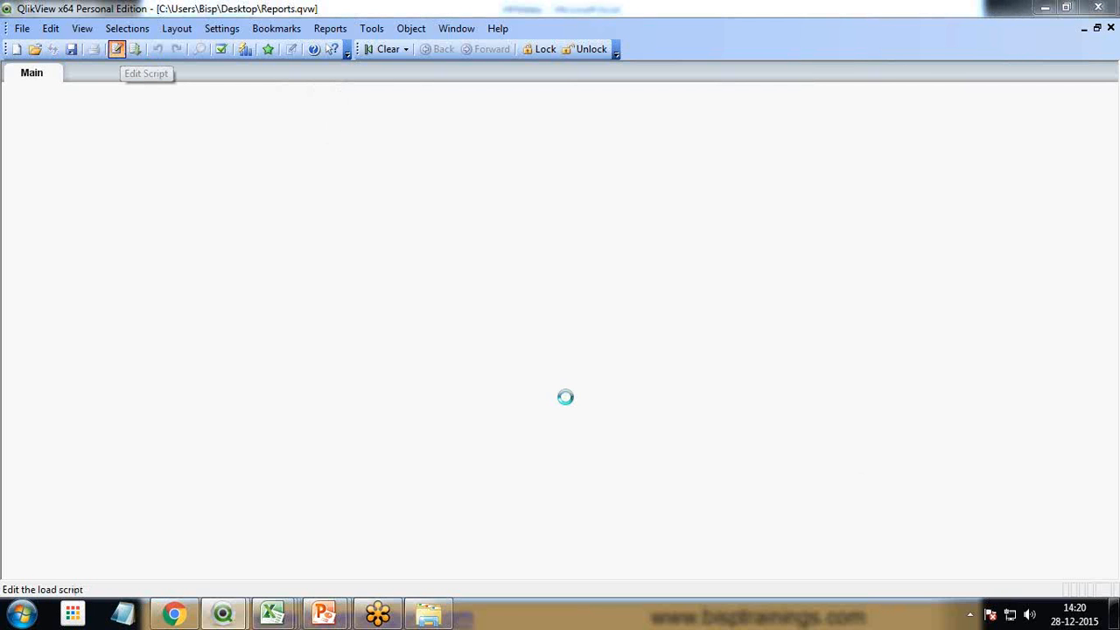
left_click(115, 50)
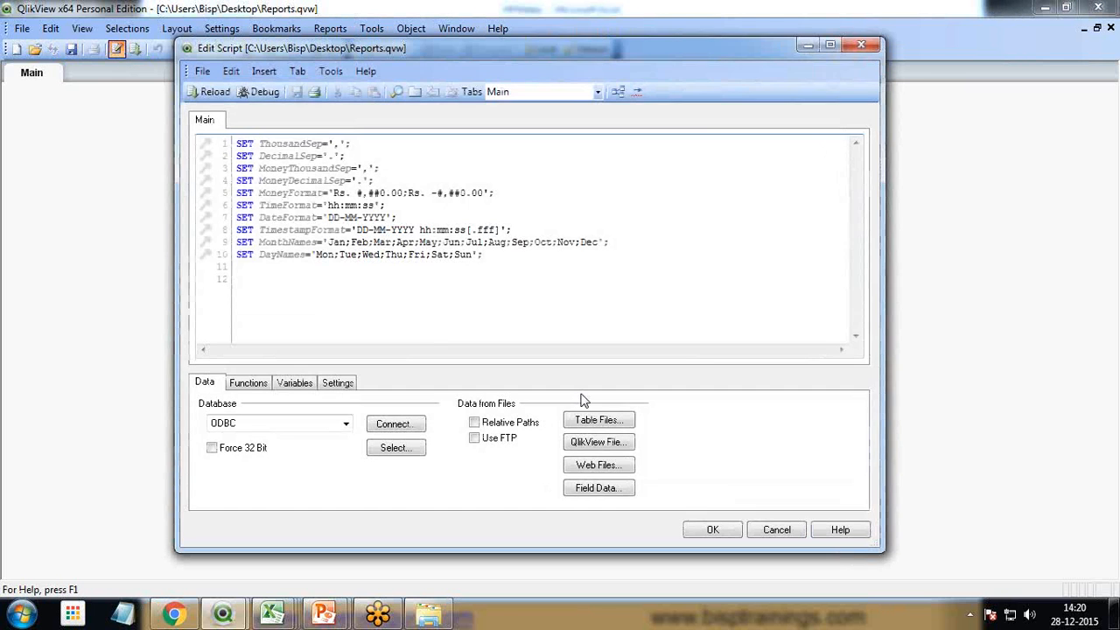
left_click(598, 419)
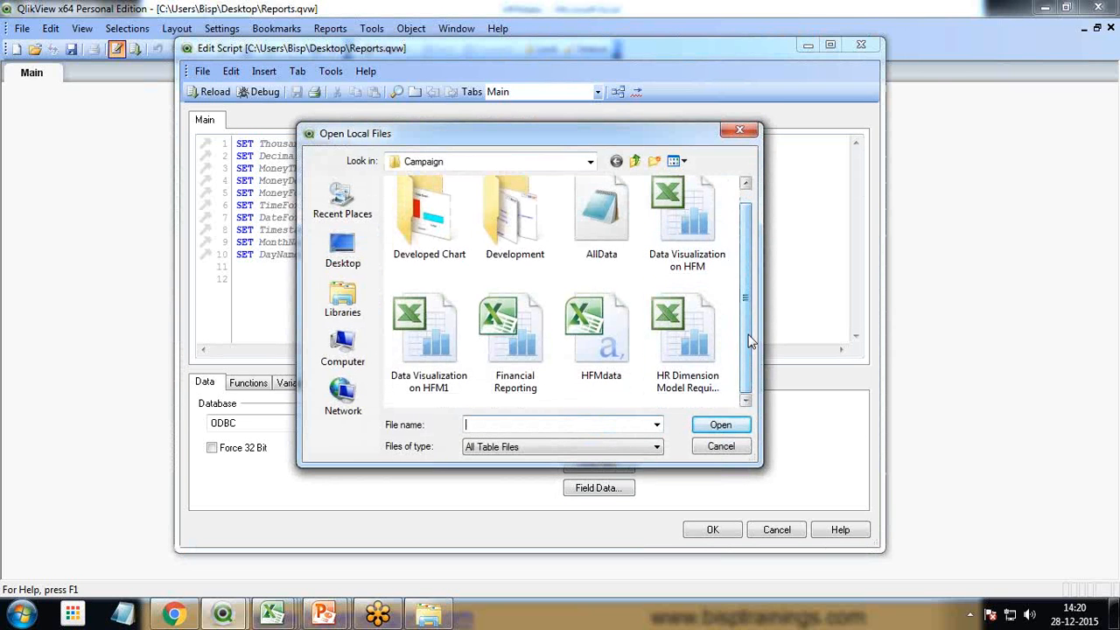
left_click(721, 425)
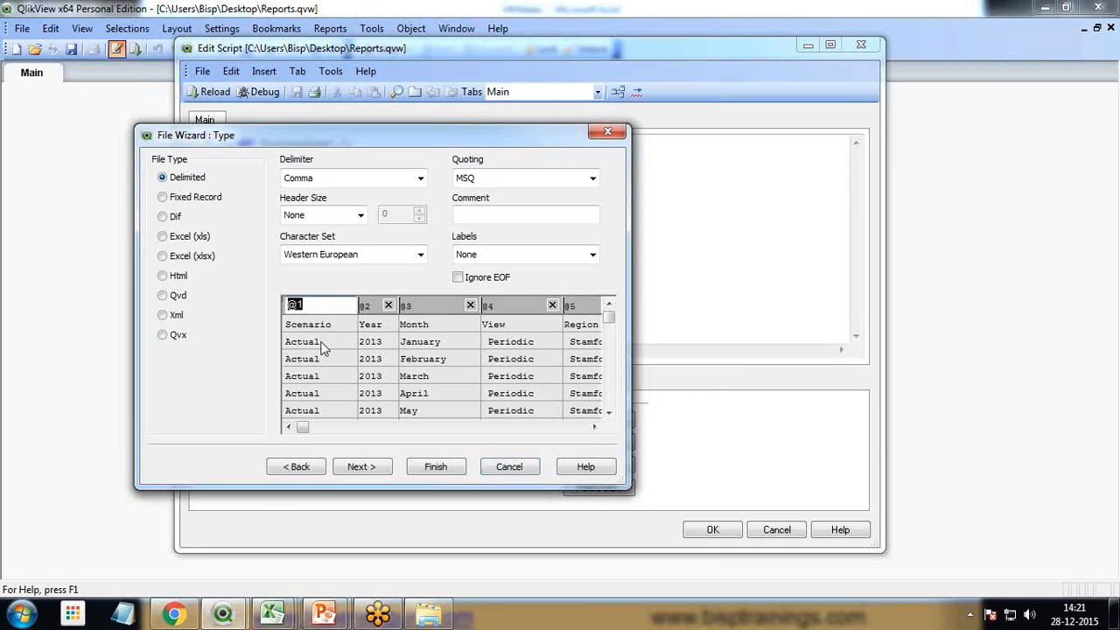
mouse_move(418, 321)
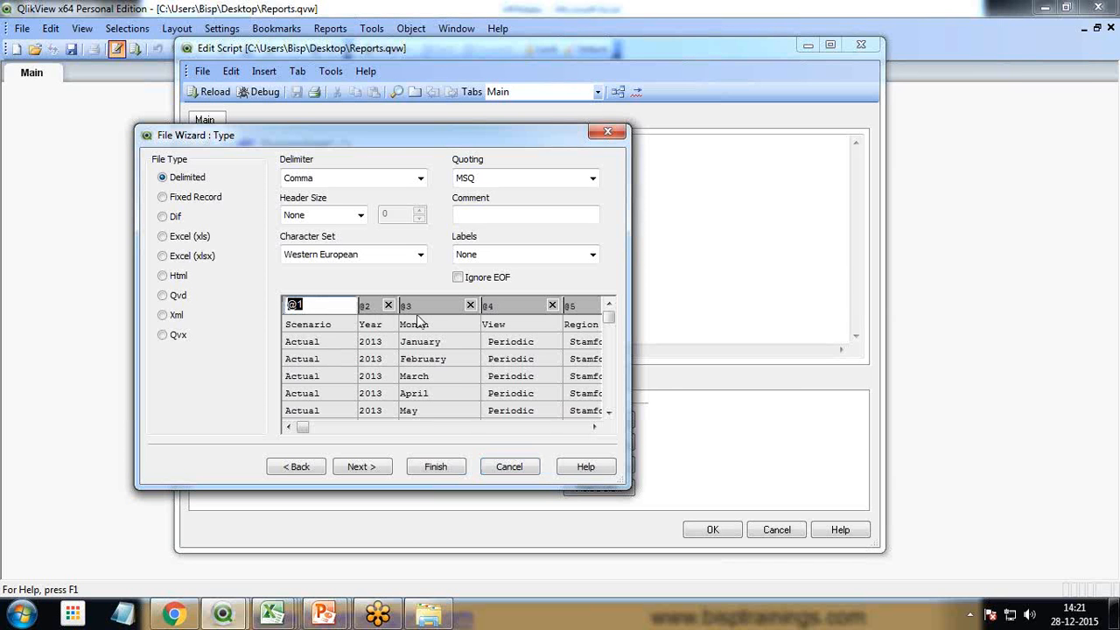
mouse_move(305, 342)
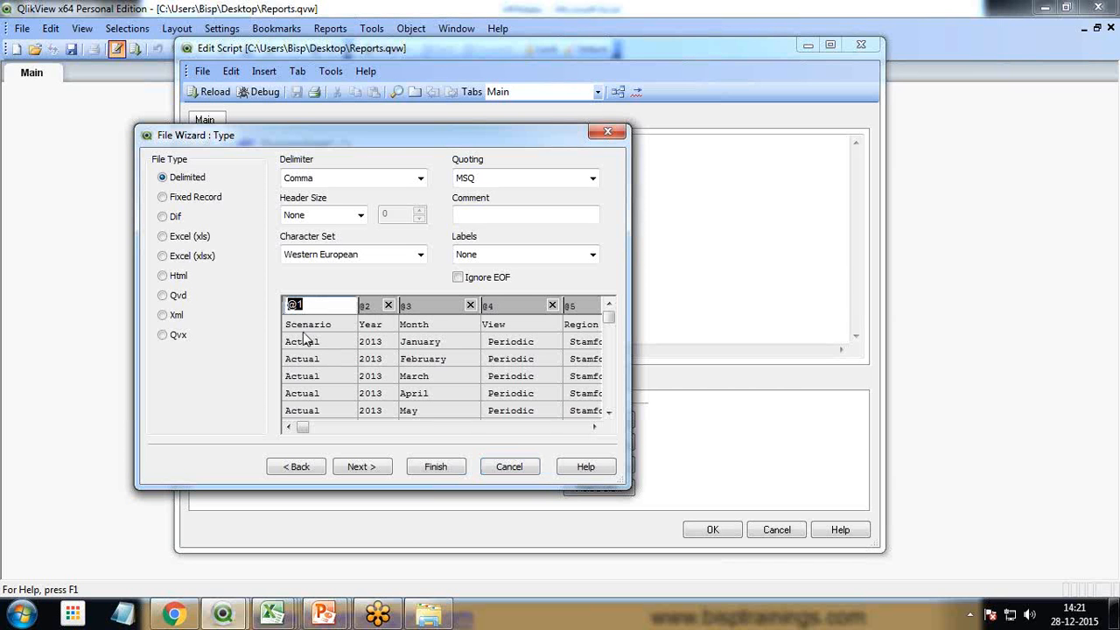
mouse_move(525, 257)
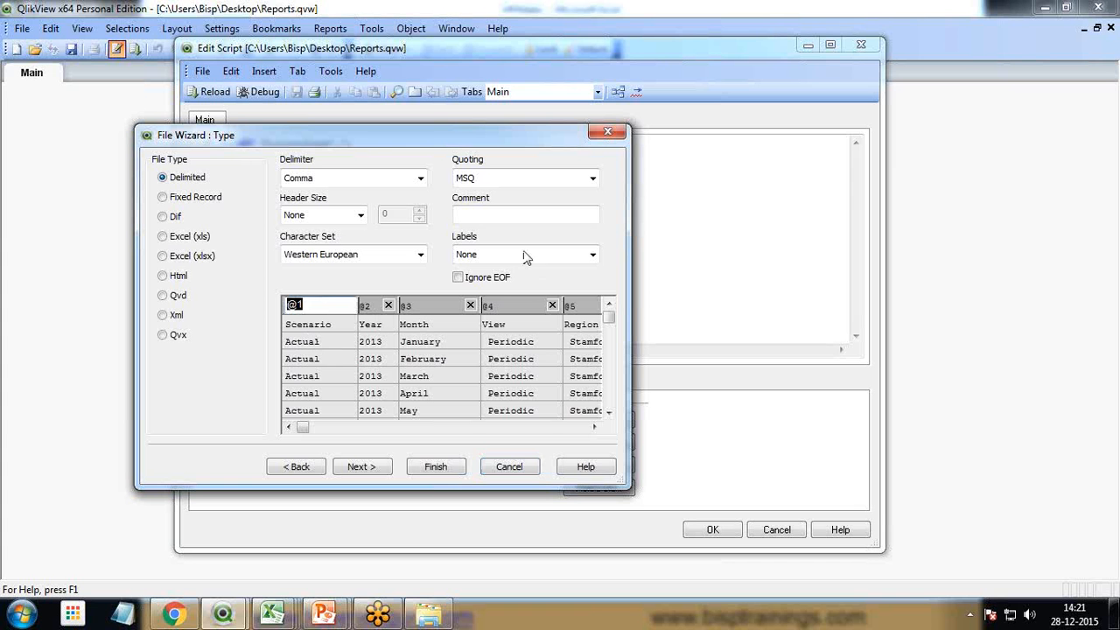
Step: Set the wizard's Labels option to Embedded Labels and finish the import
left_click(591, 254)
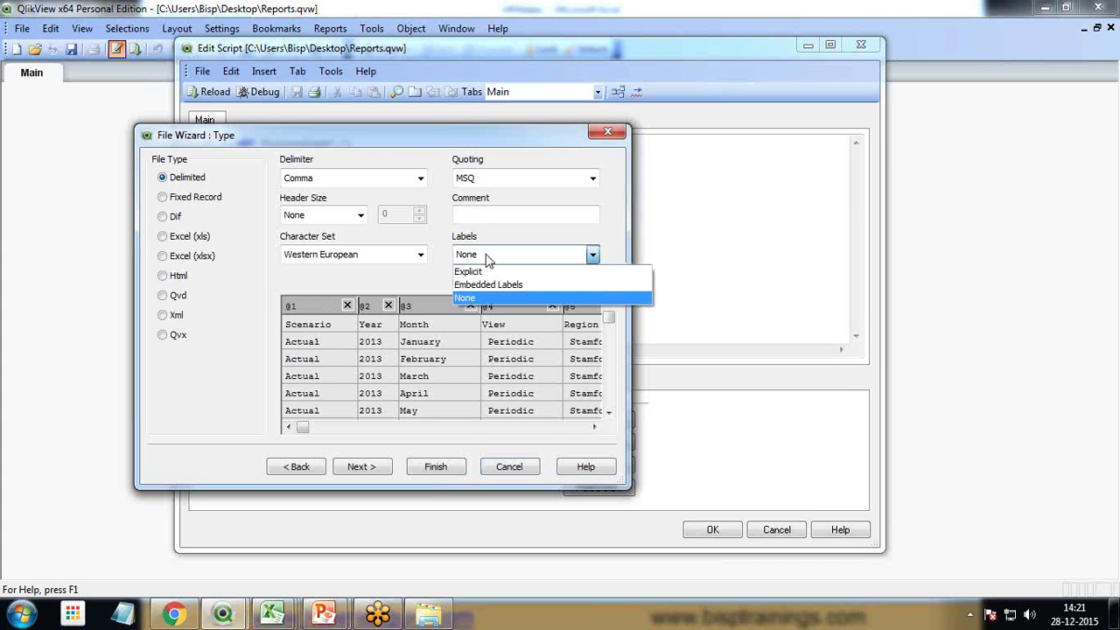
left_click(488, 284)
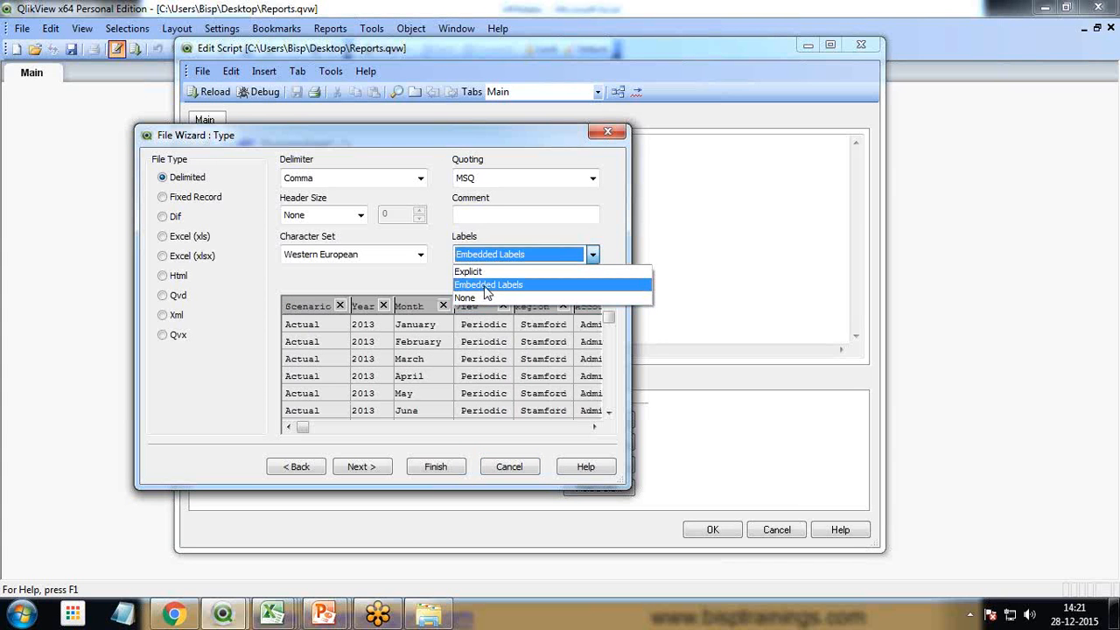
left_click(488, 284)
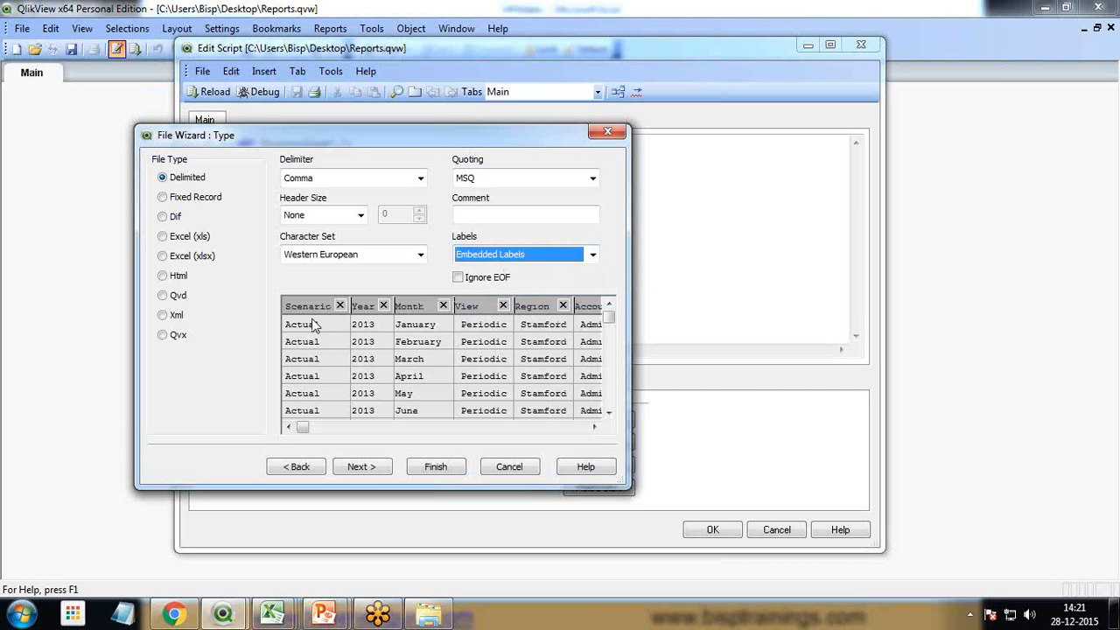
mouse_move(367, 311)
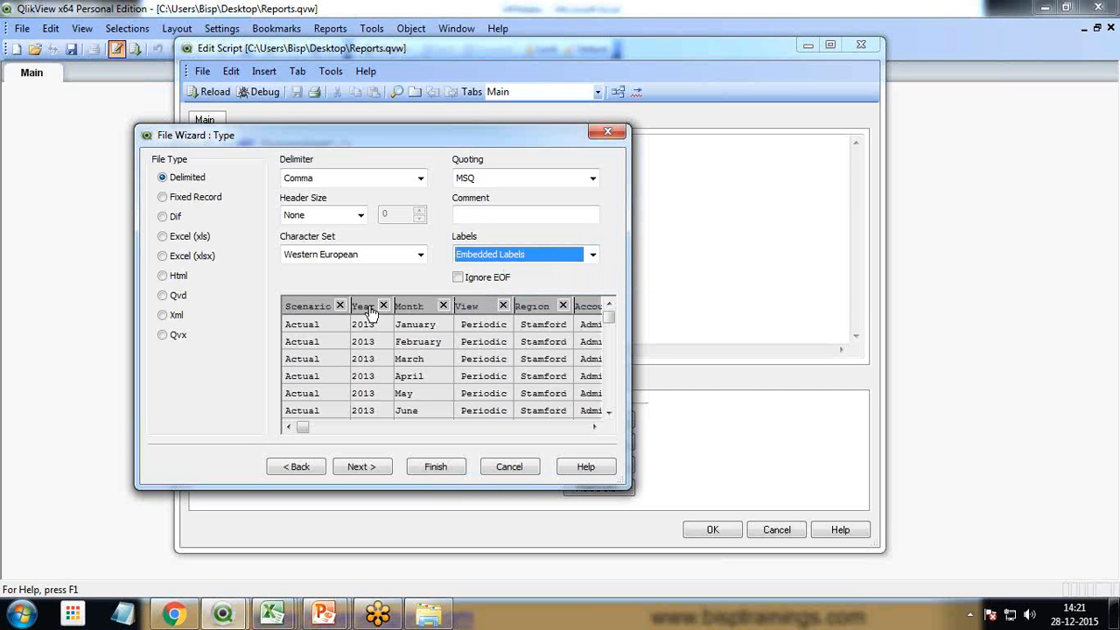
mouse_move(538, 358)
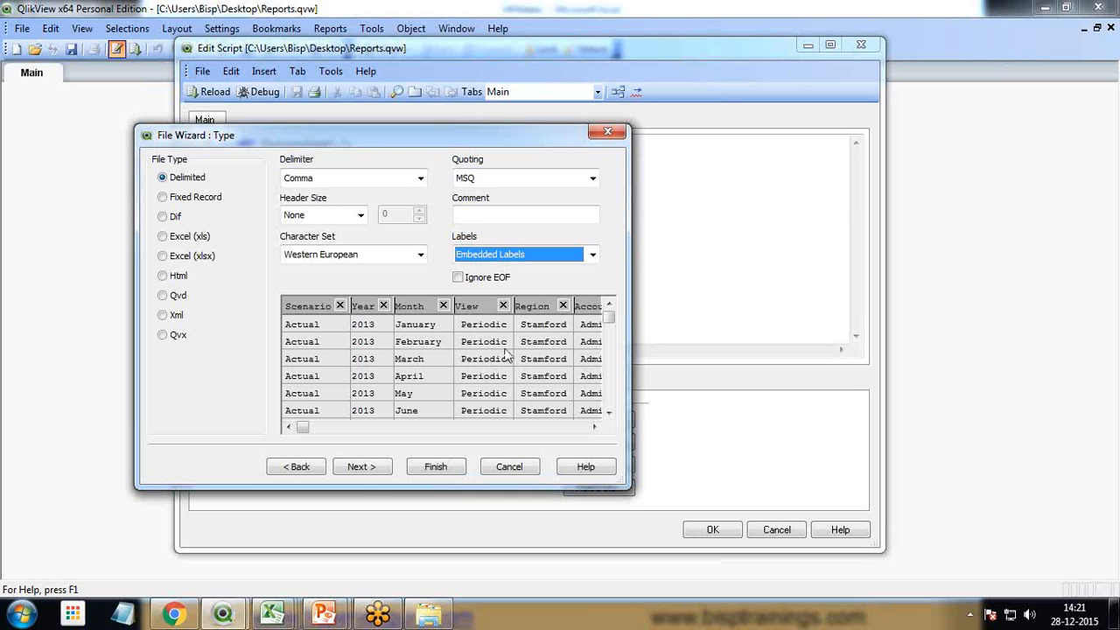
left_click(436, 467)
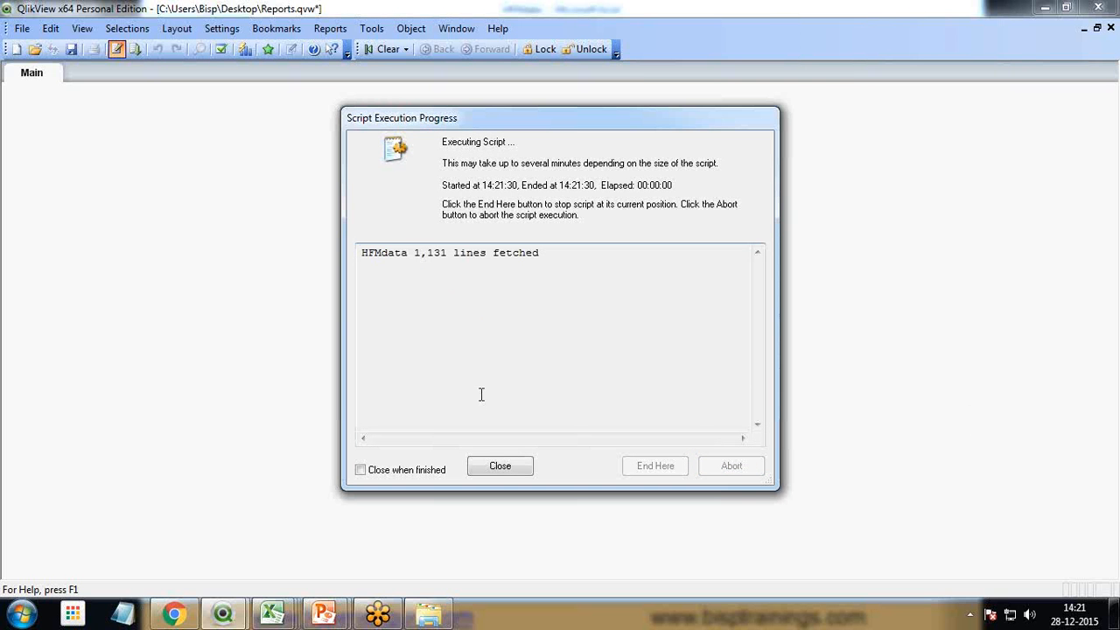
Step: Close the script execution dialog after loading 1,131 HFMdata lines
double_click(429, 253)
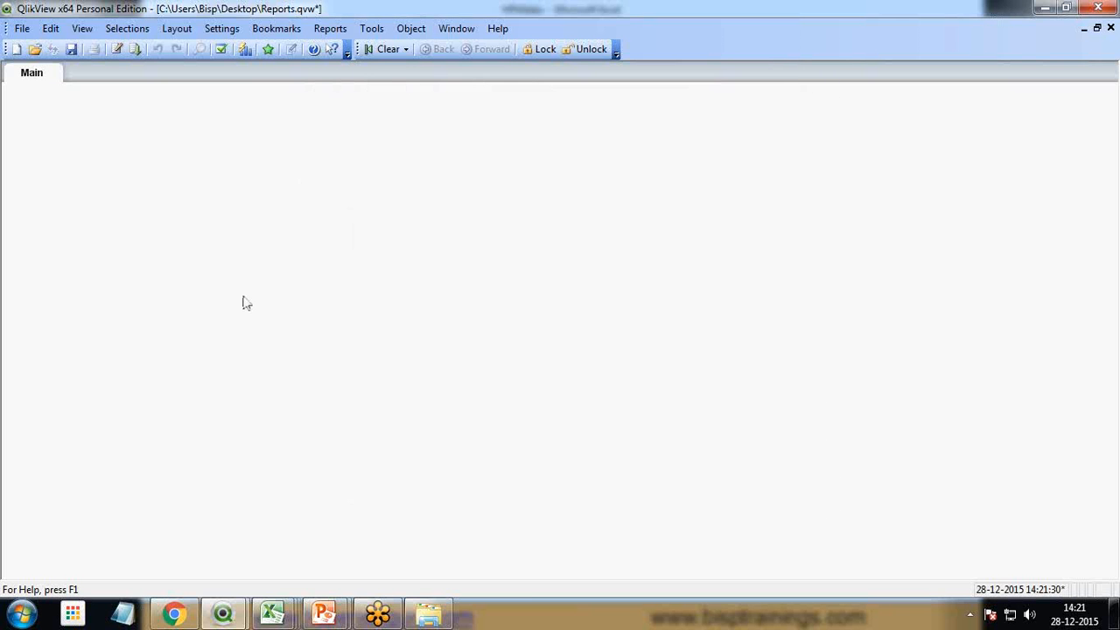
mouse_move(297, 200)
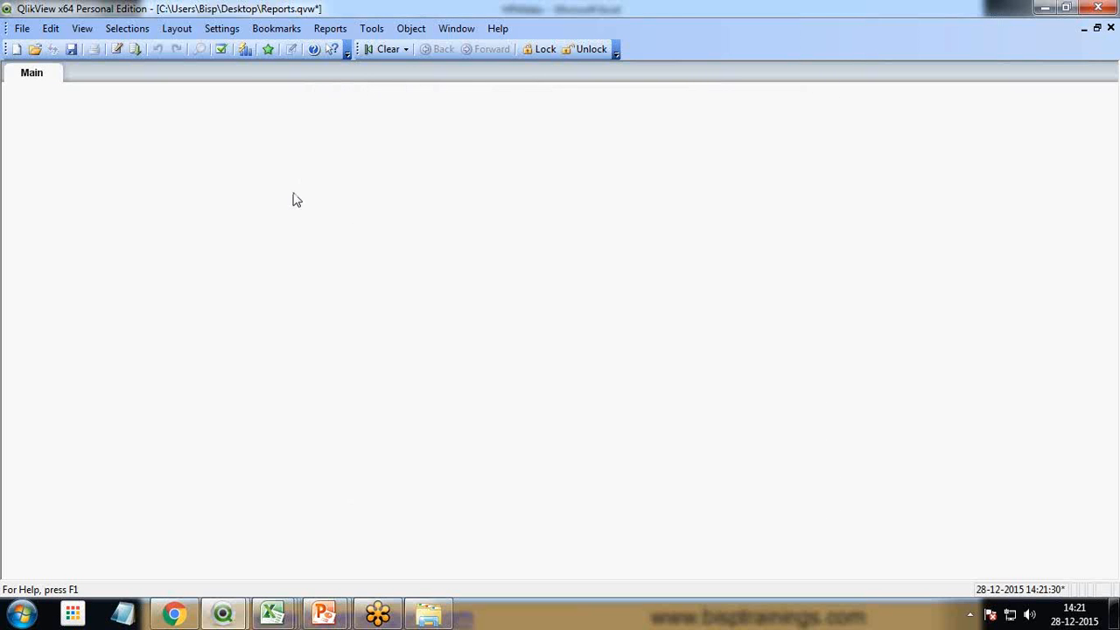
mouse_move(257, 153)
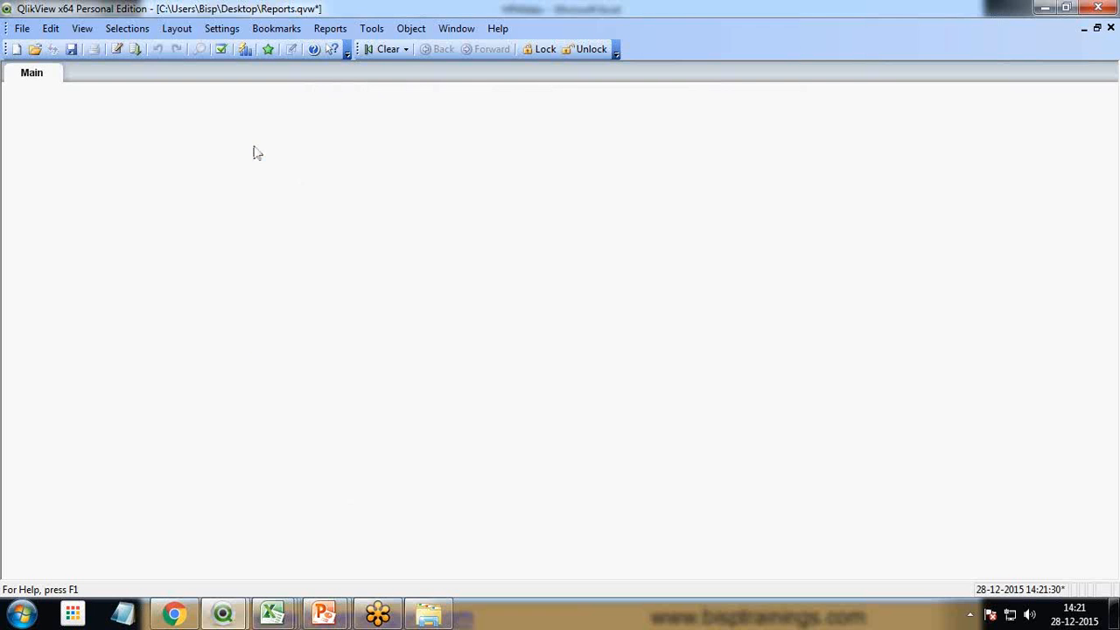
Step: Add Year, Month and Region list boxes to the Main sheet, placing Month beside Year
right_click(257, 152)
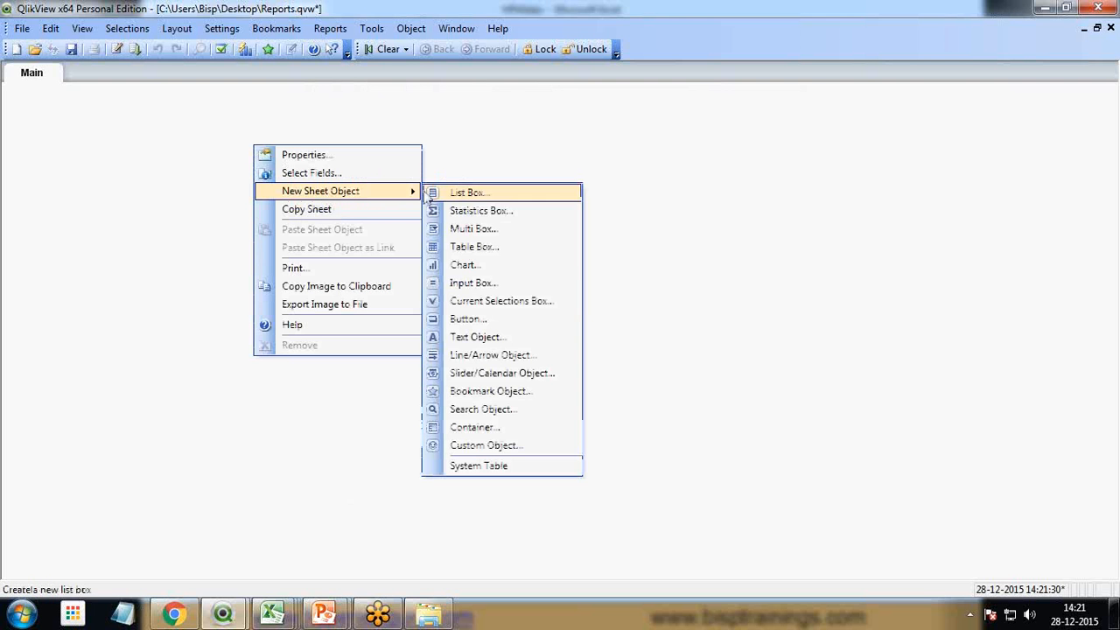
left_click(469, 191)
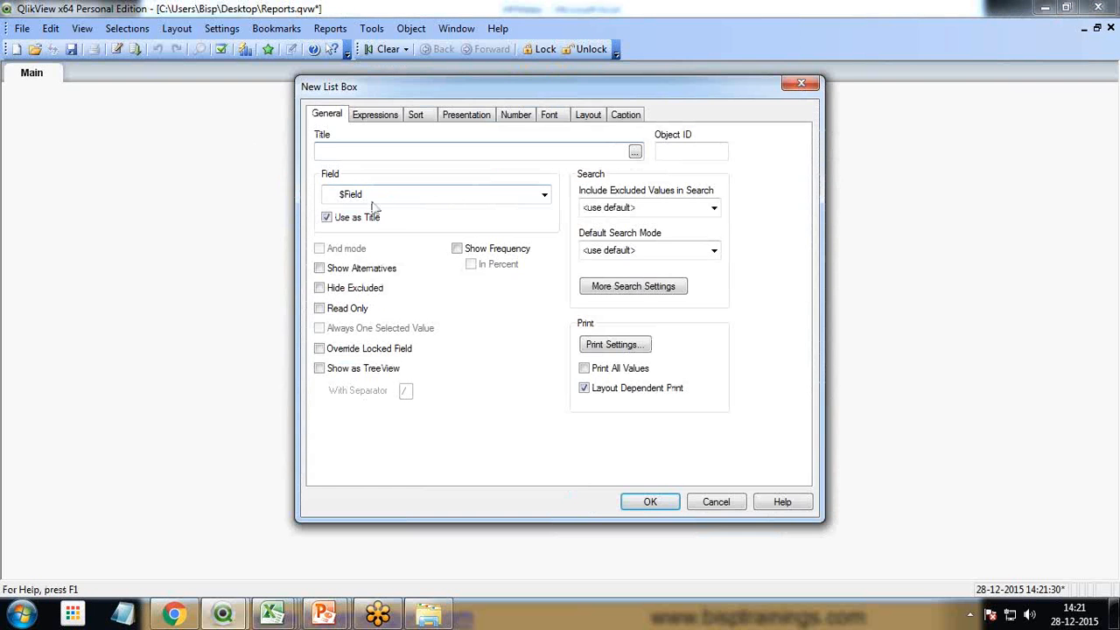
left_click(543, 194)
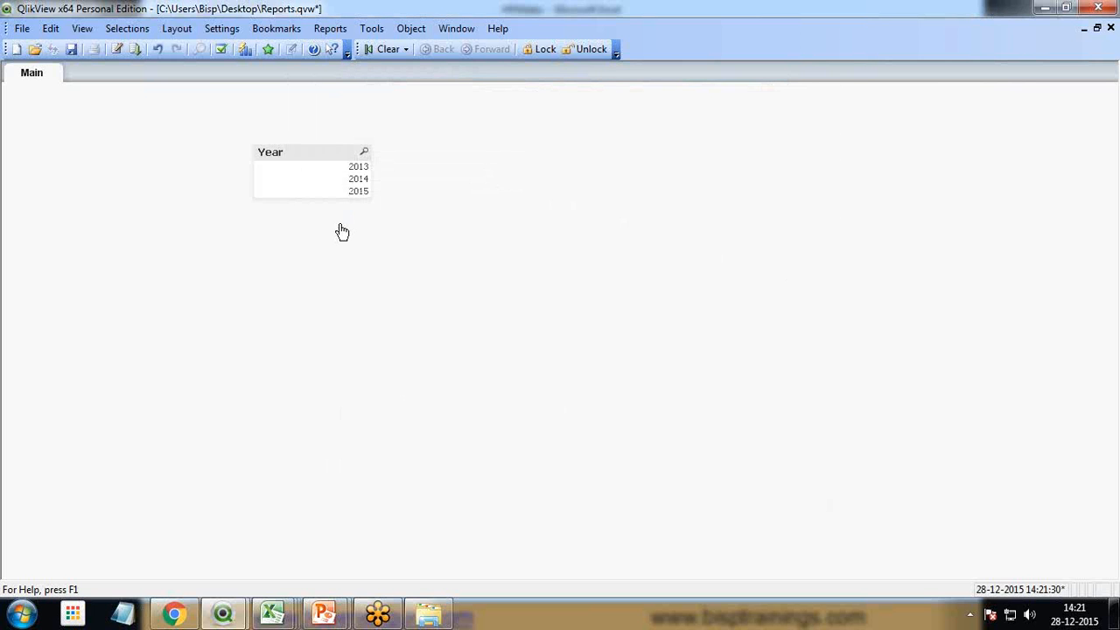
right_click(342, 232)
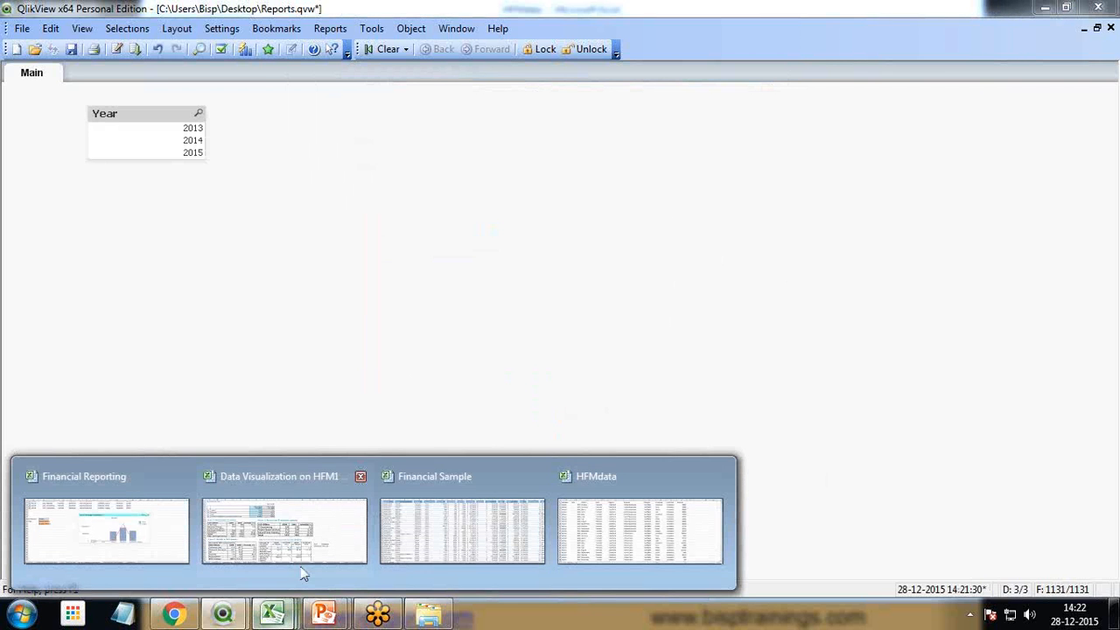
left_click(640, 531)
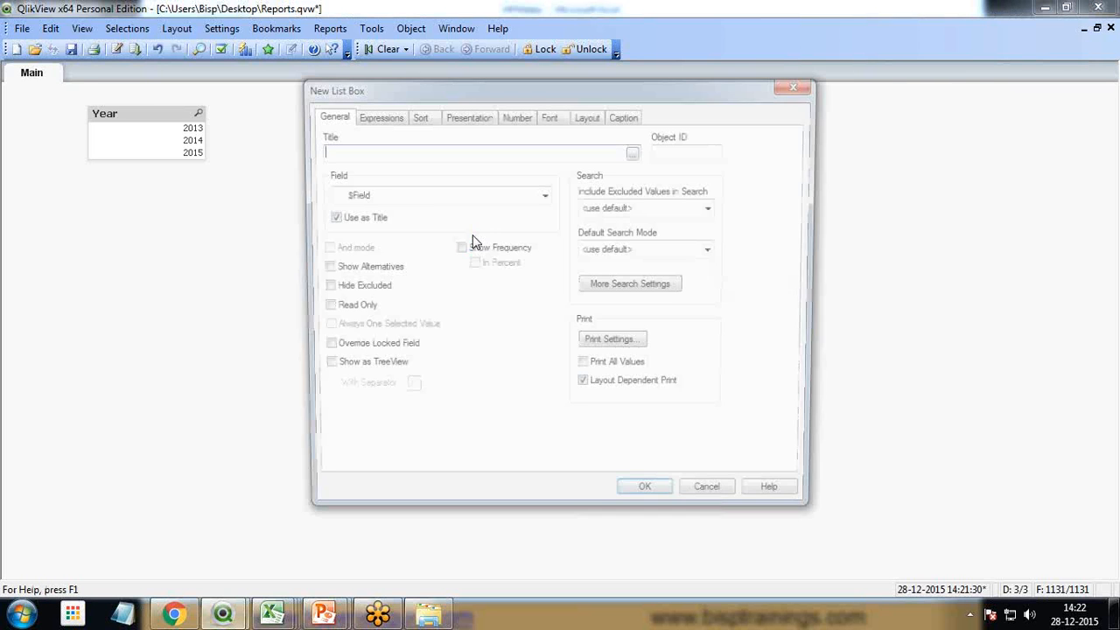
left_click(544, 194)
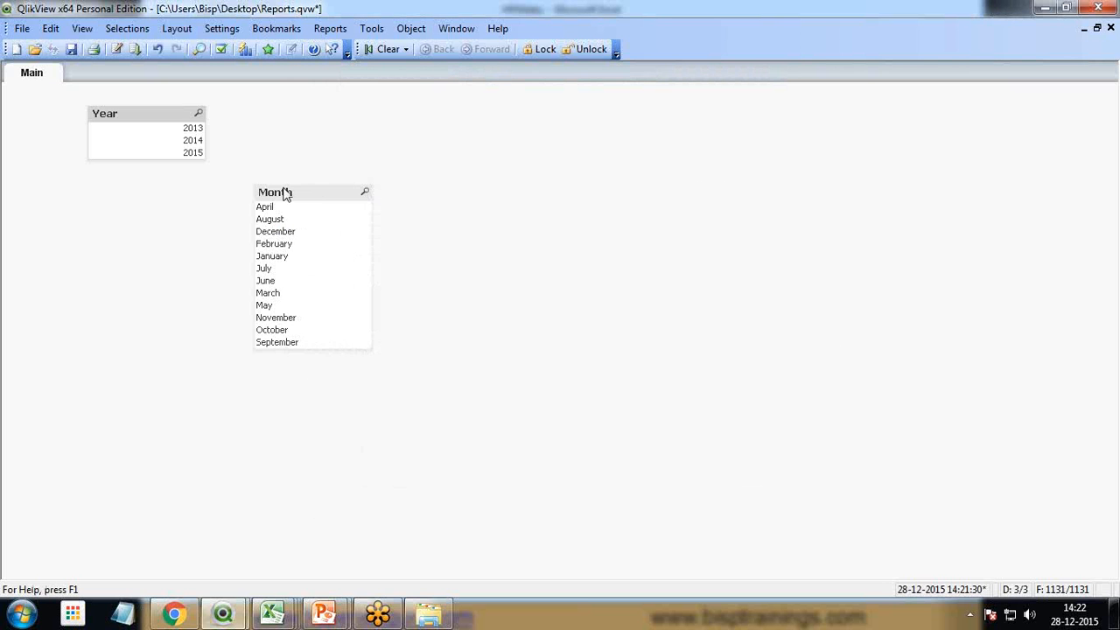
left_click_drag(311, 193, 293, 120)
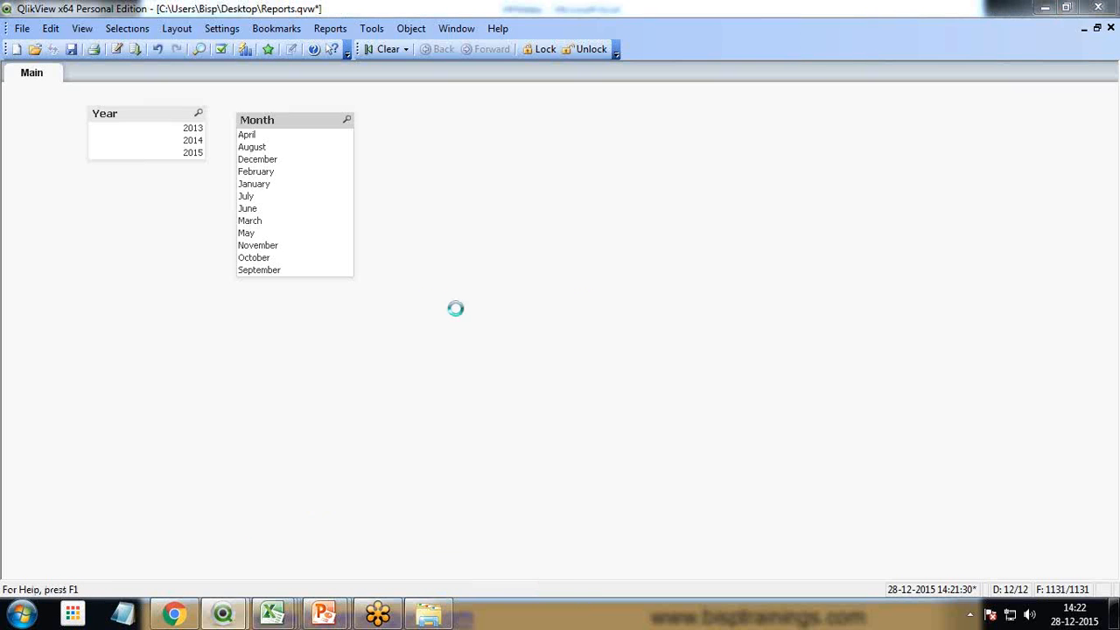
left_click(544, 195)
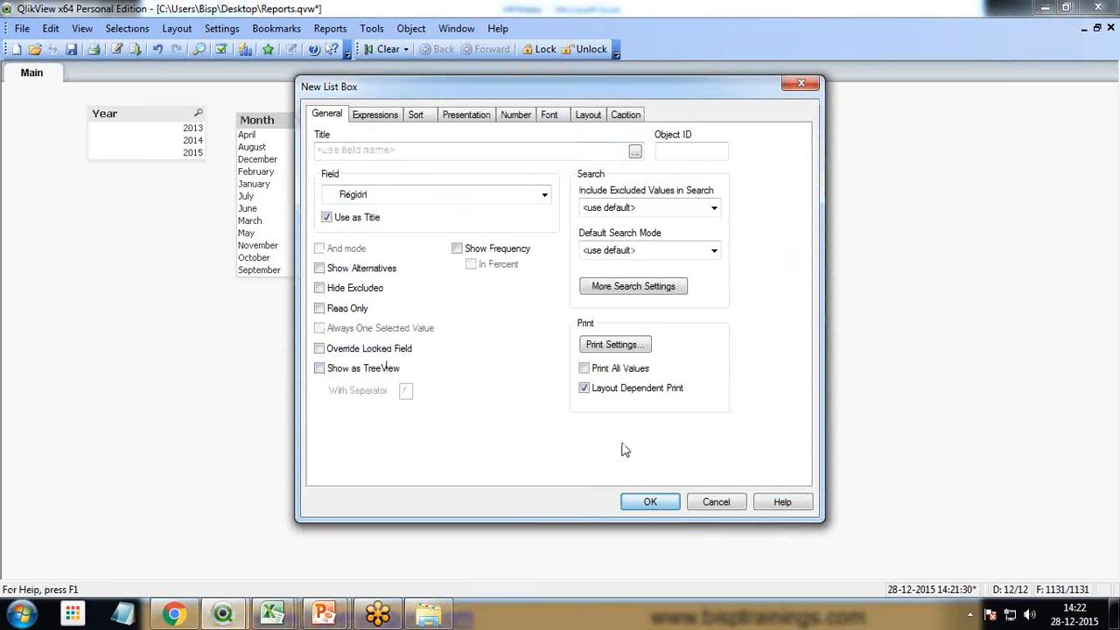
left_click(649, 501)
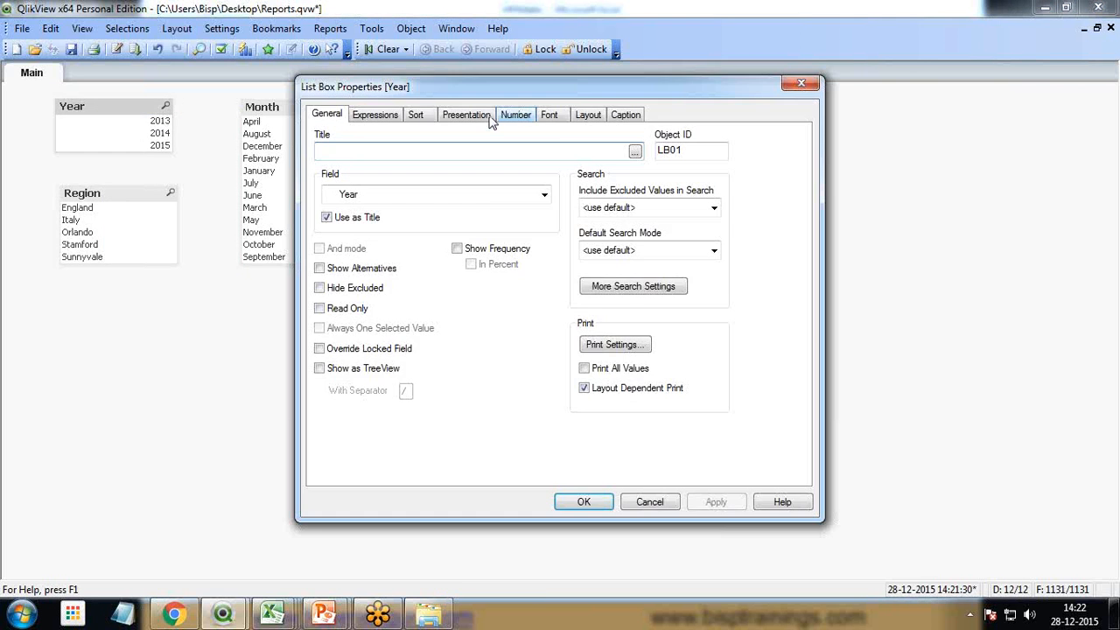
Step: Let the Year list box show its values across multiple columns
left_click(467, 114)
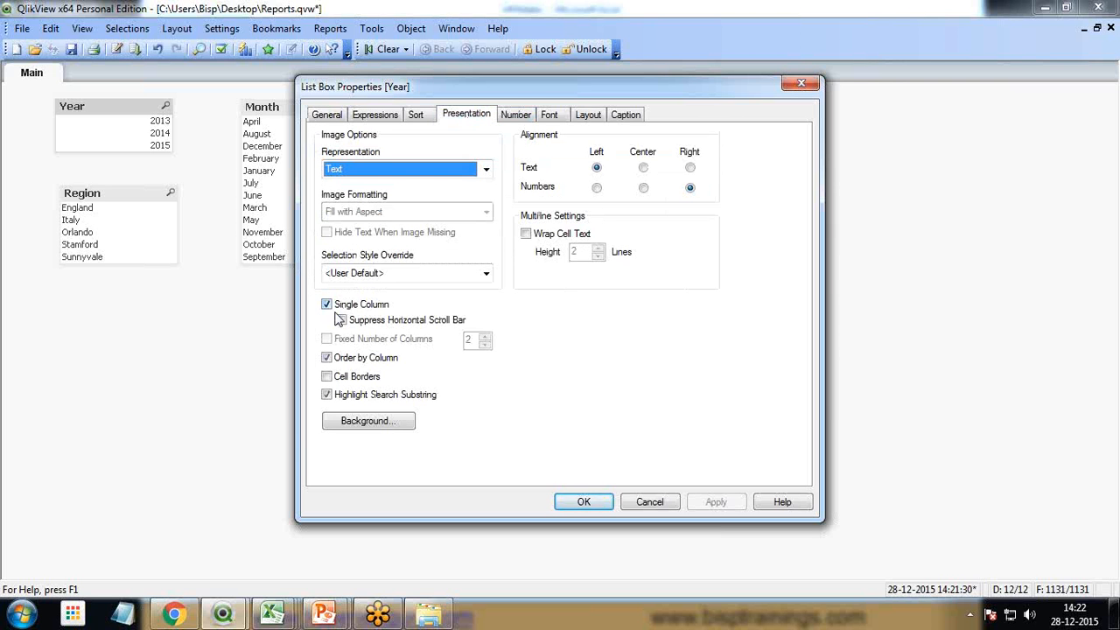
left_click(327, 304)
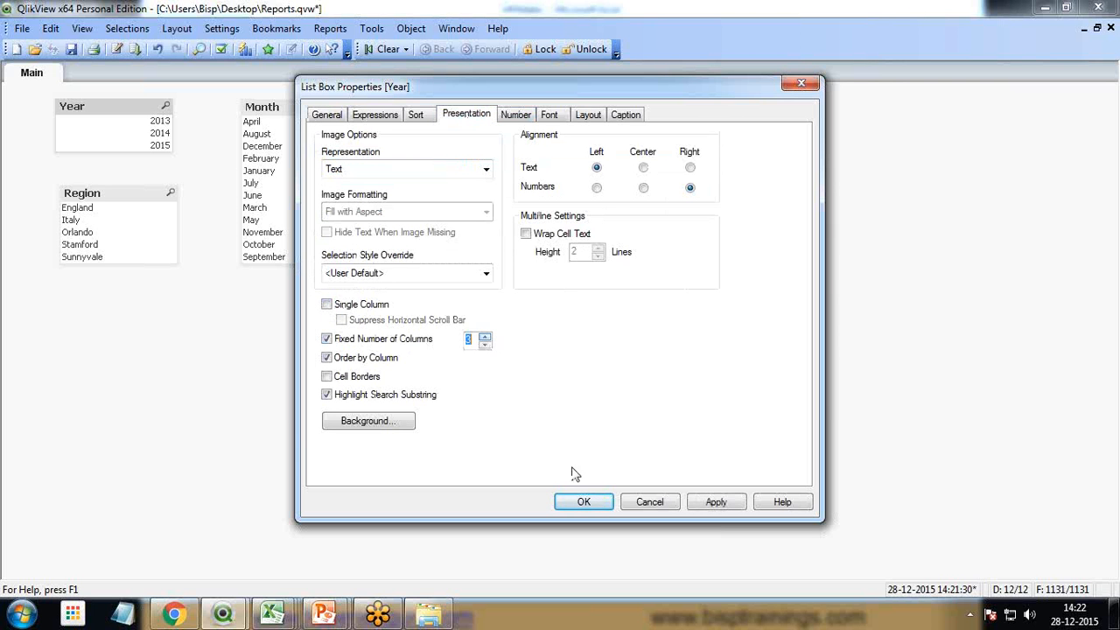
left_click(584, 502)
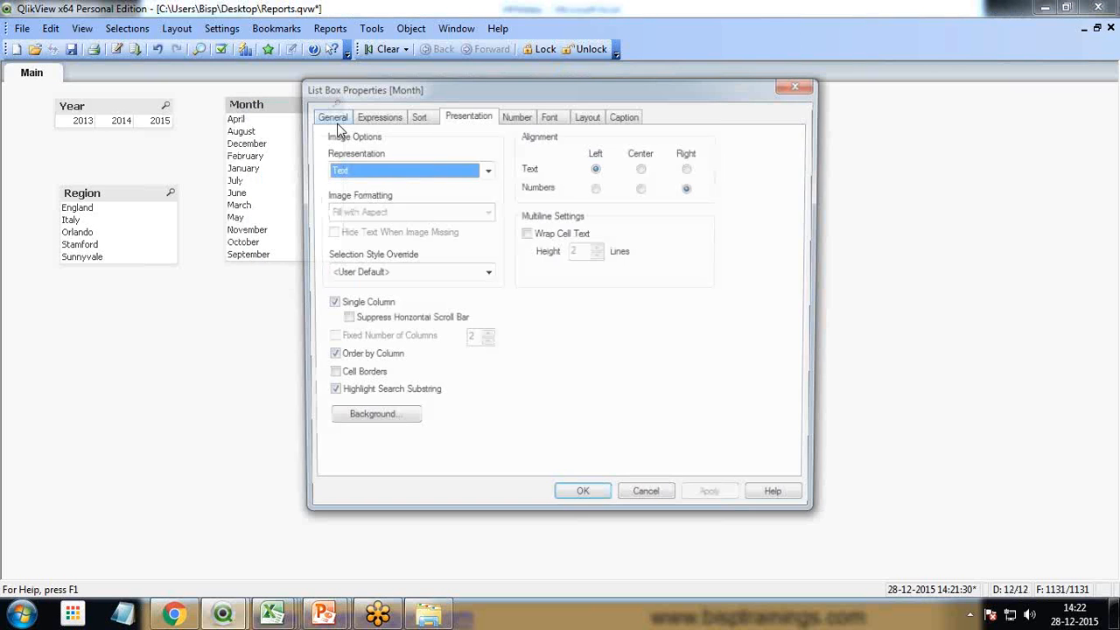
Step: Sort the Month list box in load order and lay it out in six columns
left_click(419, 115)
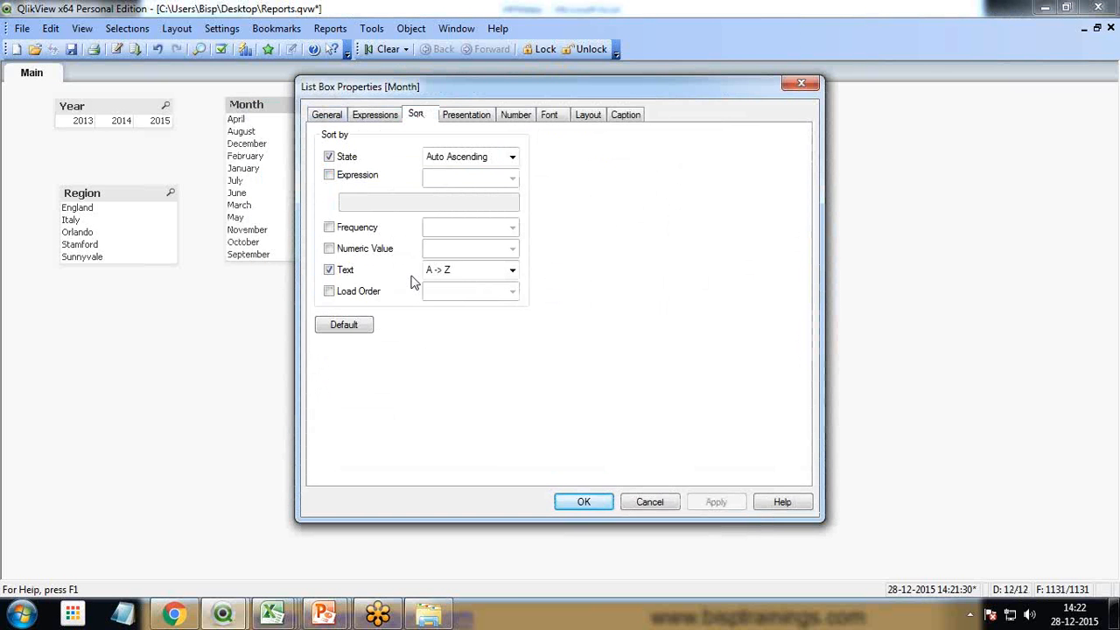
mouse_move(465, 276)
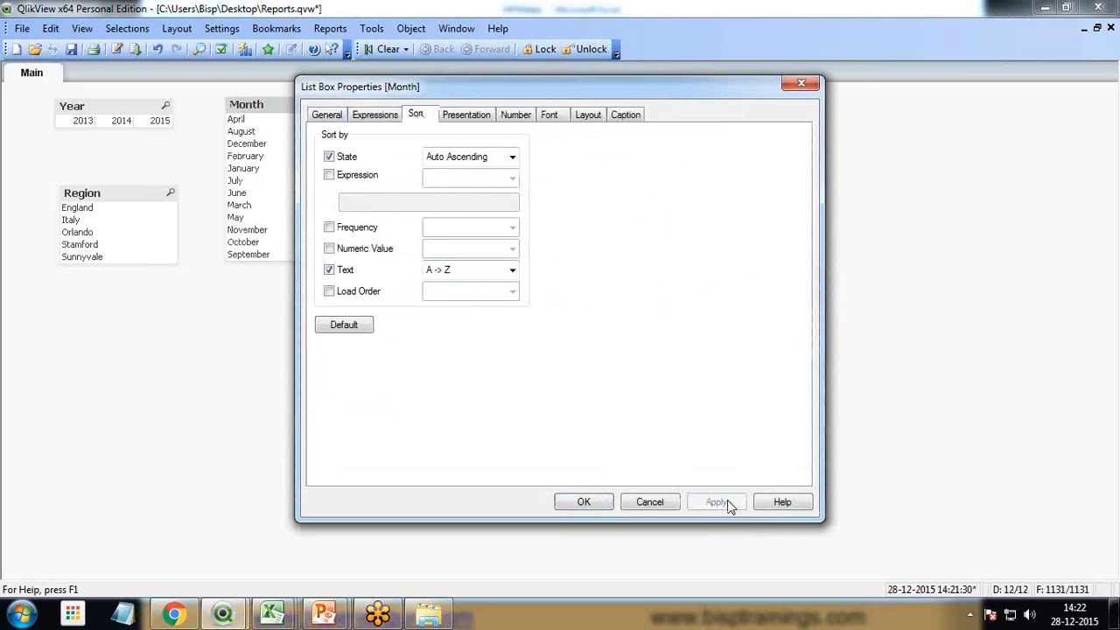
left_click(329, 157)
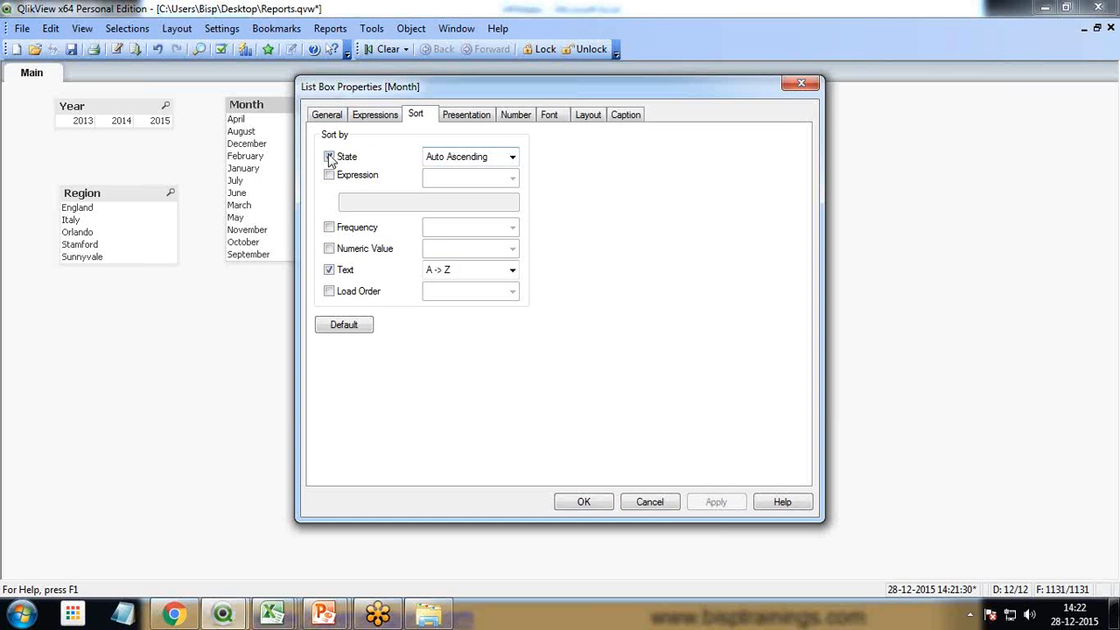
left_click(329, 157)
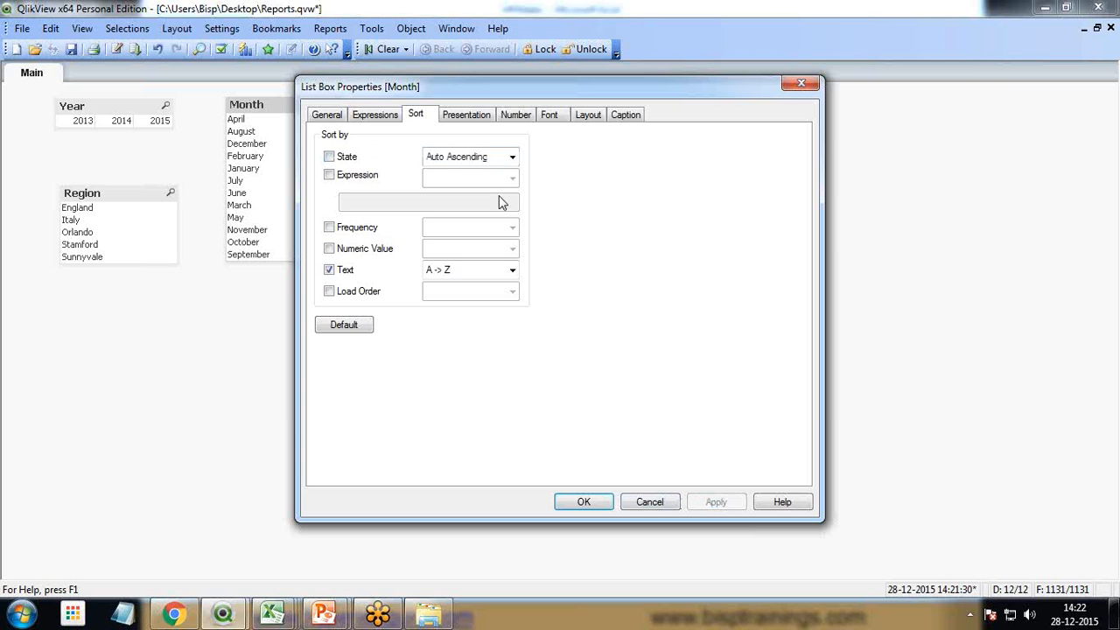
left_click(467, 114)
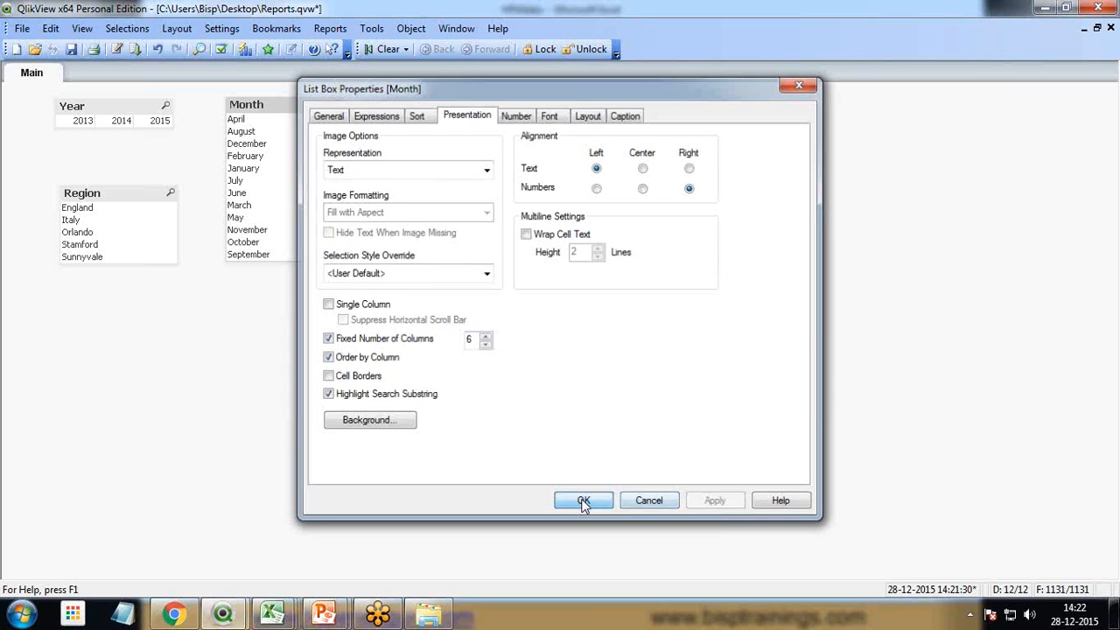
left_click(583, 500)
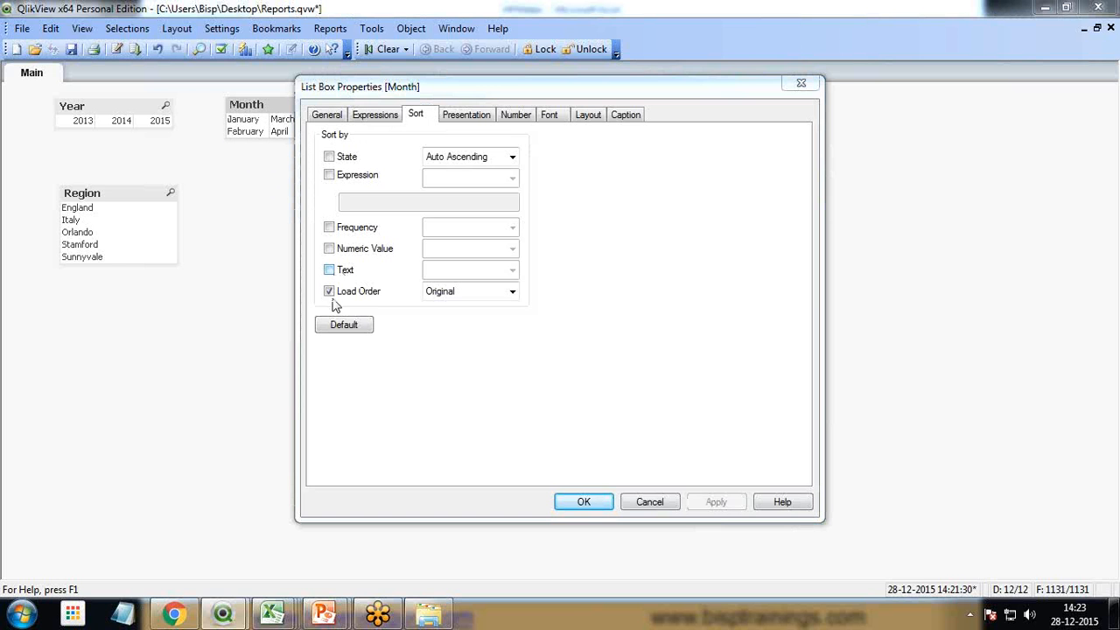
left_click(512, 291)
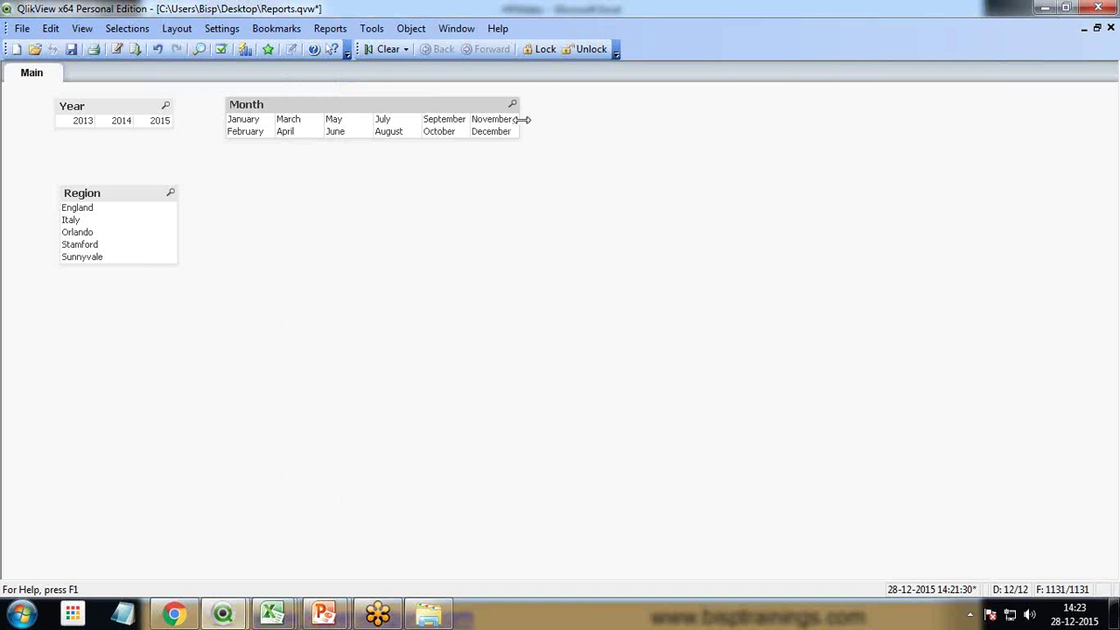
mouse_move(256, 140)
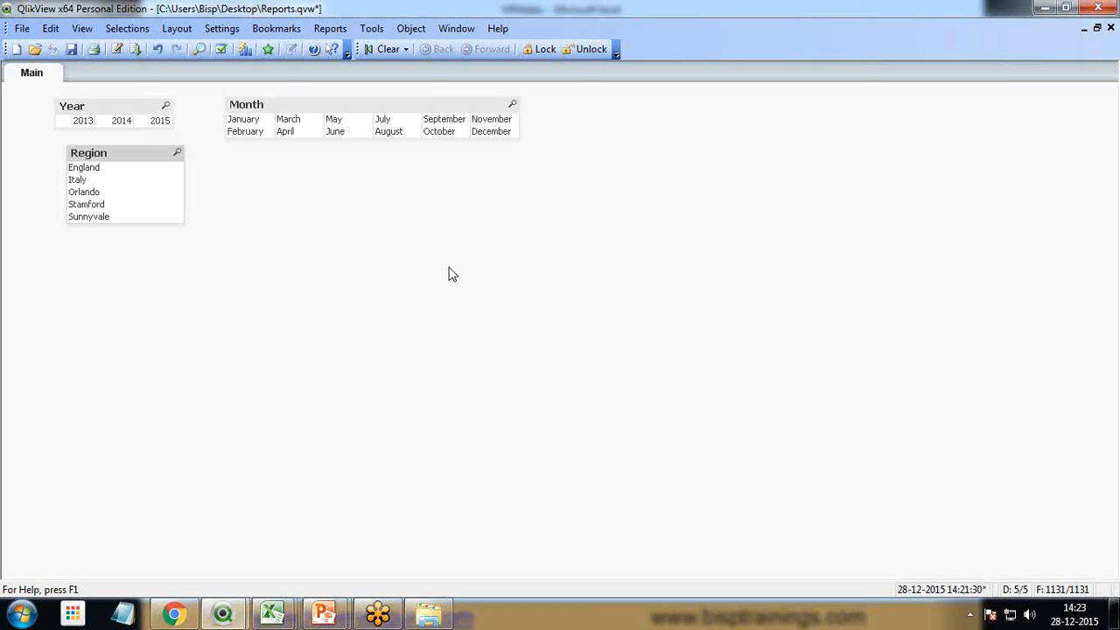
mouse_move(441, 267)
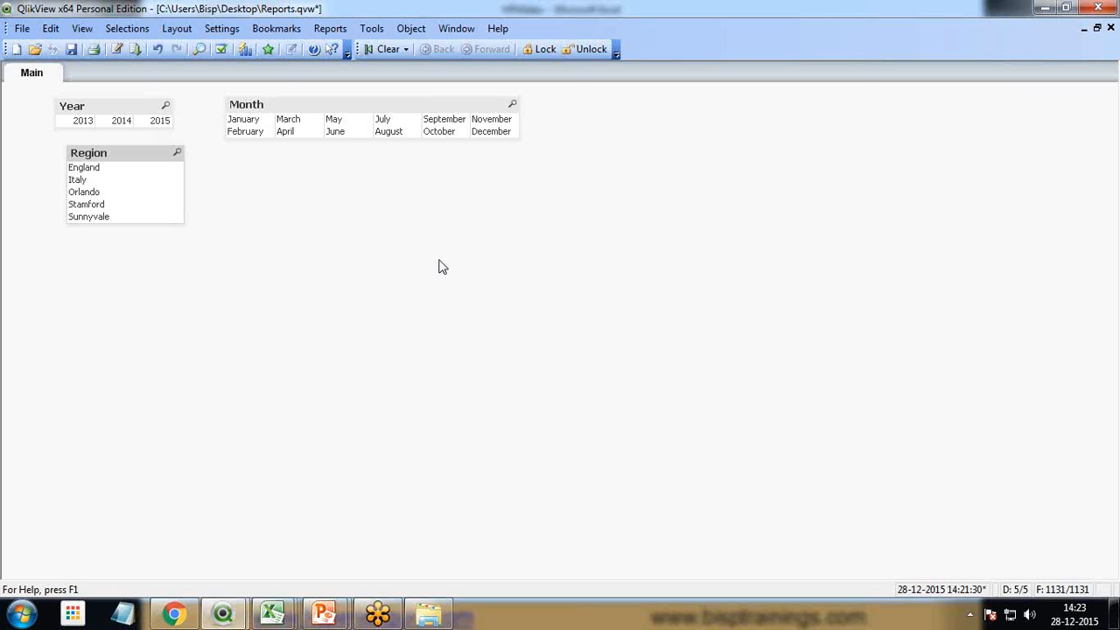
mouse_move(72, 260)
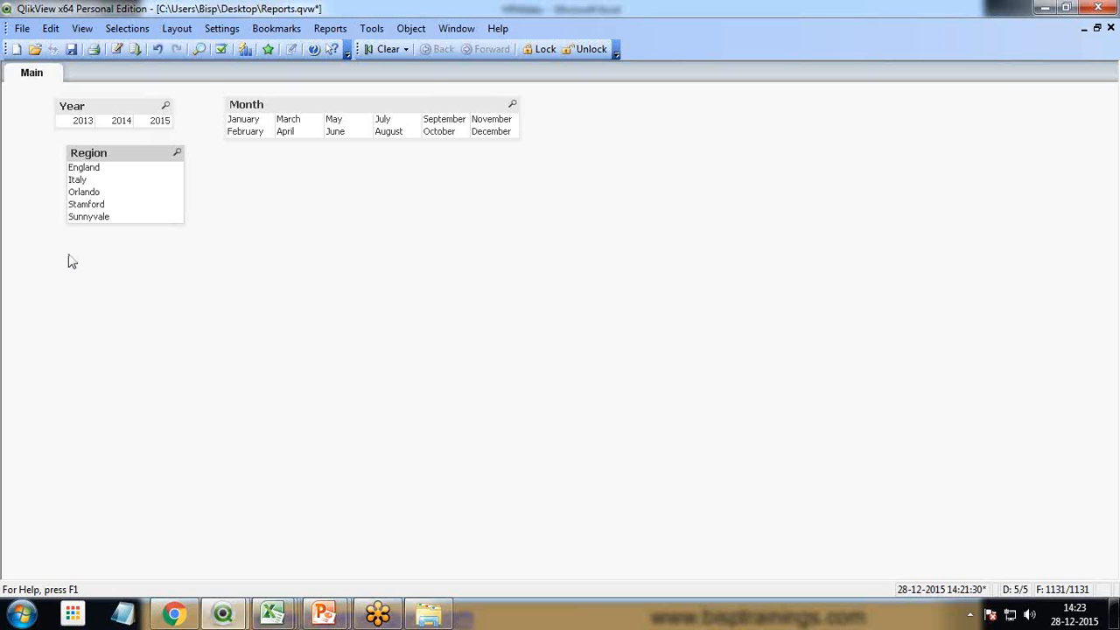
Step: Create a new combo chart with Region as its dimension
right_click(273, 210)
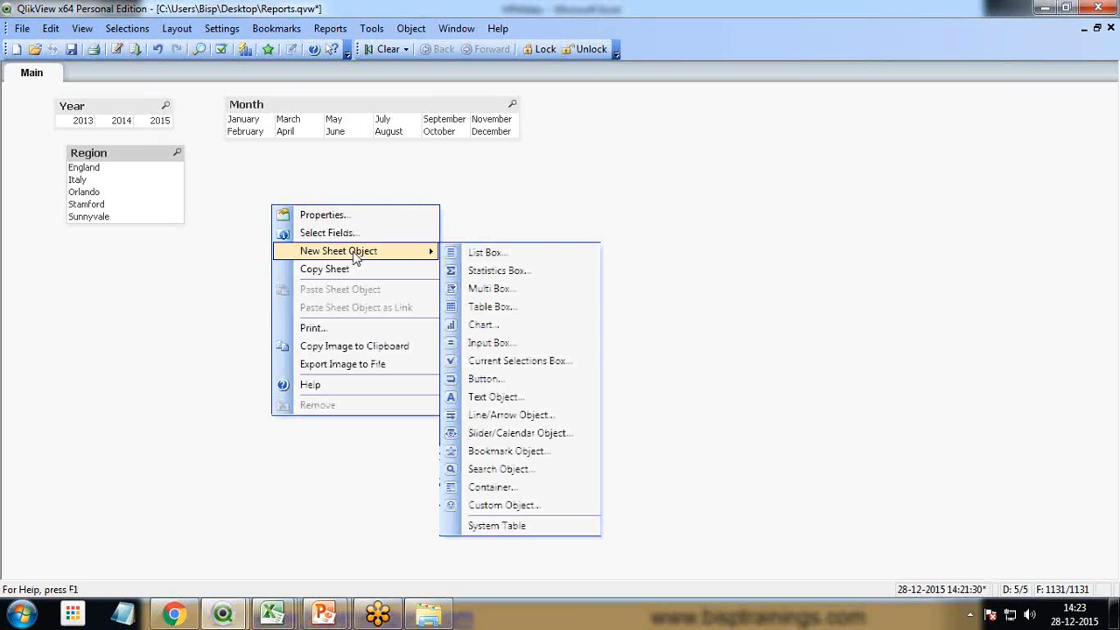
mouse_move(514, 324)
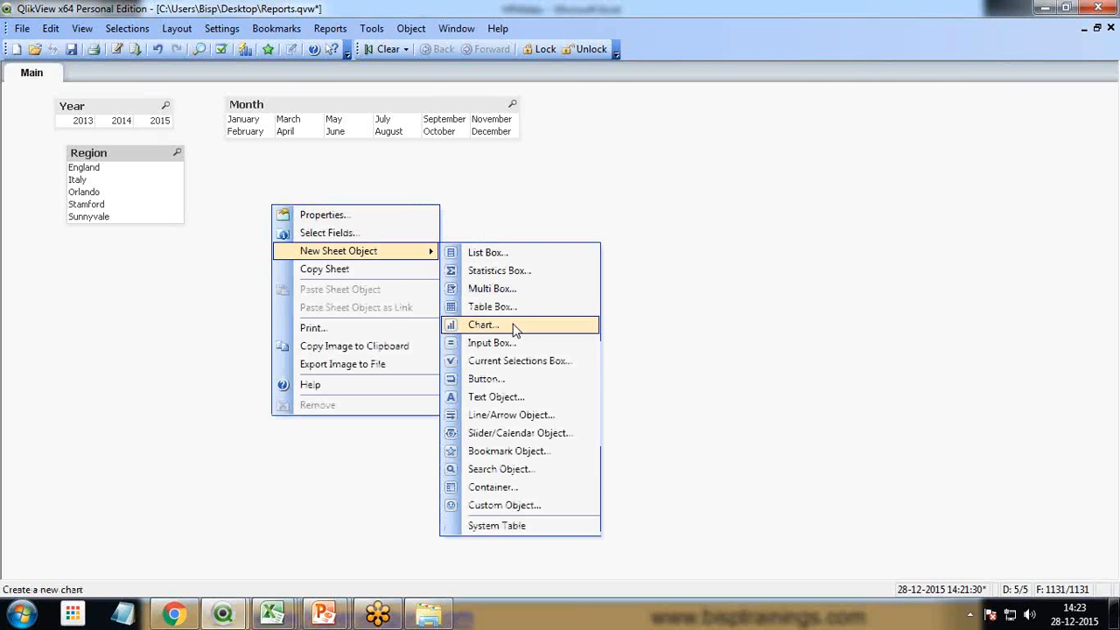
left_click(483, 324)
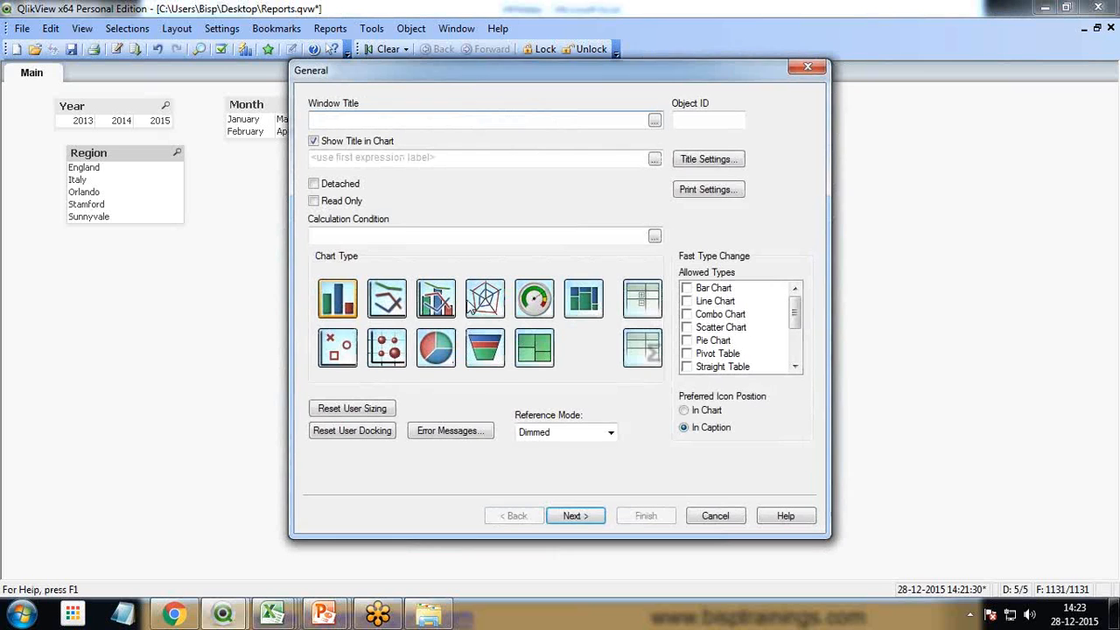
mouse_move(436, 299)
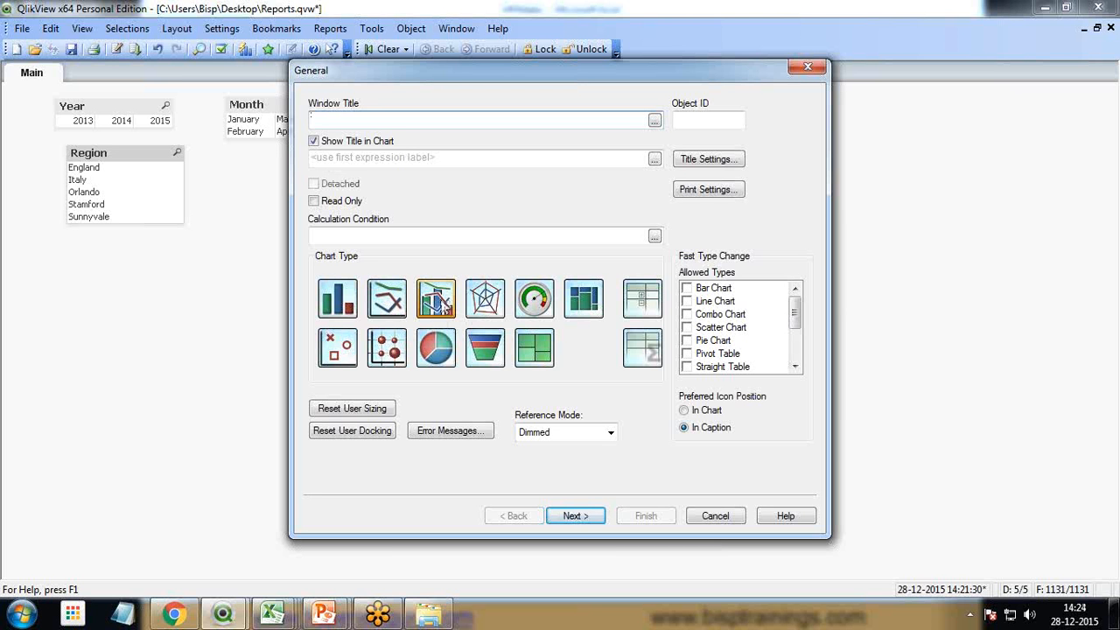
left_click(477, 120)
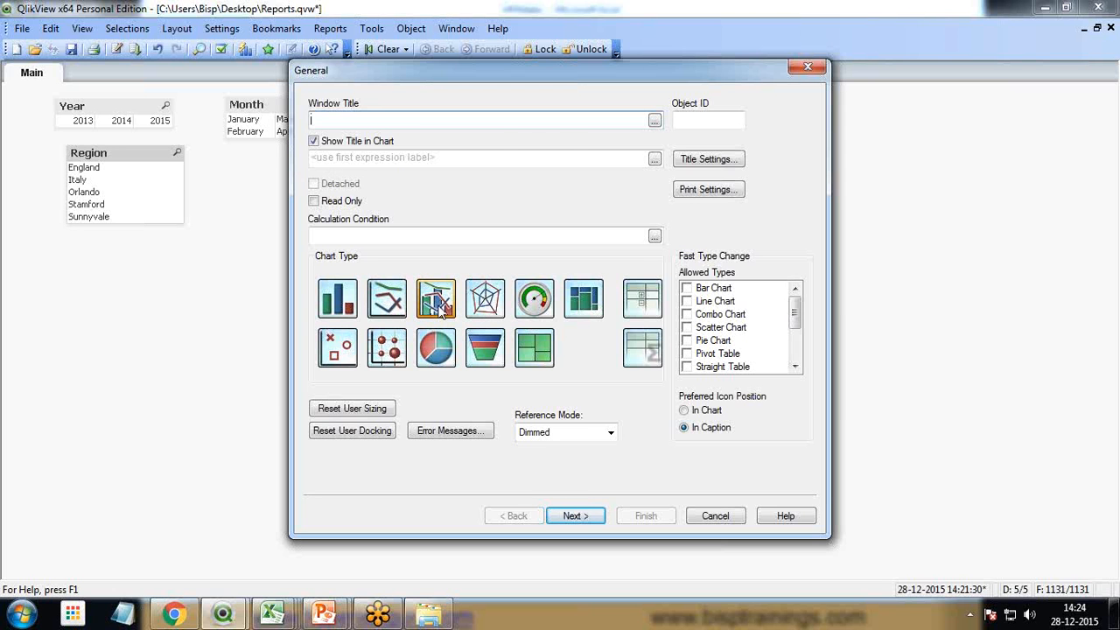
left_click(576, 516)
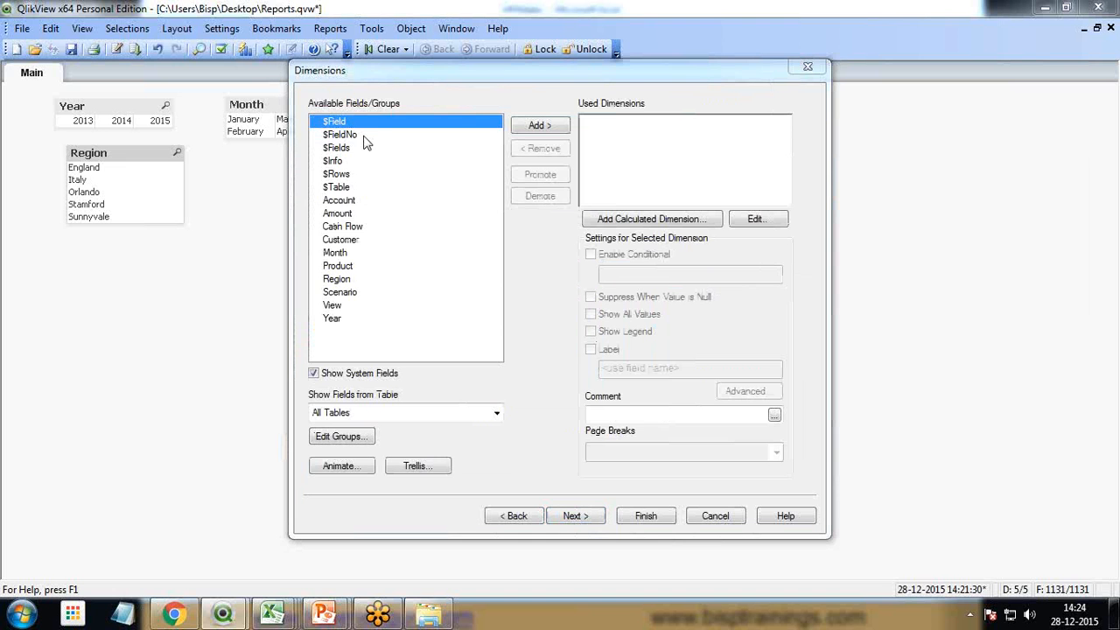
mouse_move(330, 79)
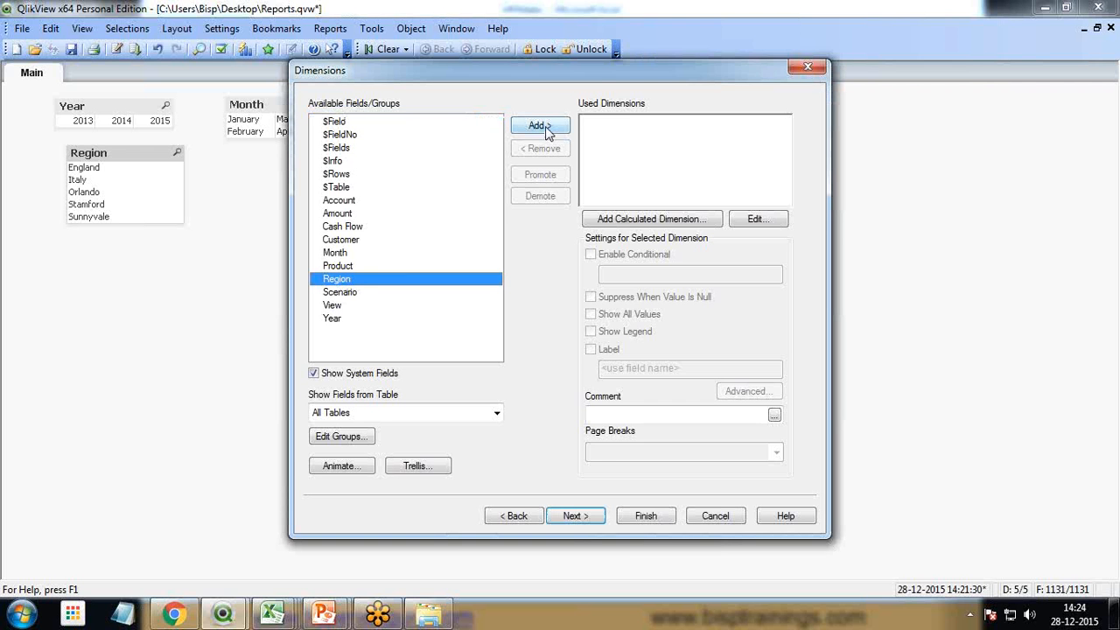
left_click(540, 125)
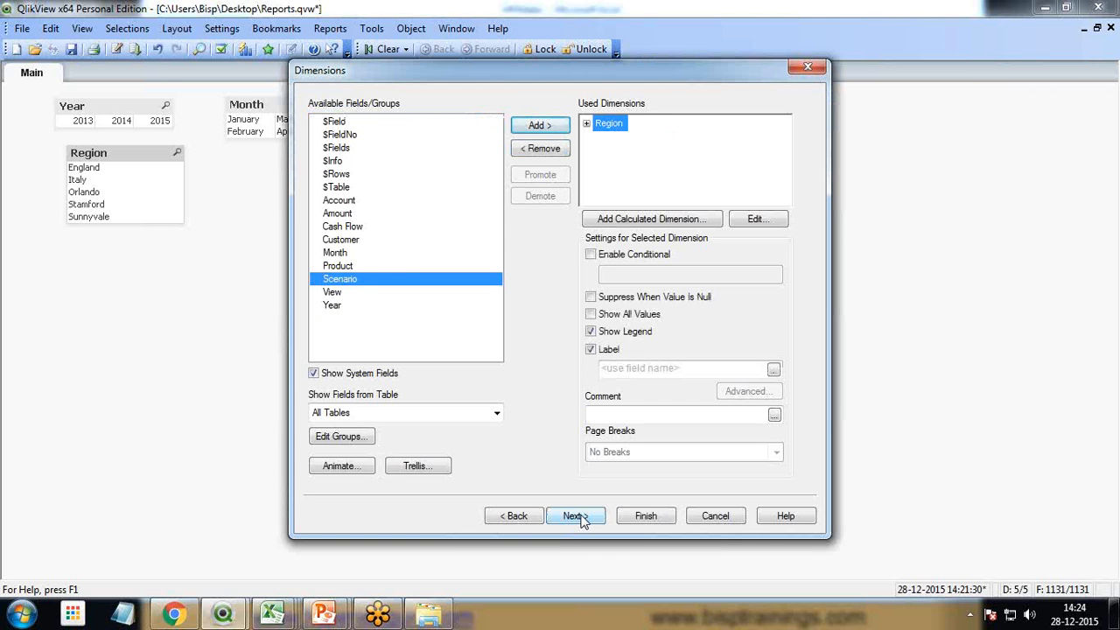
left_click(575, 516)
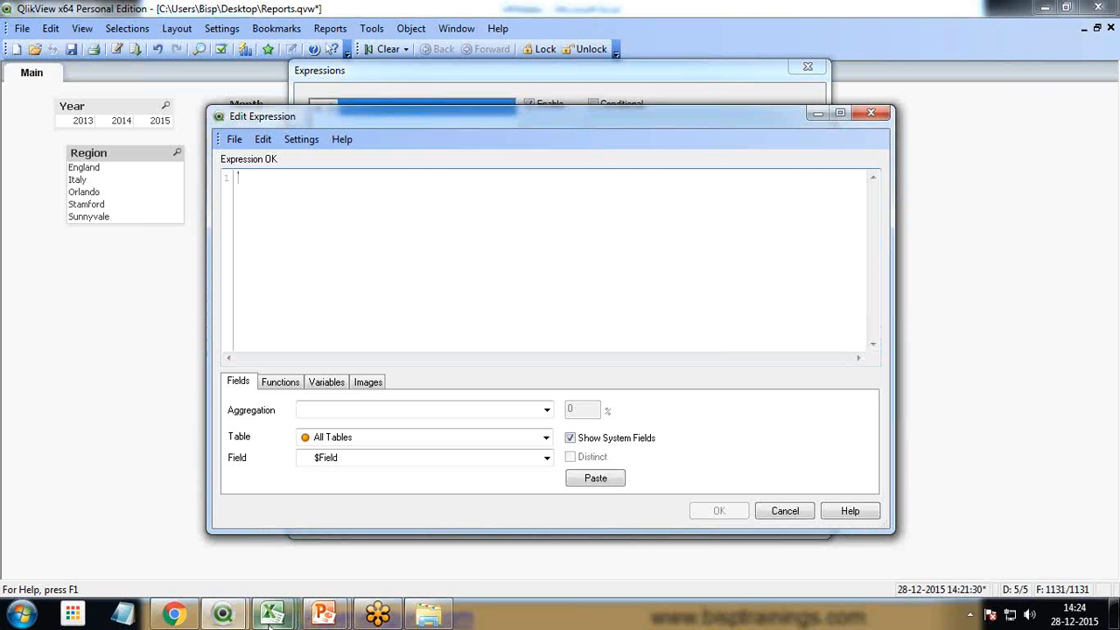
Step: Enter Sum({$<Scenario={'Actual'}>}Amount) as the chart's first expression
left_click(265, 611)
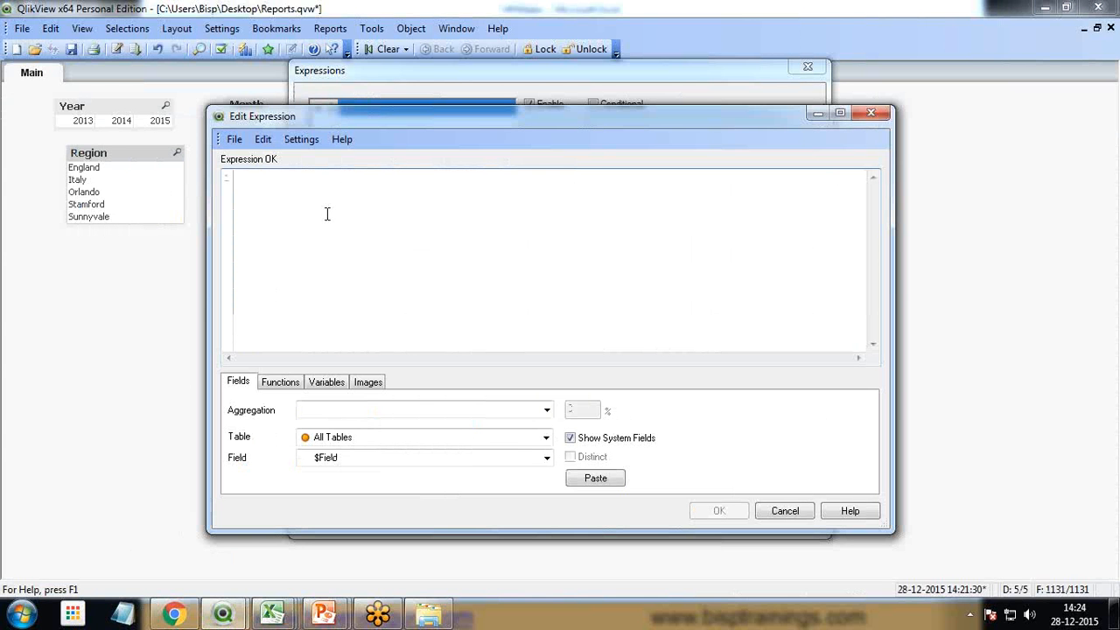
type("Sum(")
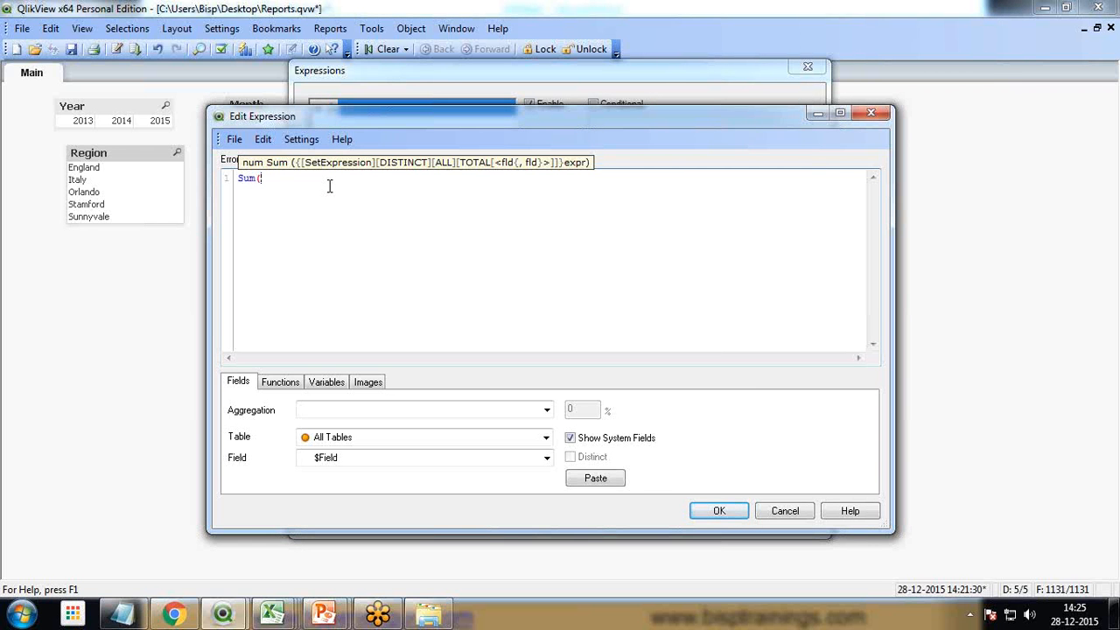
type(")")
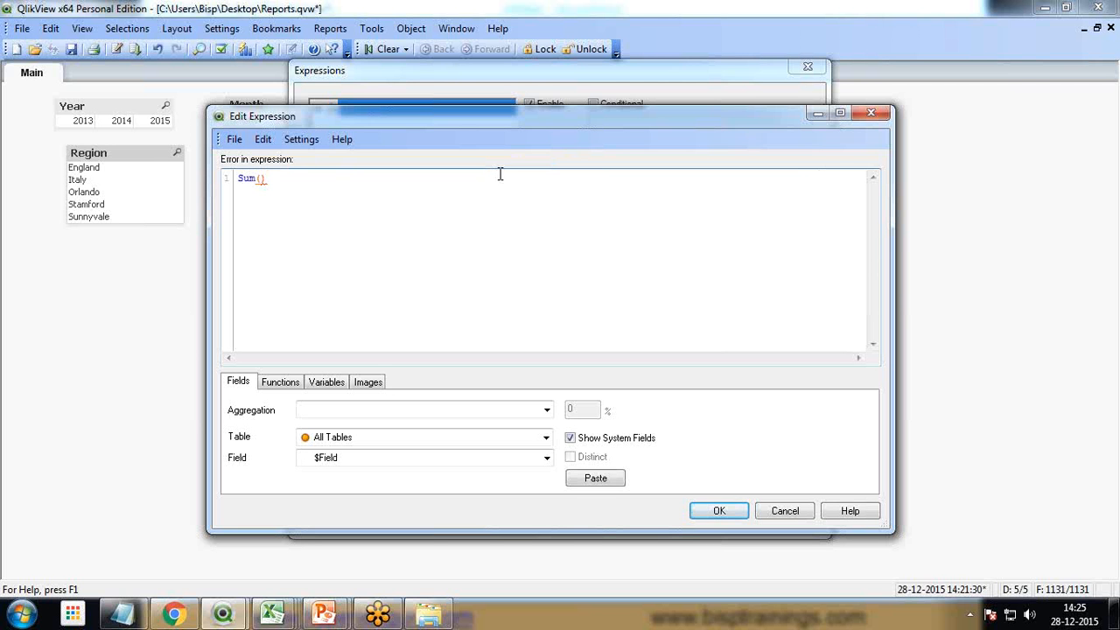
type("{")
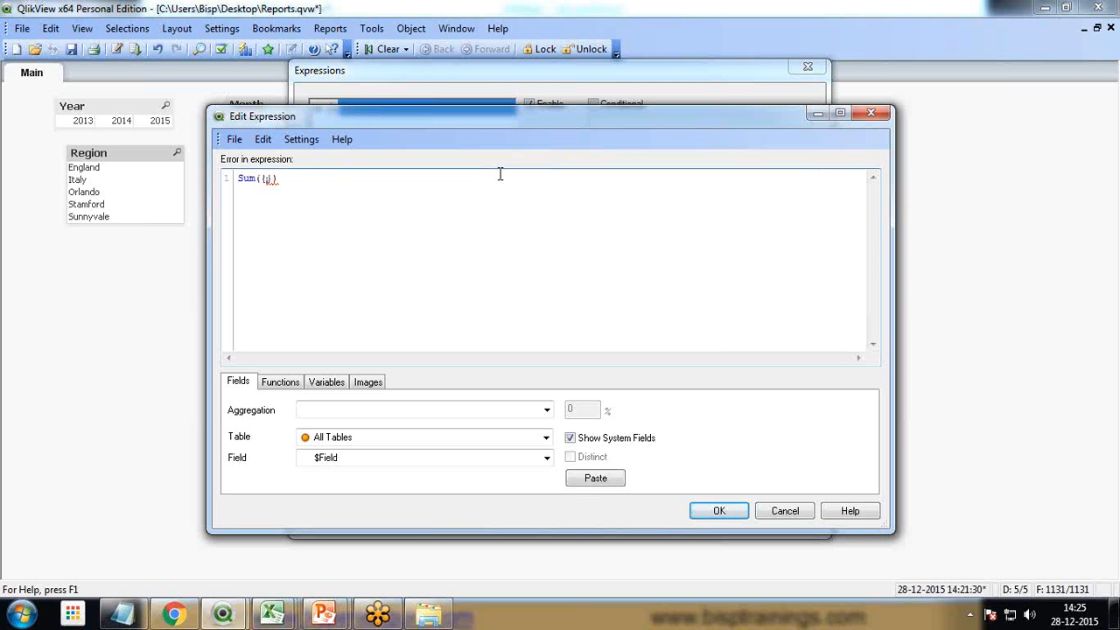
type("<>")
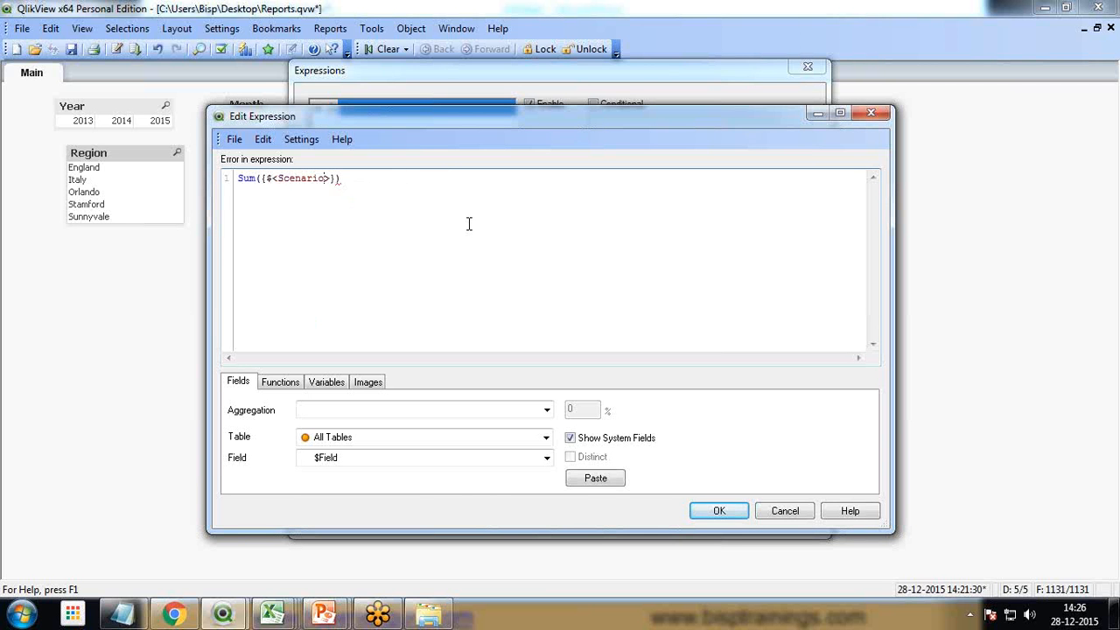
type("={'Actual")
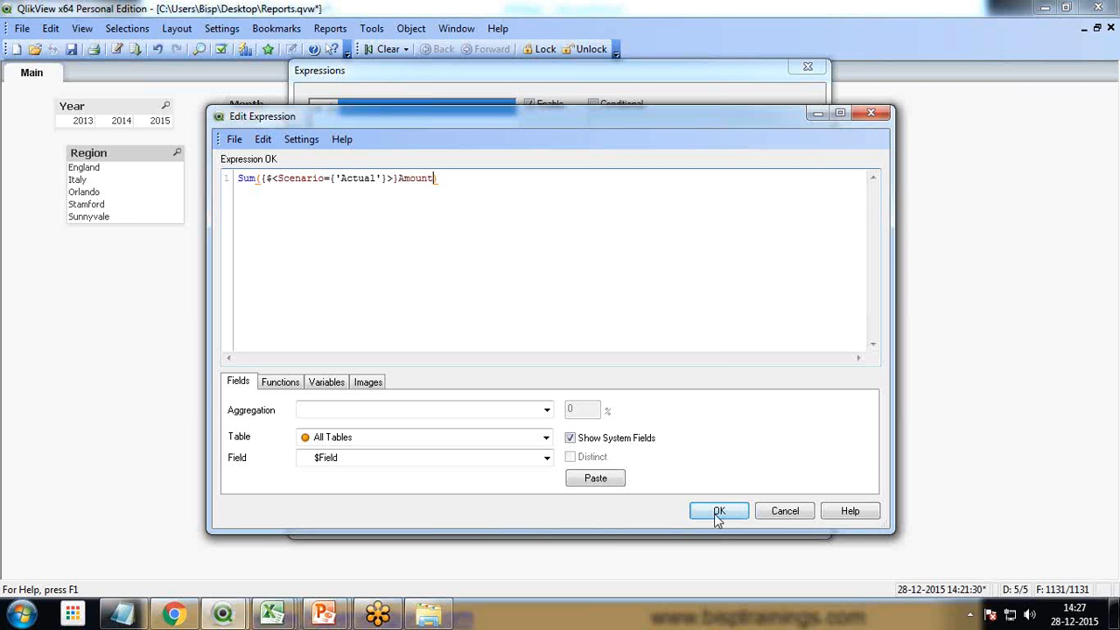
Step: Label the first expression Actual and write a Budget scenario Sum of Amount expression
left_click(719, 510)
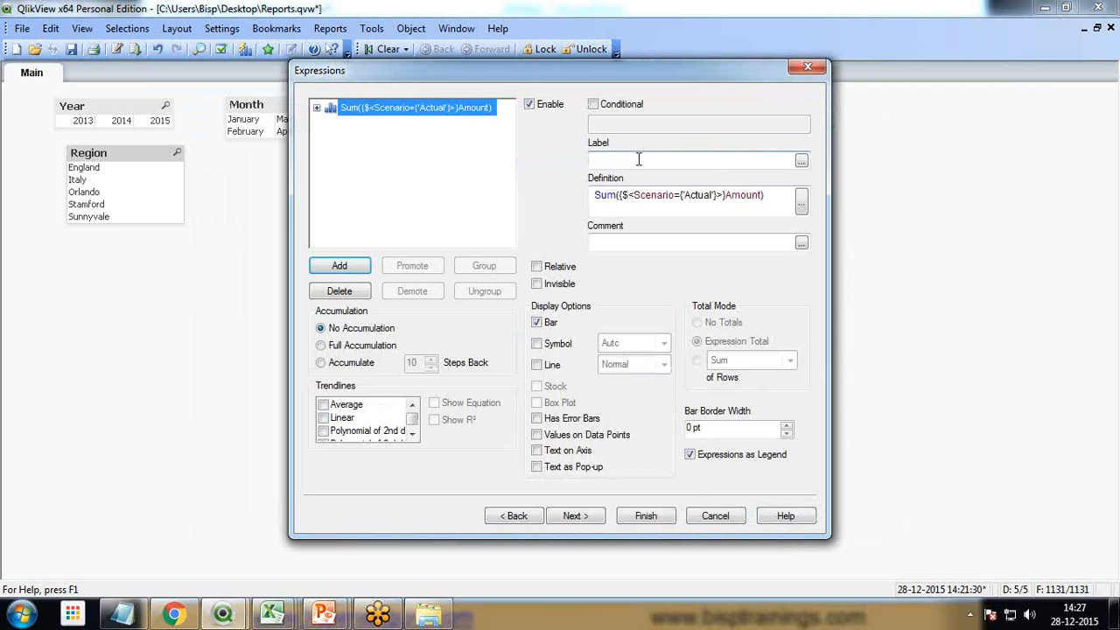
type("Actual")
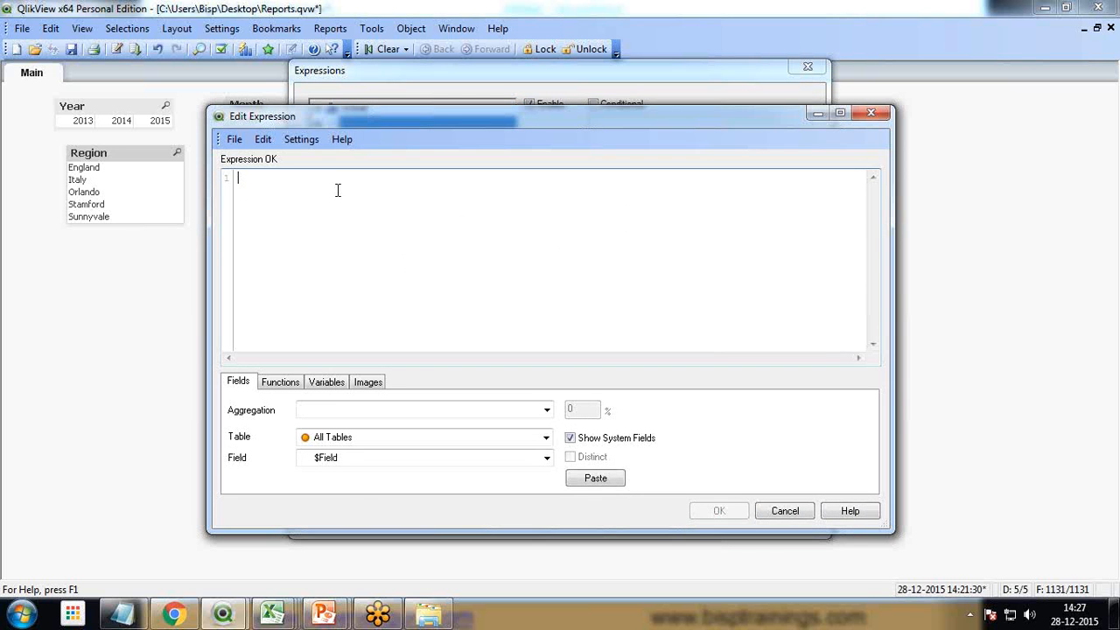
type("su")
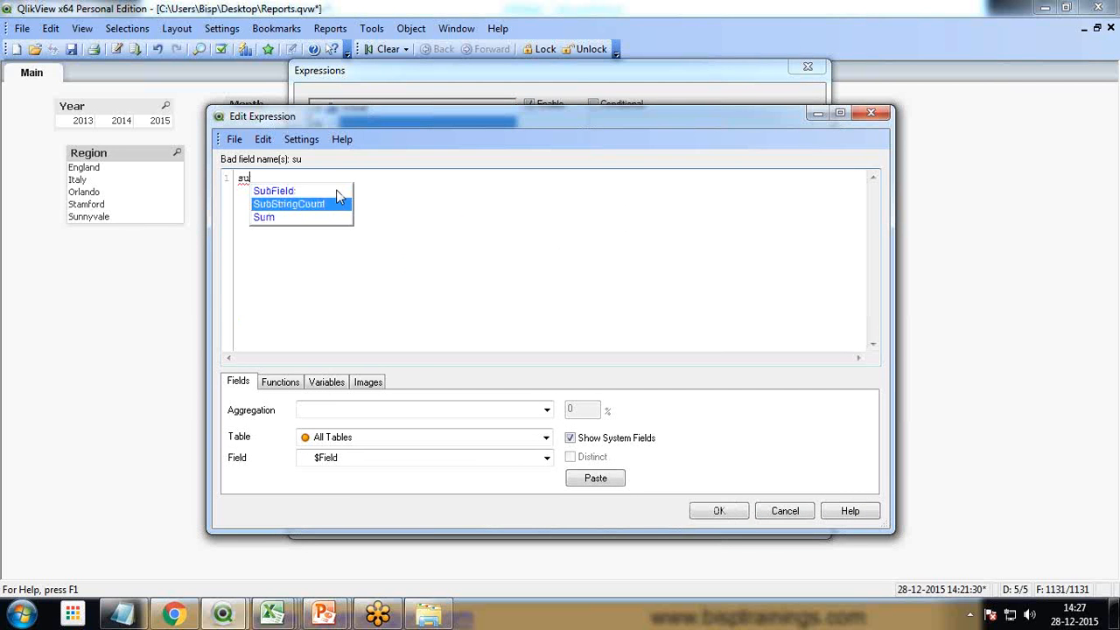
left_click(264, 216)
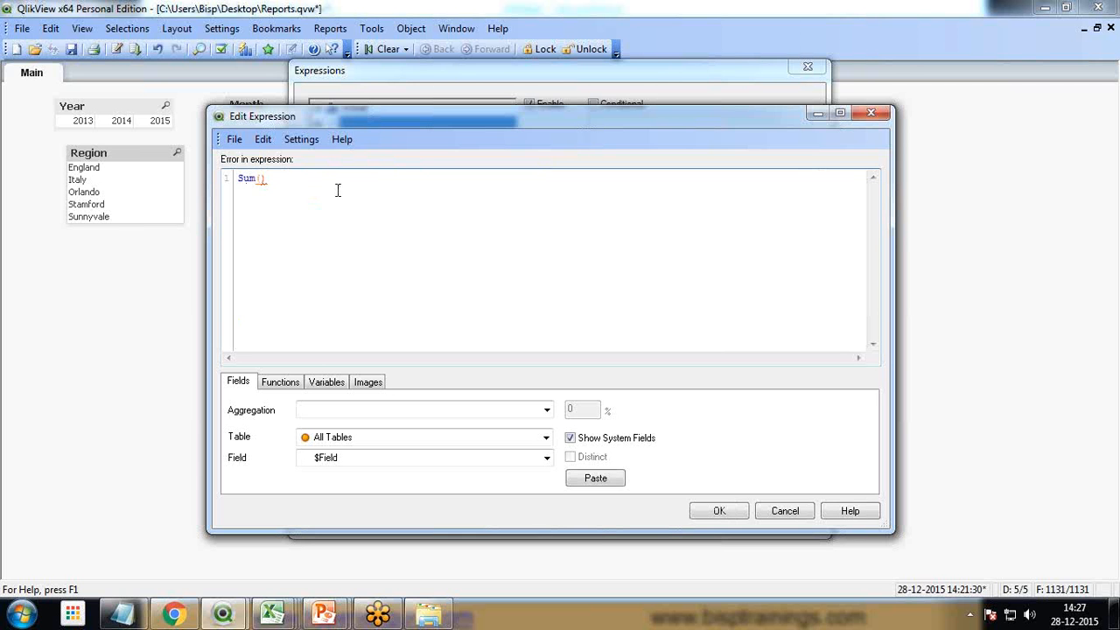
type("{}")
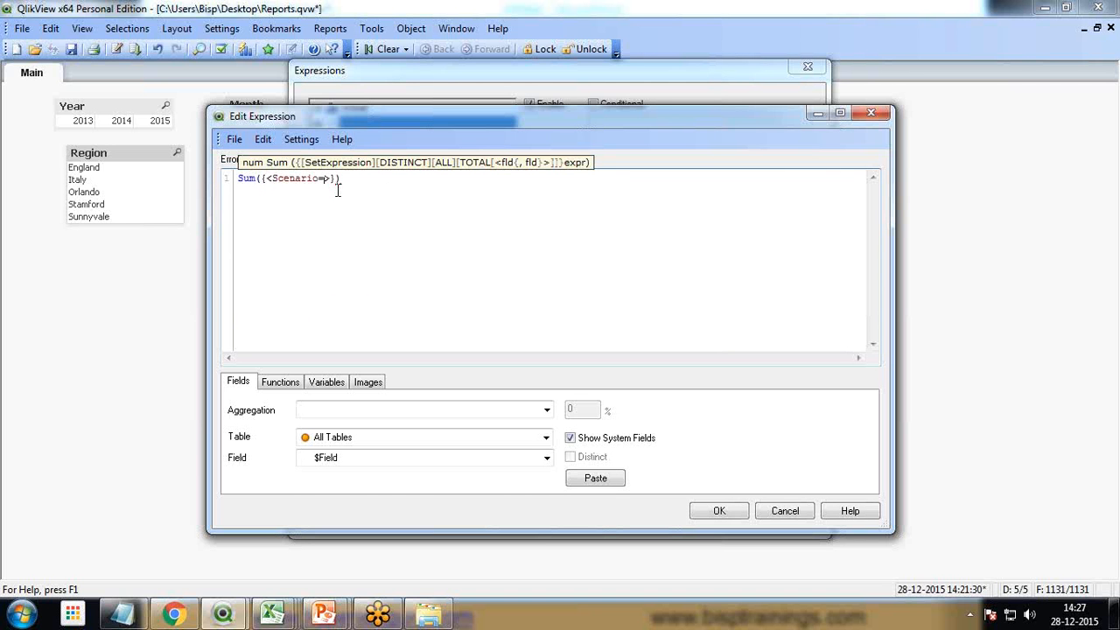
type("{}")
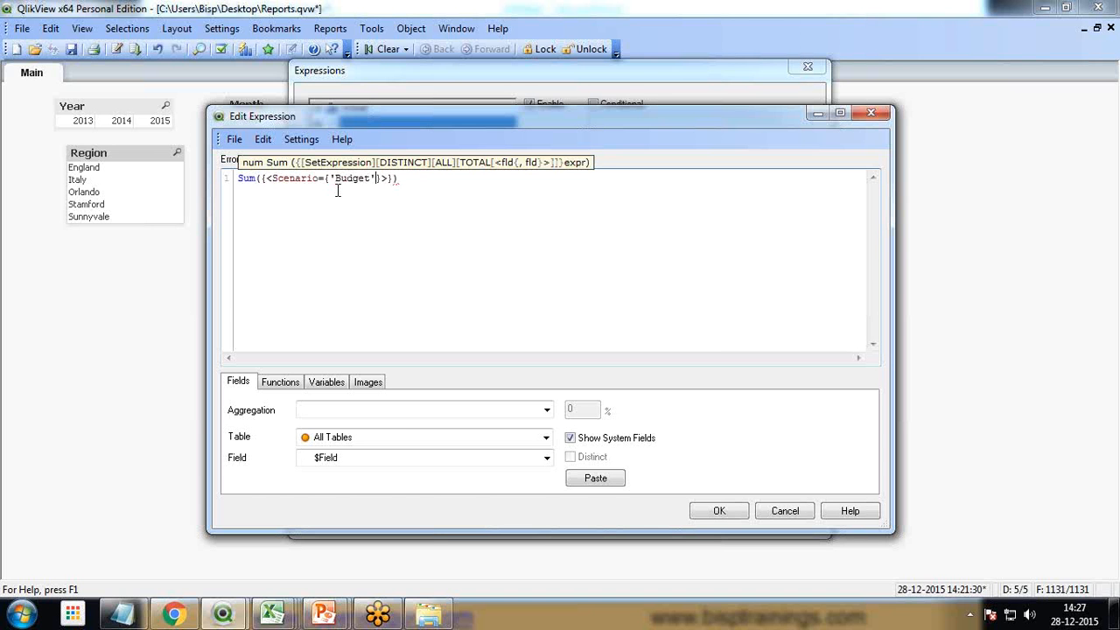
type("am")
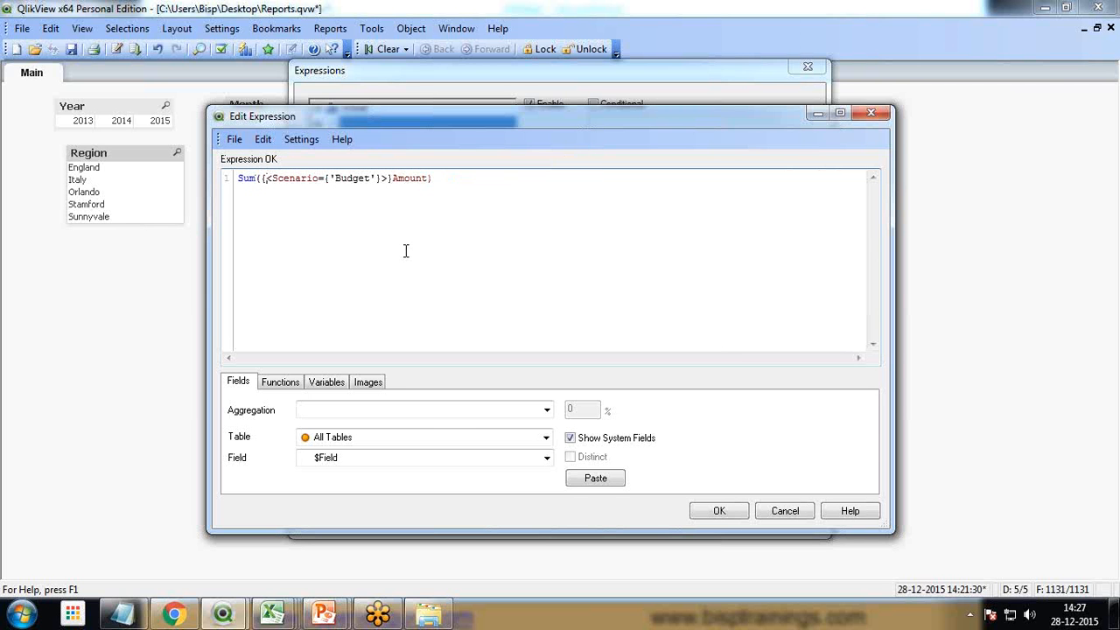
type("$")
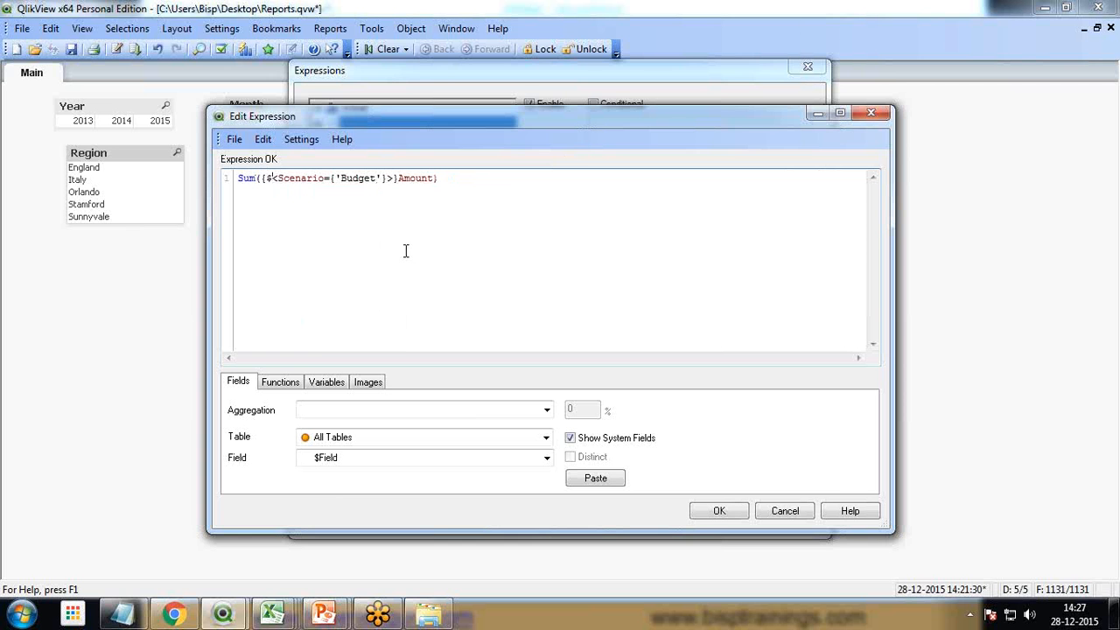
Step: Label the second expression Budget, displayed as a line, and finish the chart
left_click(719, 510)
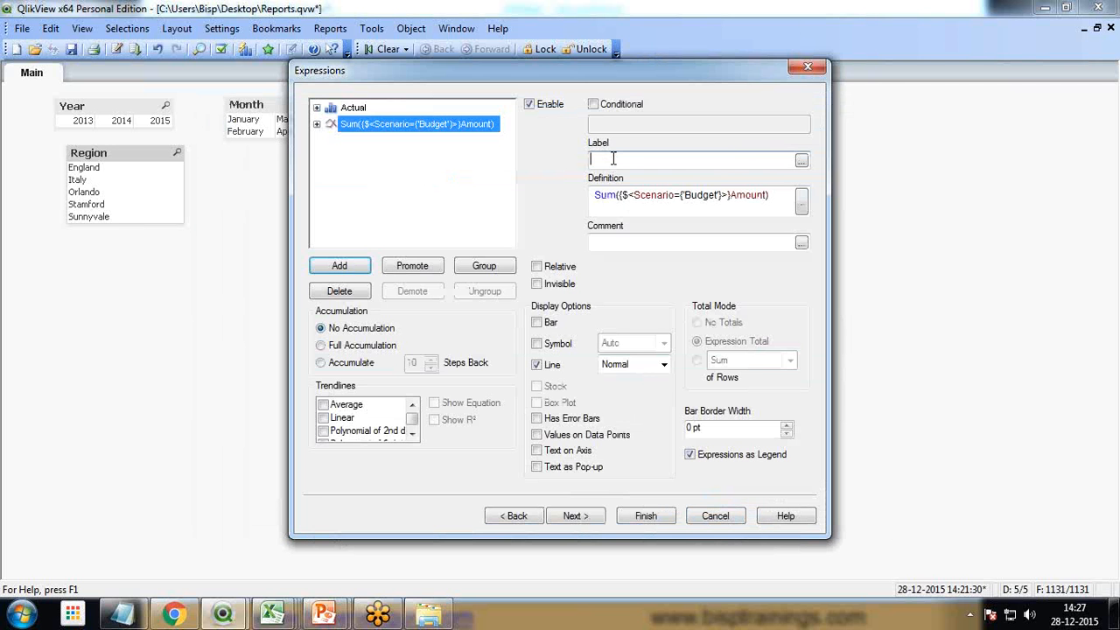
type("Budget")
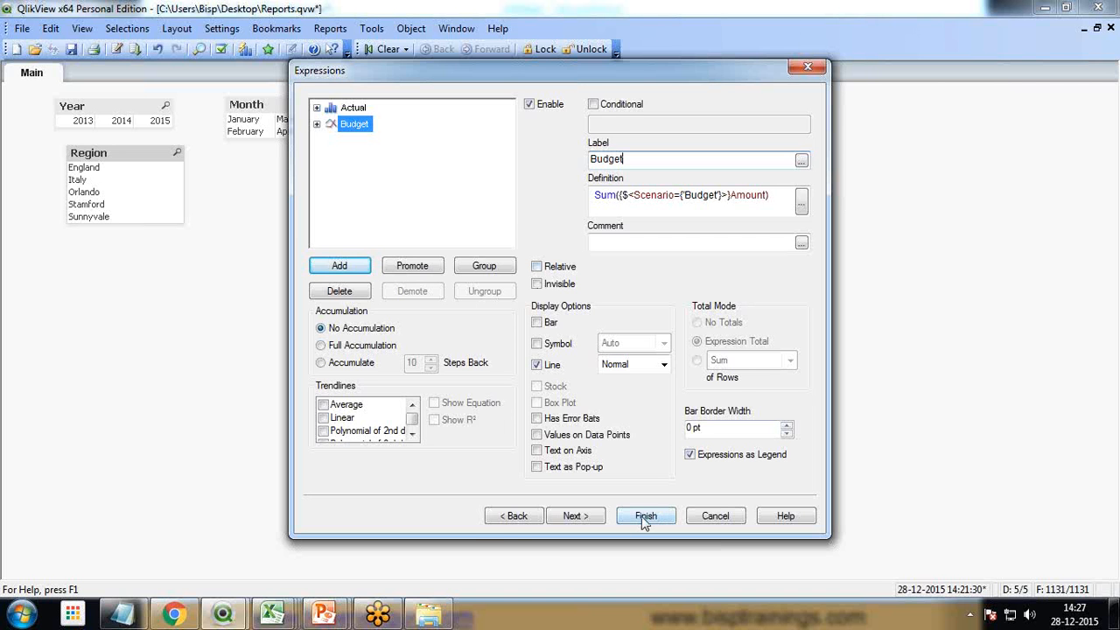
left_click(645, 515)
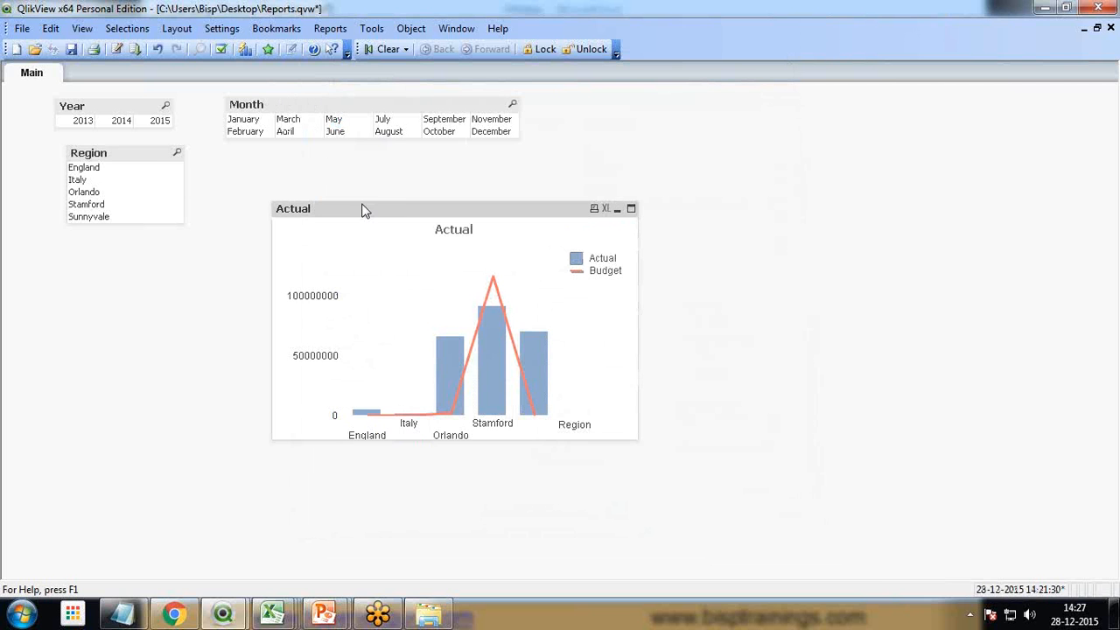
Step: Retitle the new chart 'Actual Vs Budget Expenditure' from its Properties dialog
right_click(378, 203)
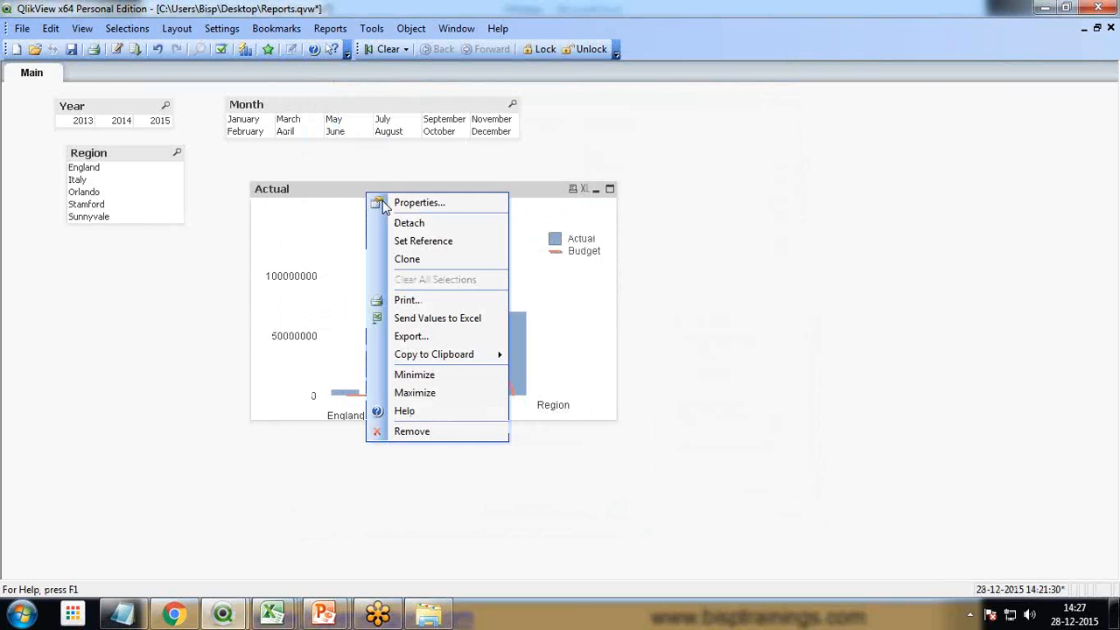
left_click(417, 202)
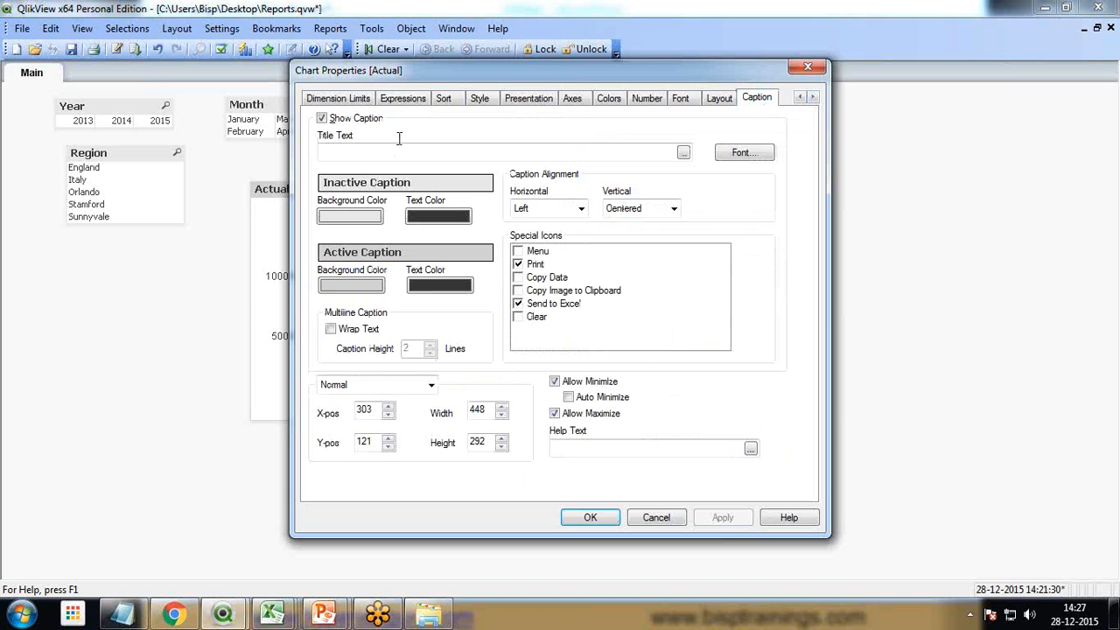
type("Actual Vs Budget Expenditure")
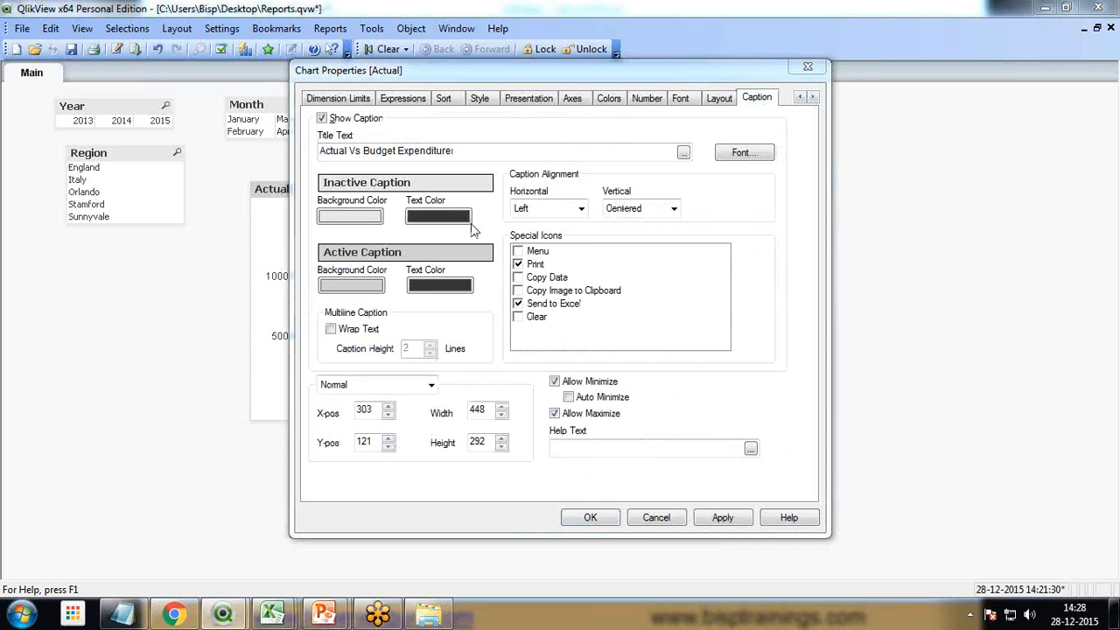
left_click(590, 517)
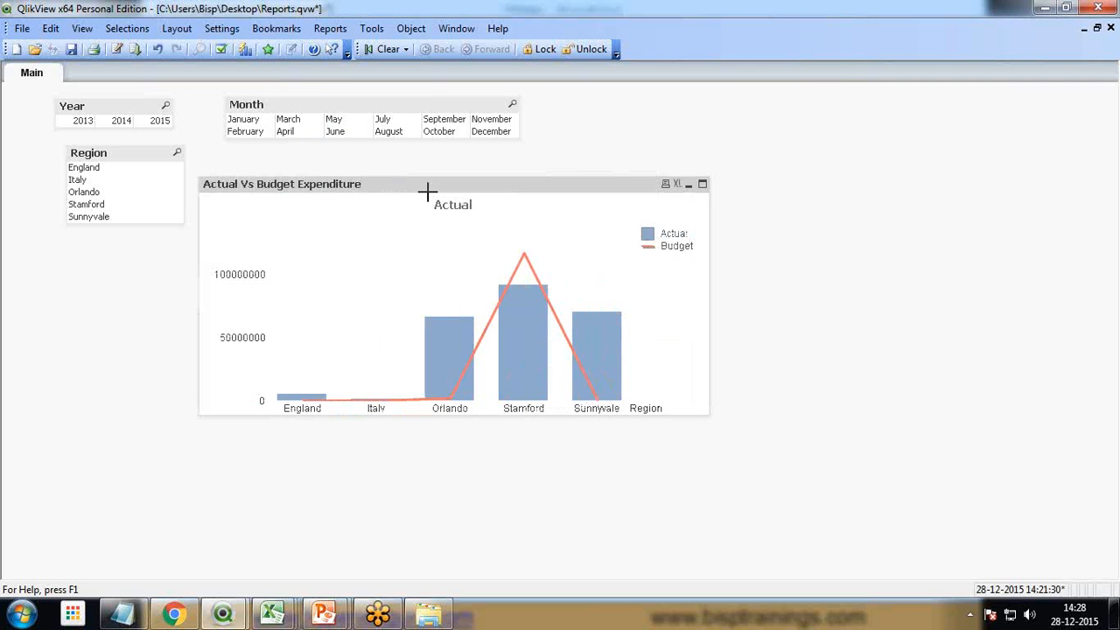
mouse_move(605, 369)
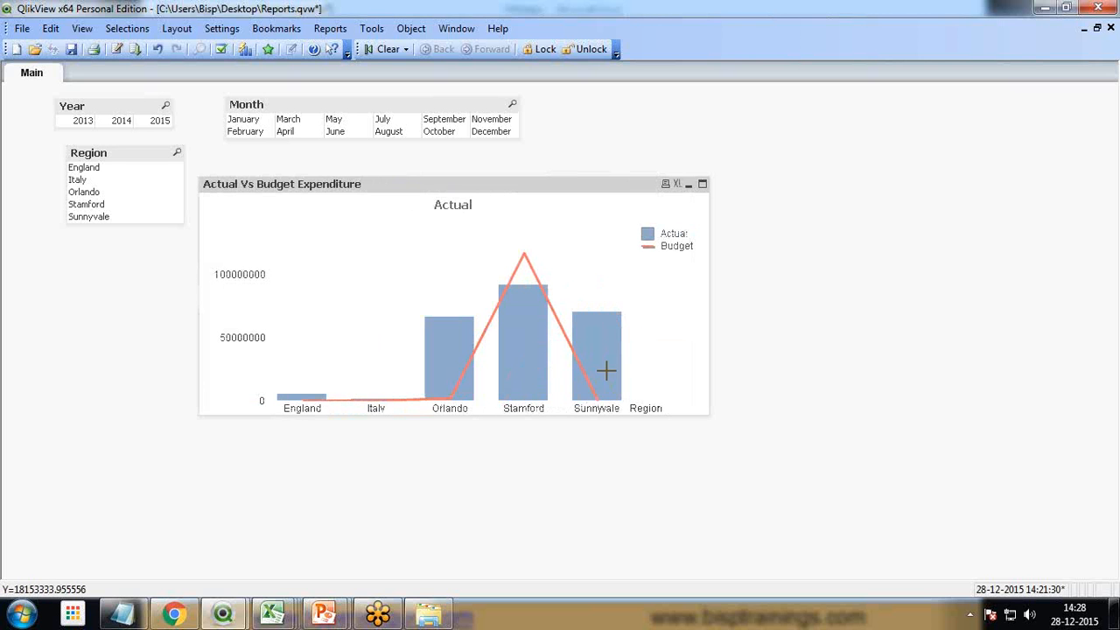
mouse_move(651, 292)
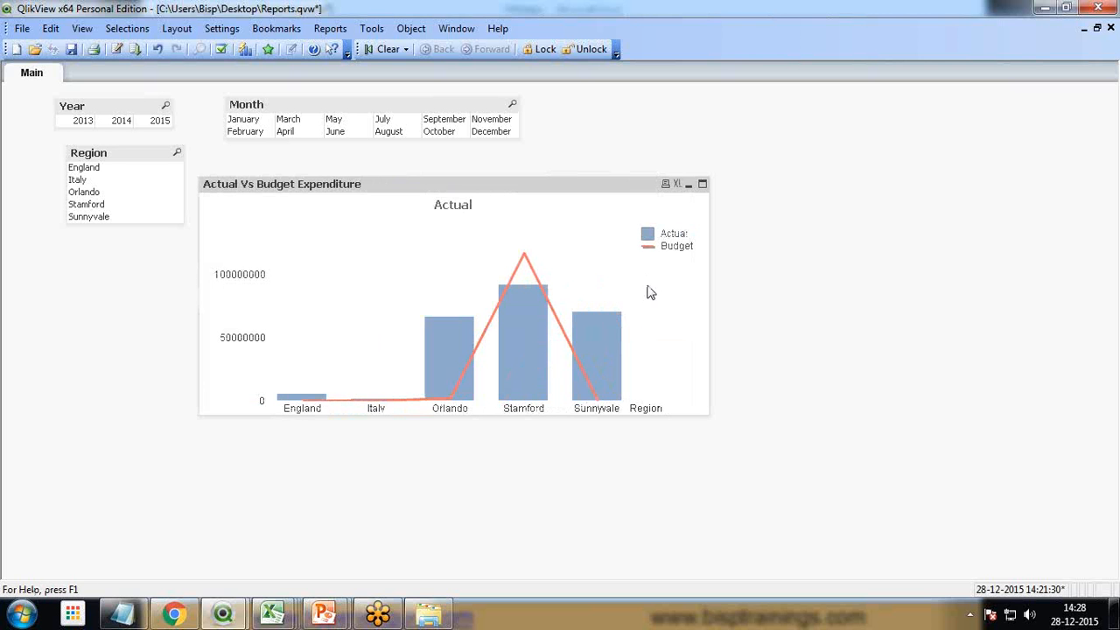
mouse_move(289, 399)
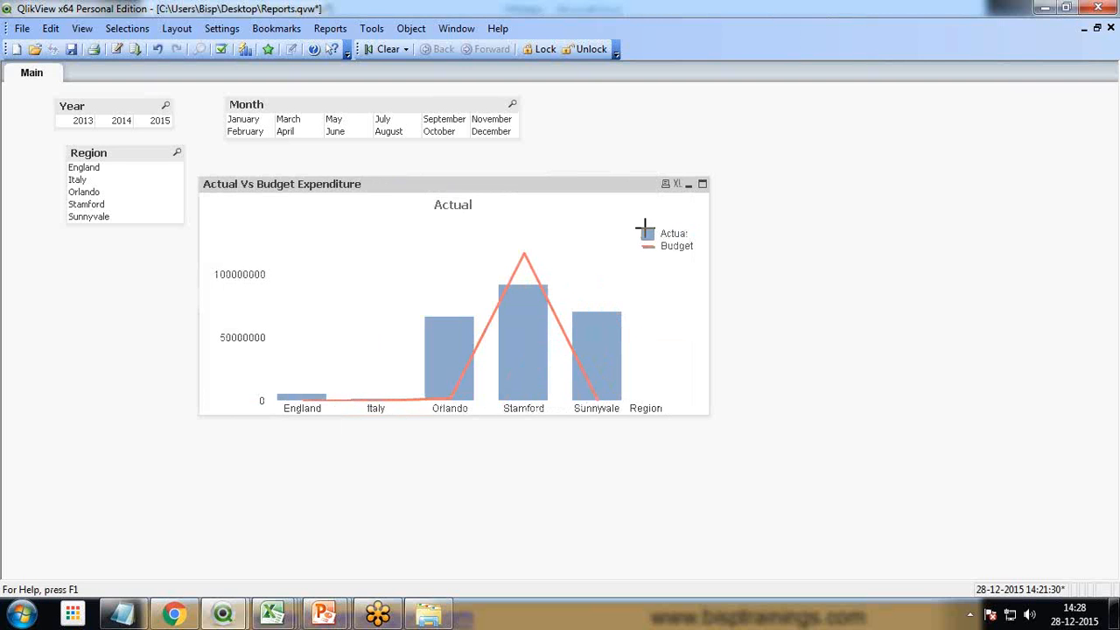
mouse_move(650, 254)
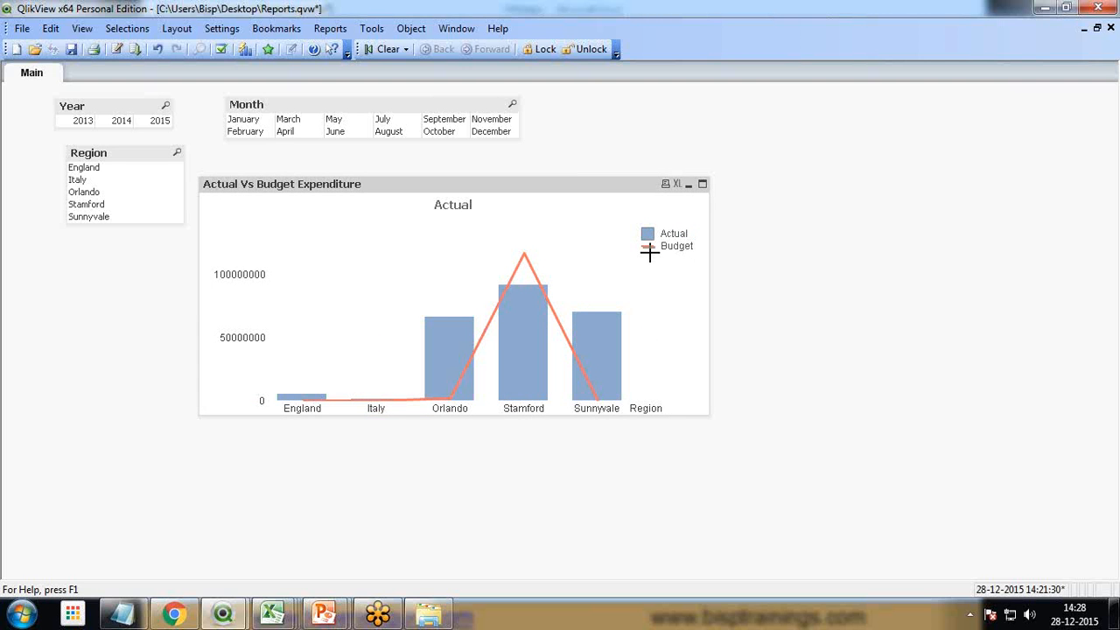
mouse_move(520, 265)
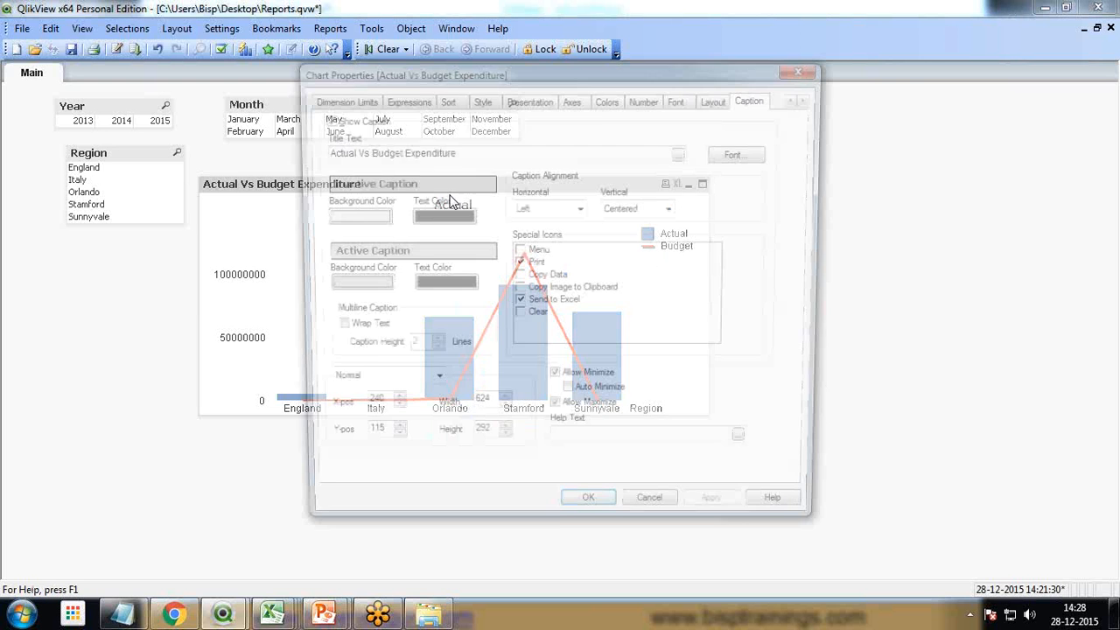
Step: Plot the Budget expression as diamond symbols instead of a line
left_click(530, 98)
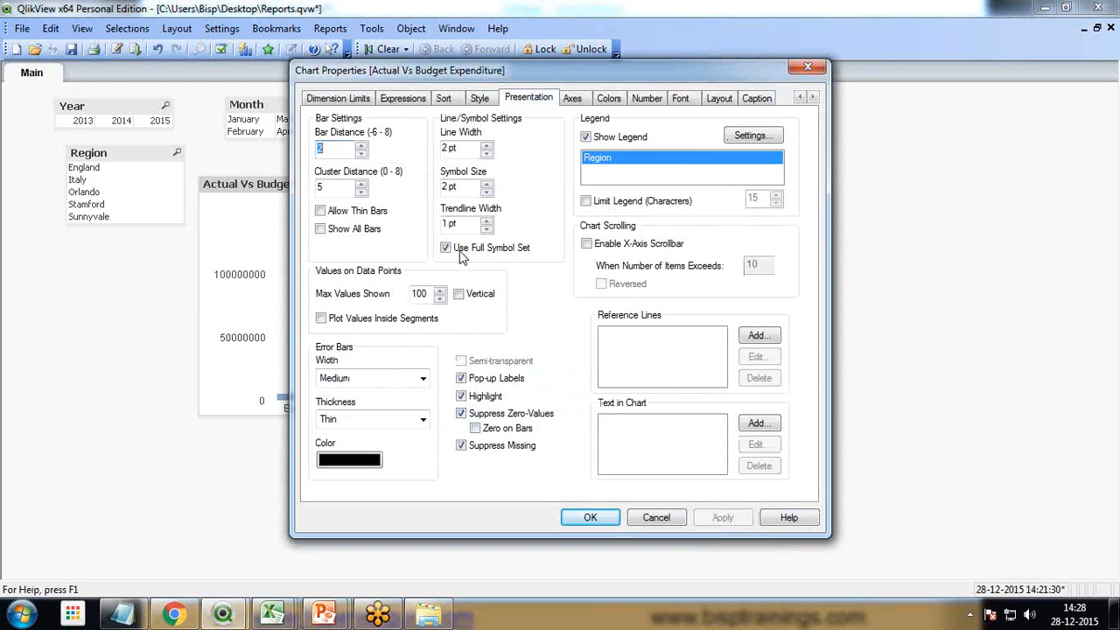
left_click(402, 97)
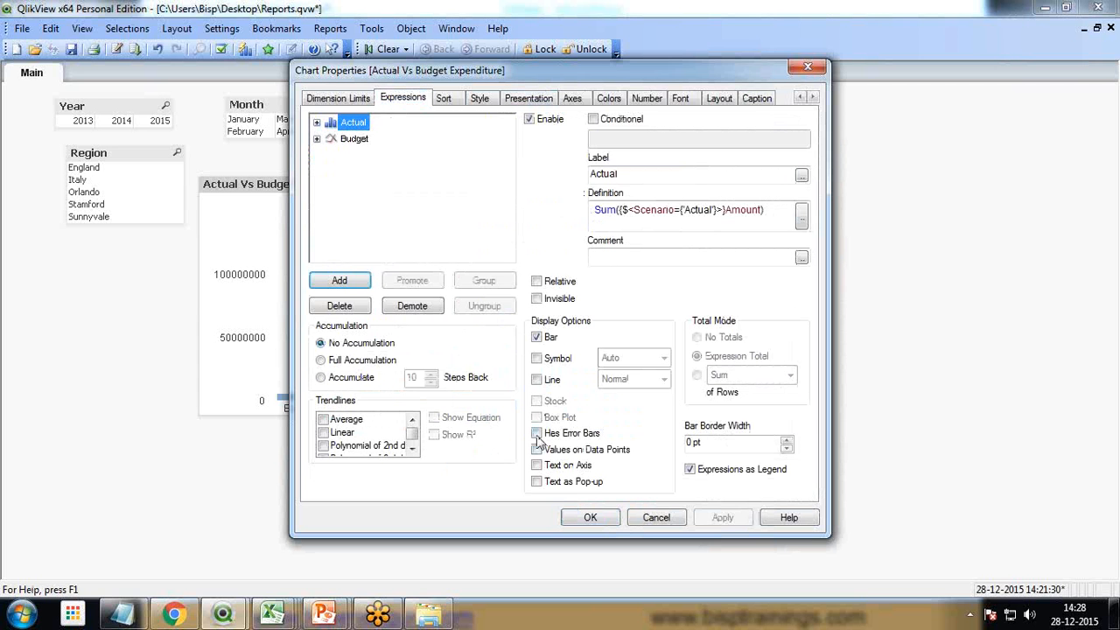
left_click(537, 449)
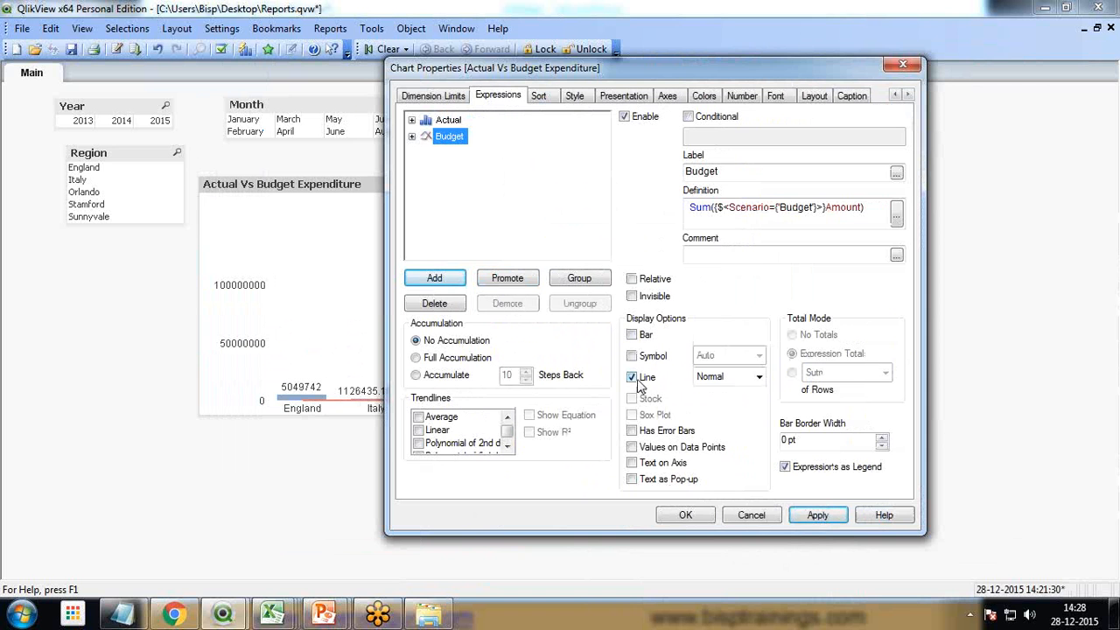
left_click(762, 376)
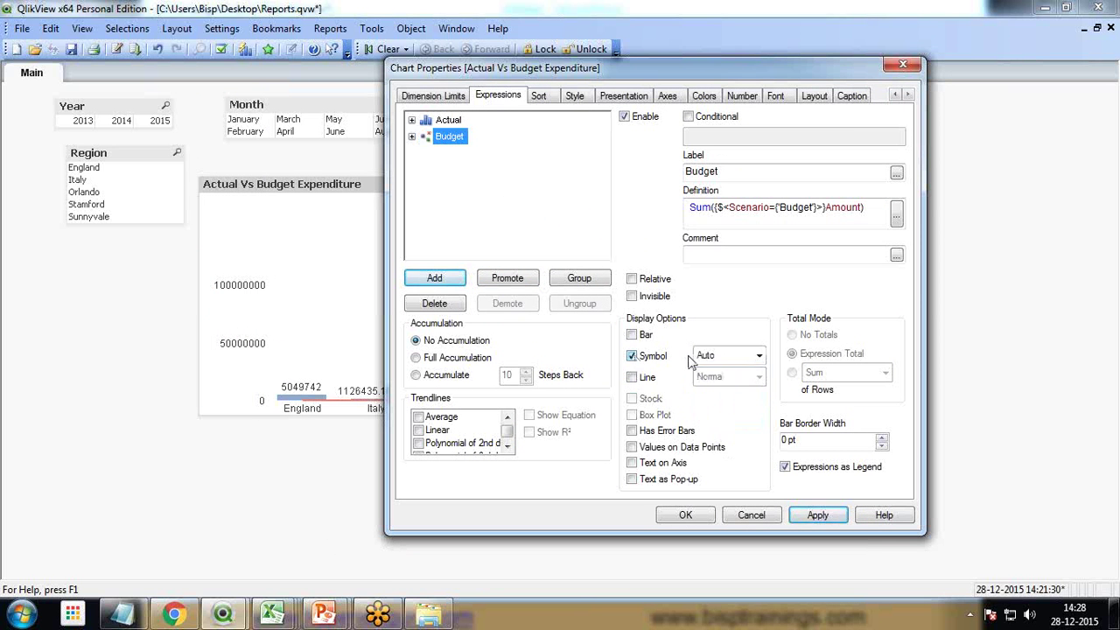
left_click(754, 355)
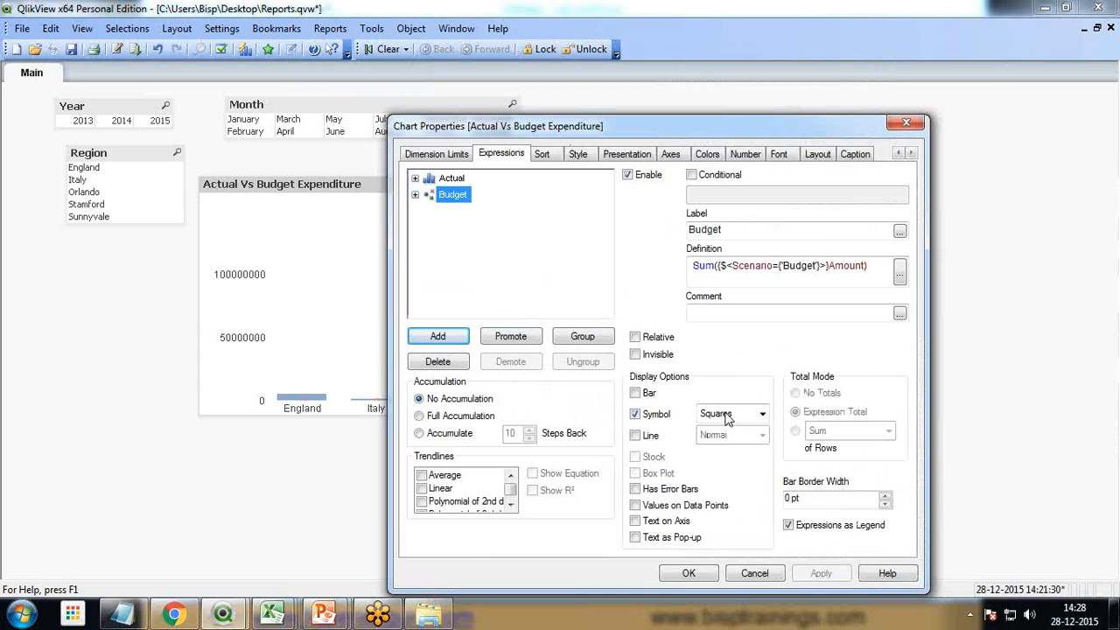
left_click(760, 413)
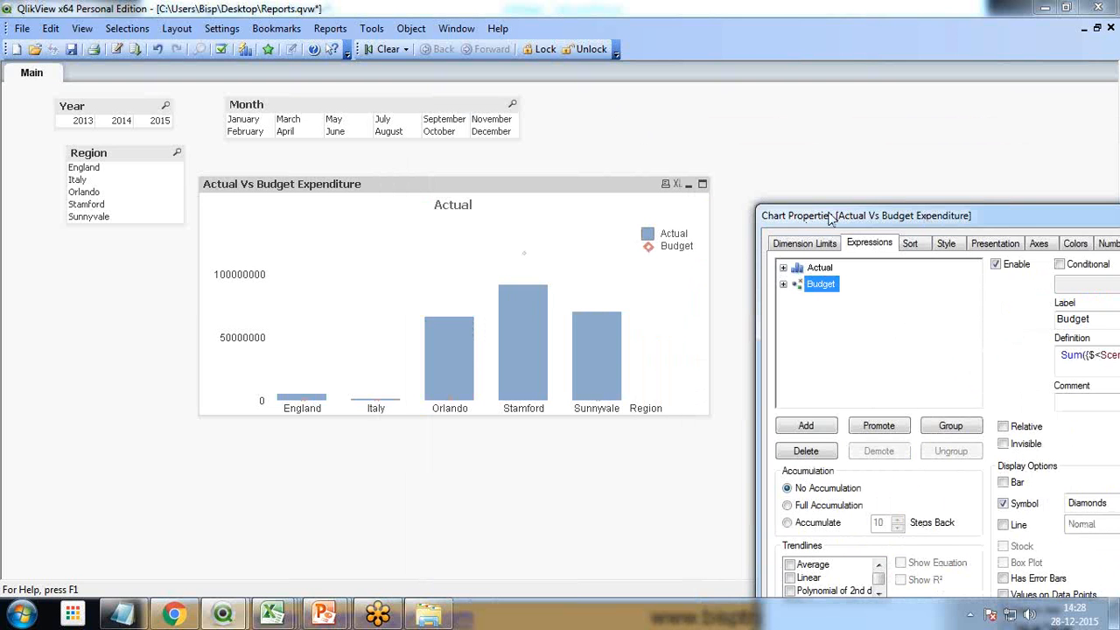
left_click(550, 140)
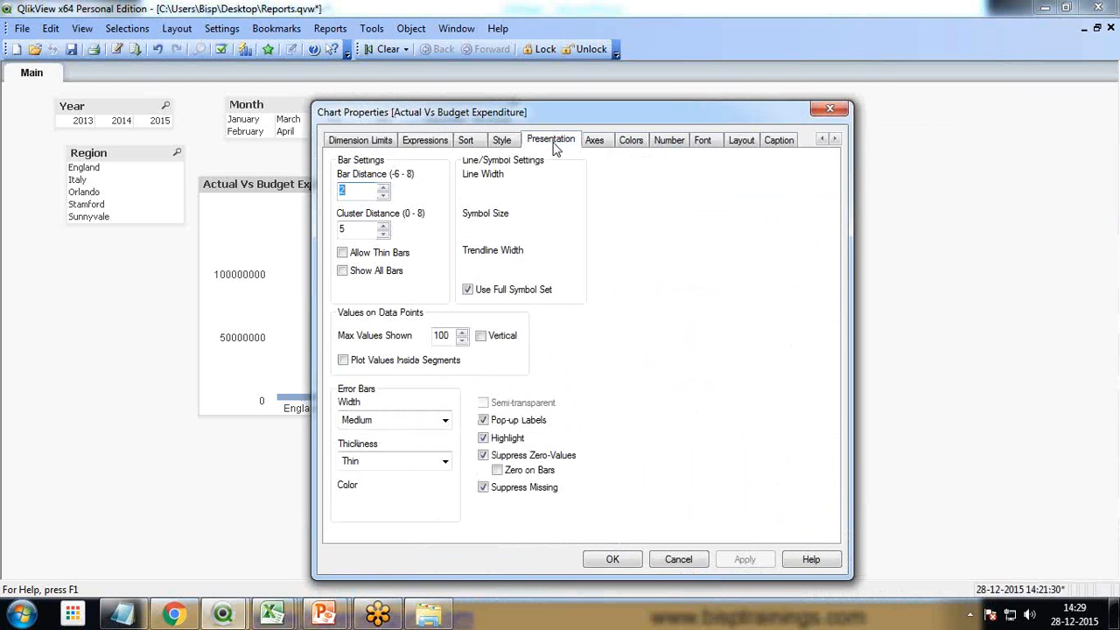
Step: Review the Style, Axes and Presentation tabs and enable Show Grid for the Budget axis
left_click(503, 140)
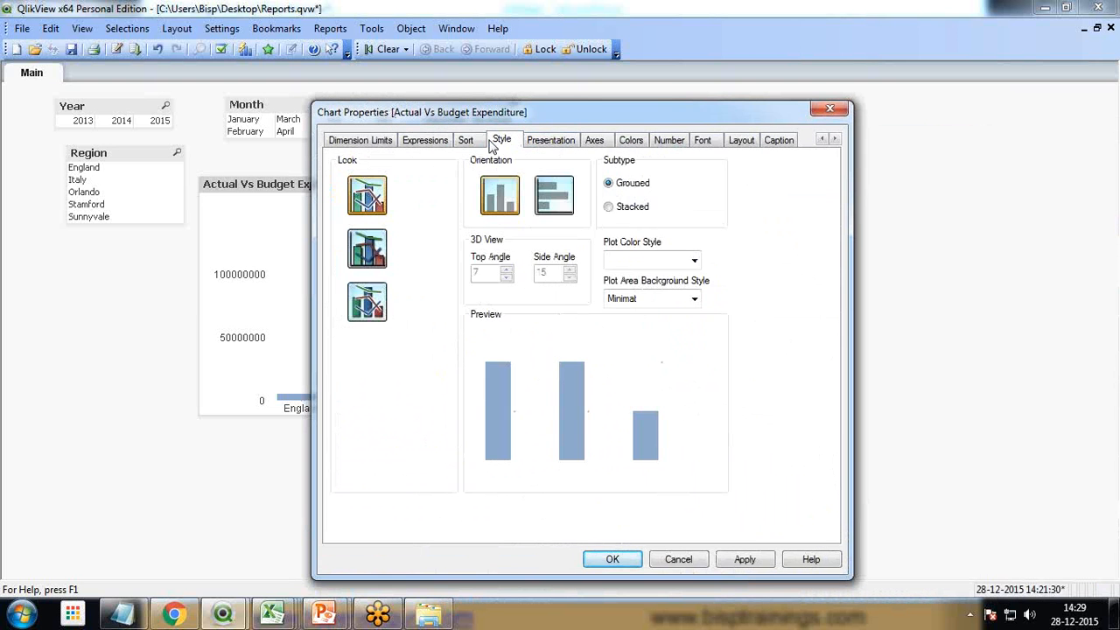
left_click(594, 140)
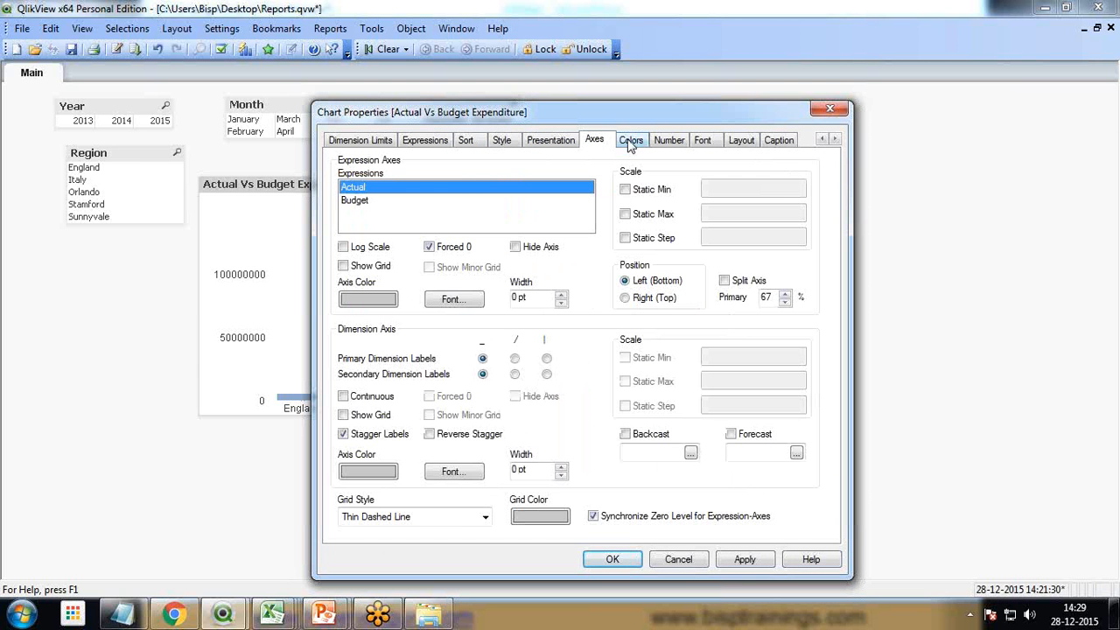
mouse_move(668, 150)
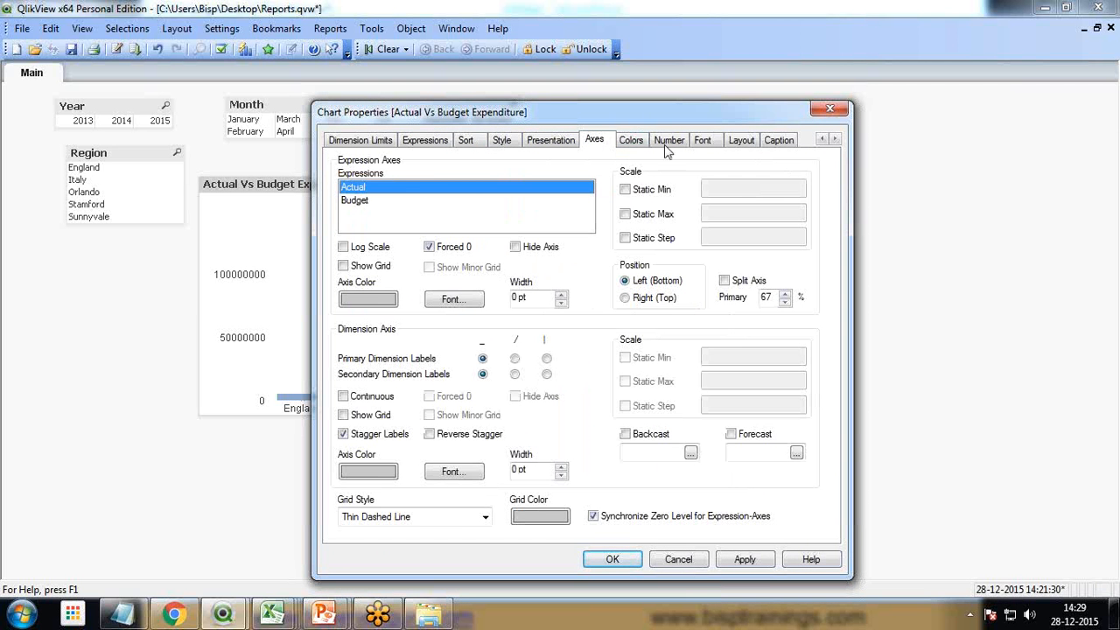
left_click(704, 139)
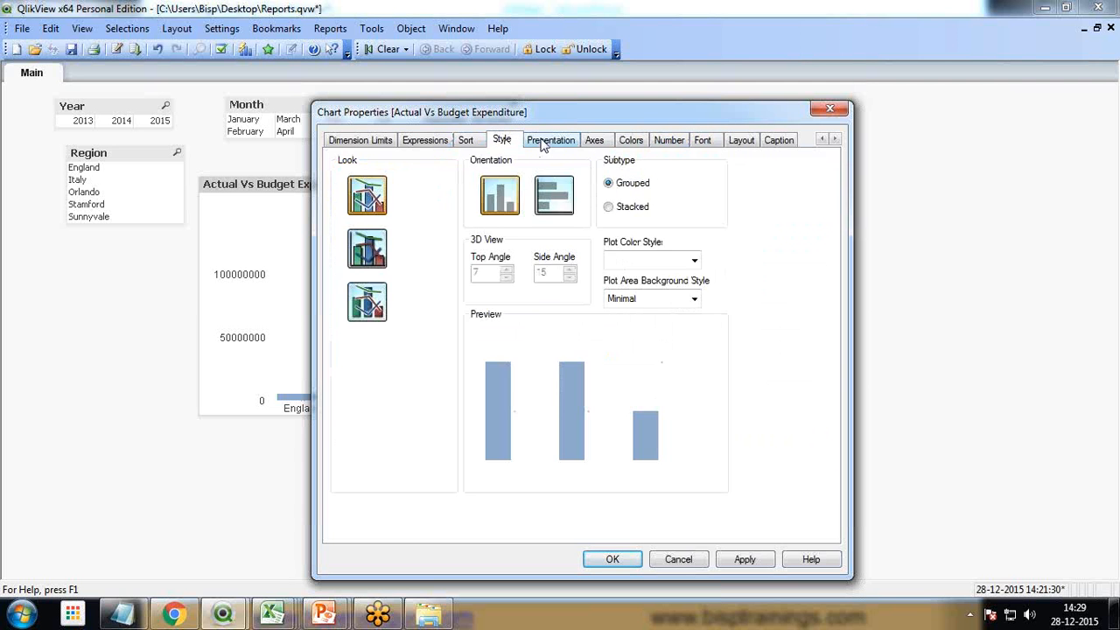
left_click(550, 140)
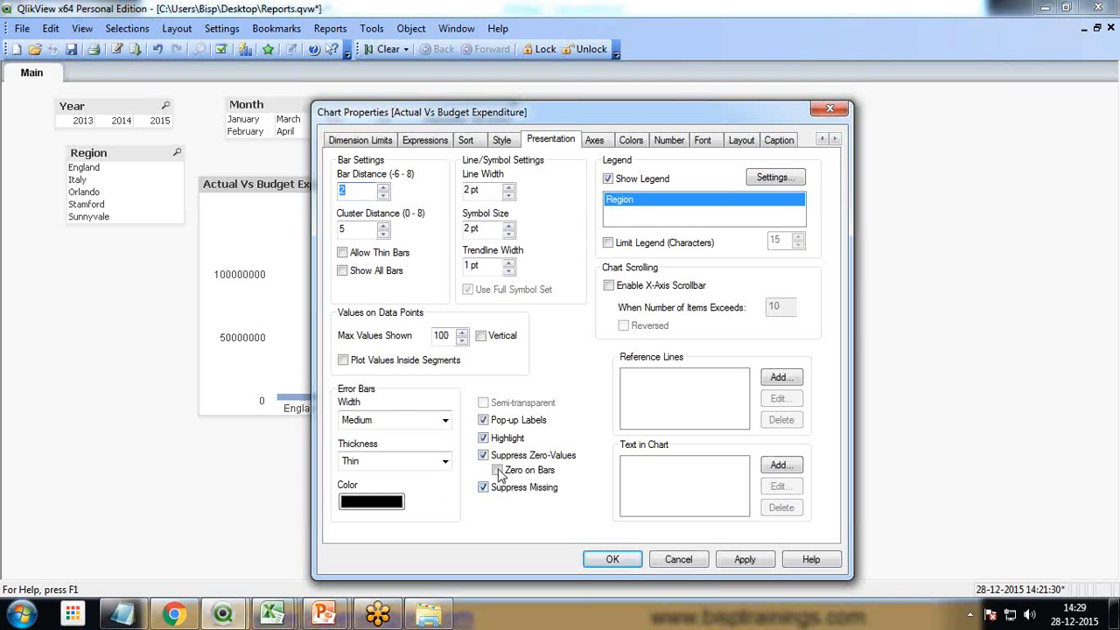
left_click(595, 139)
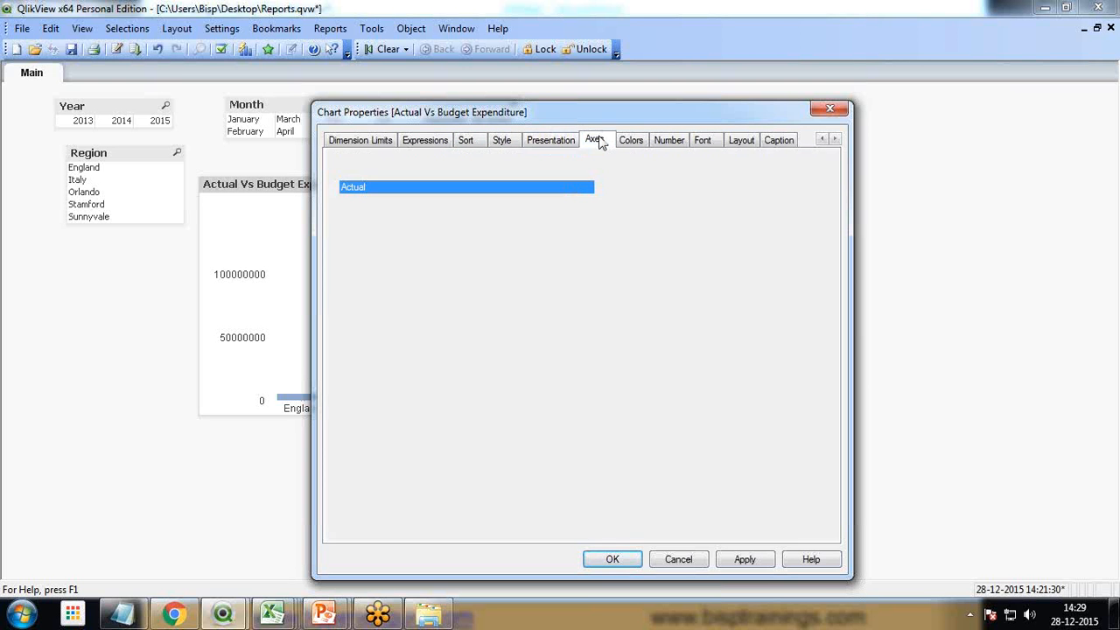
left_click(355, 200)
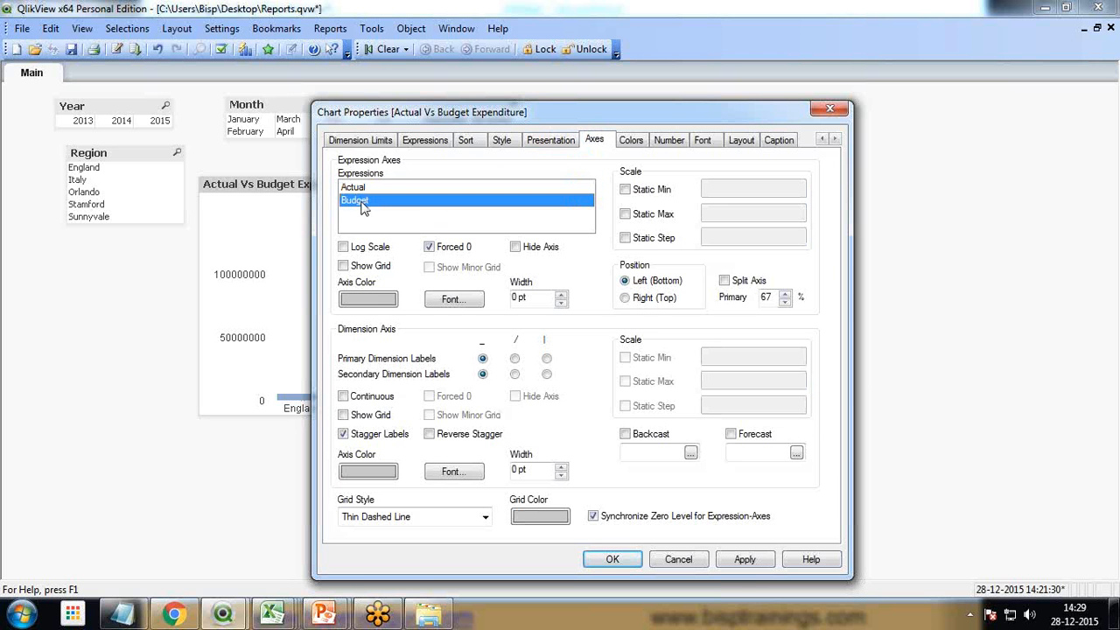
left_click(343, 265)
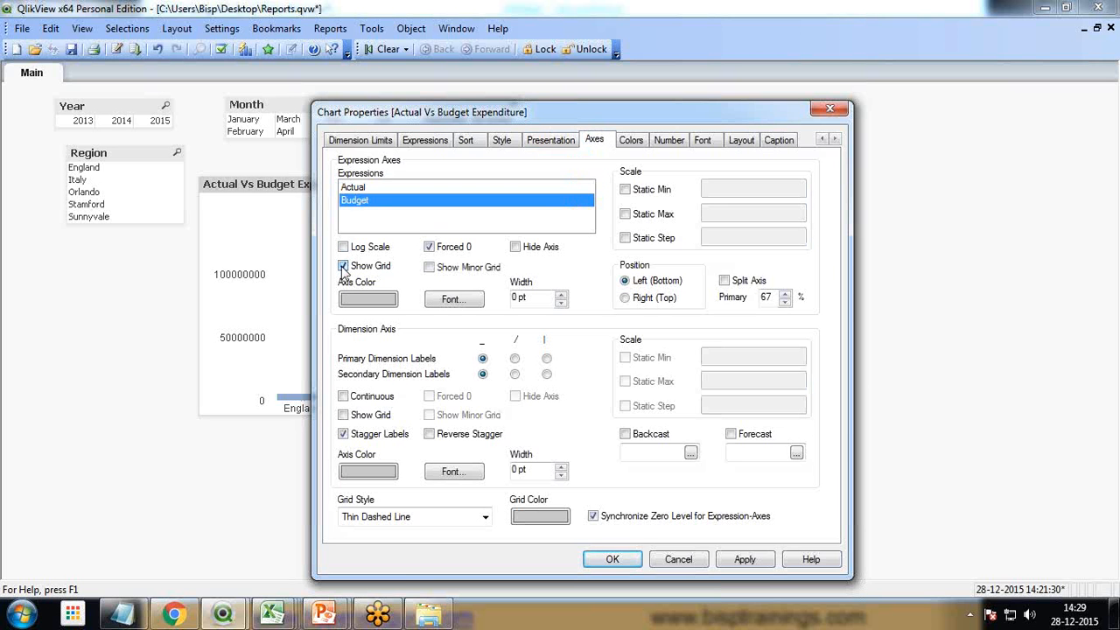
Step: Raise the symbol size to 4 pt and close Chart Properties
left_click(428, 267)
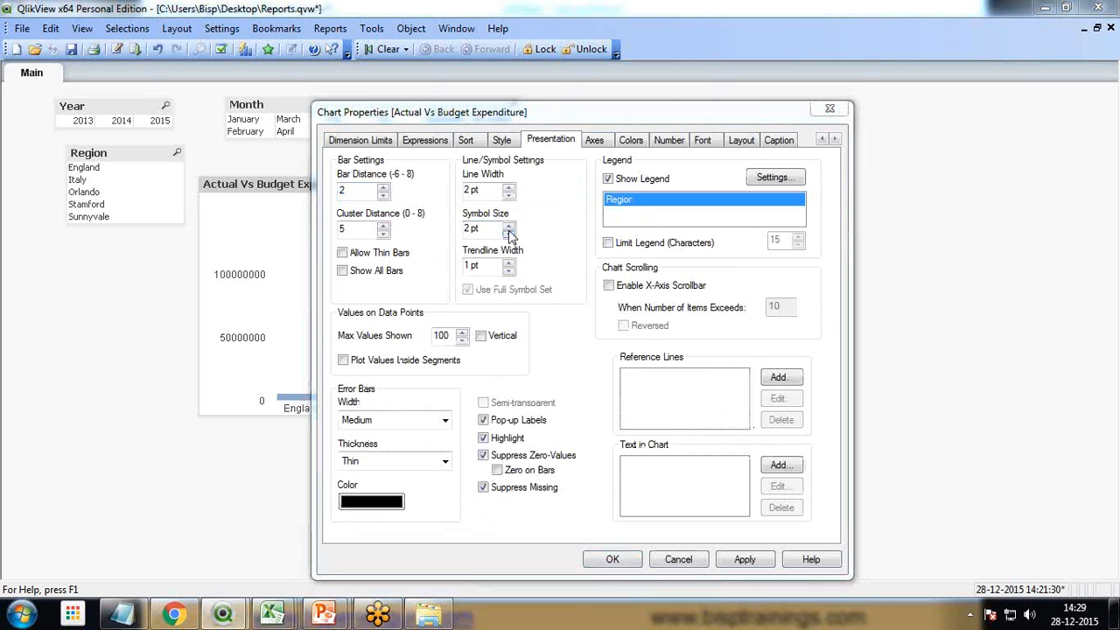
left_click(510, 224)
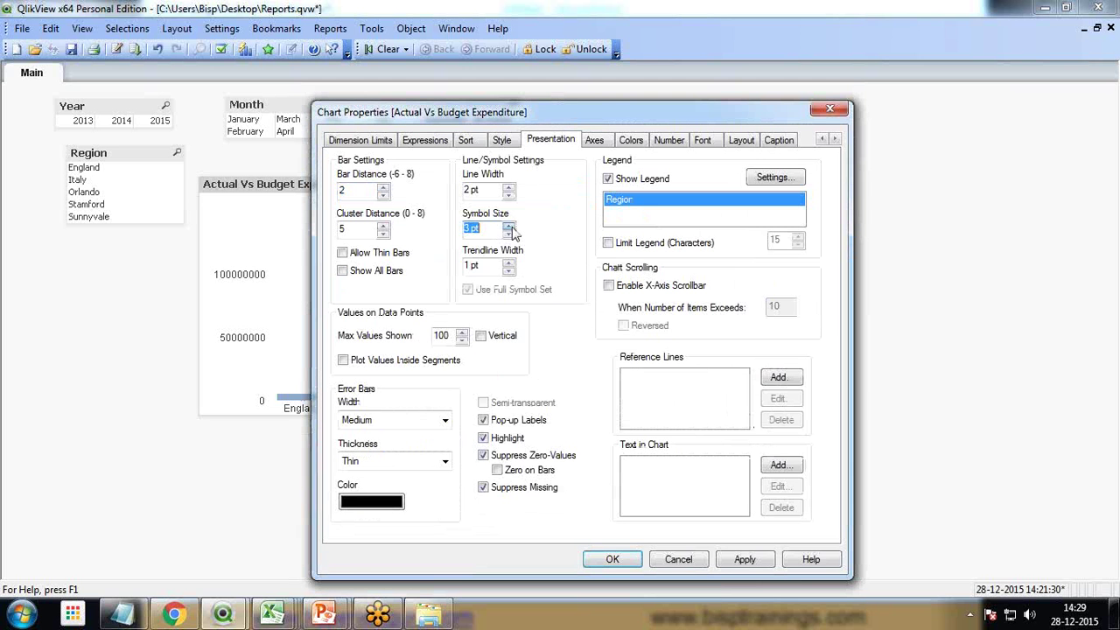
left_click(509, 225)
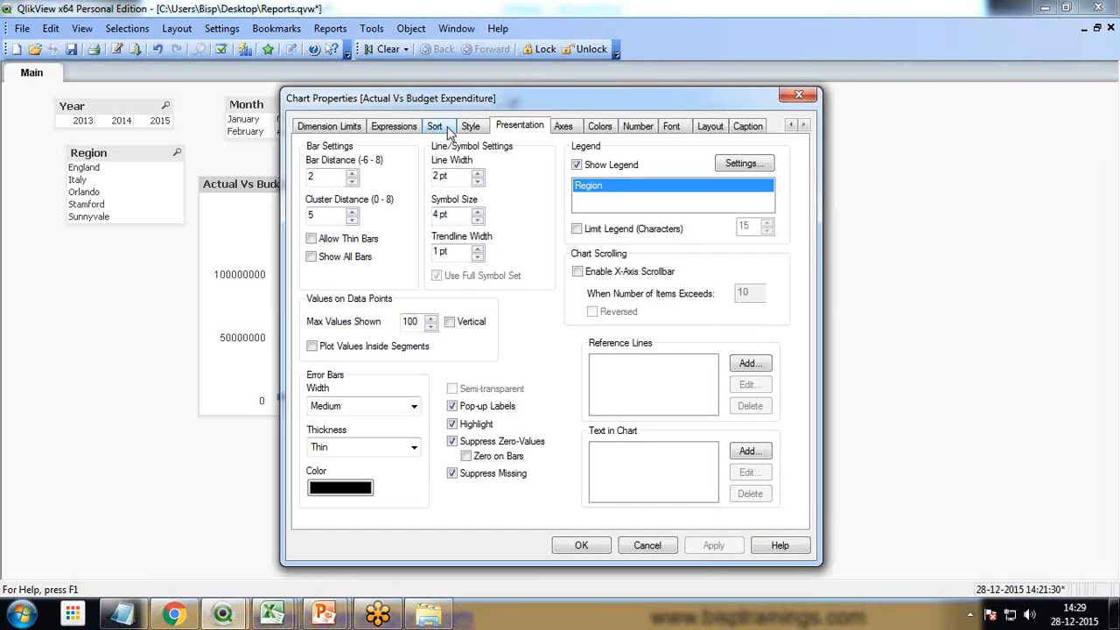
left_click(394, 125)
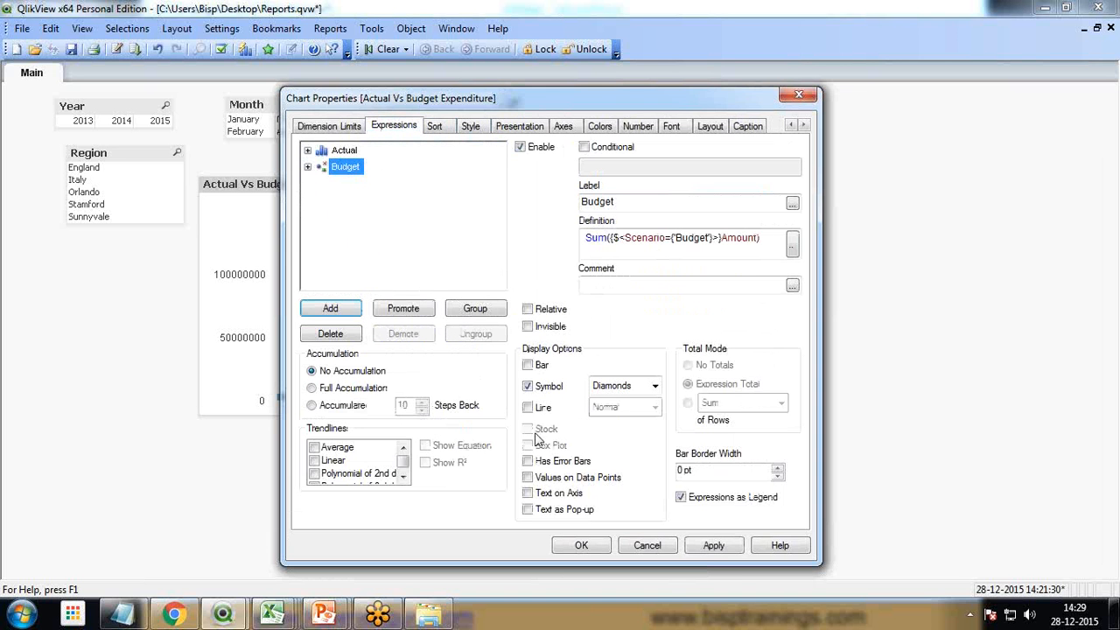
left_click(528, 407)
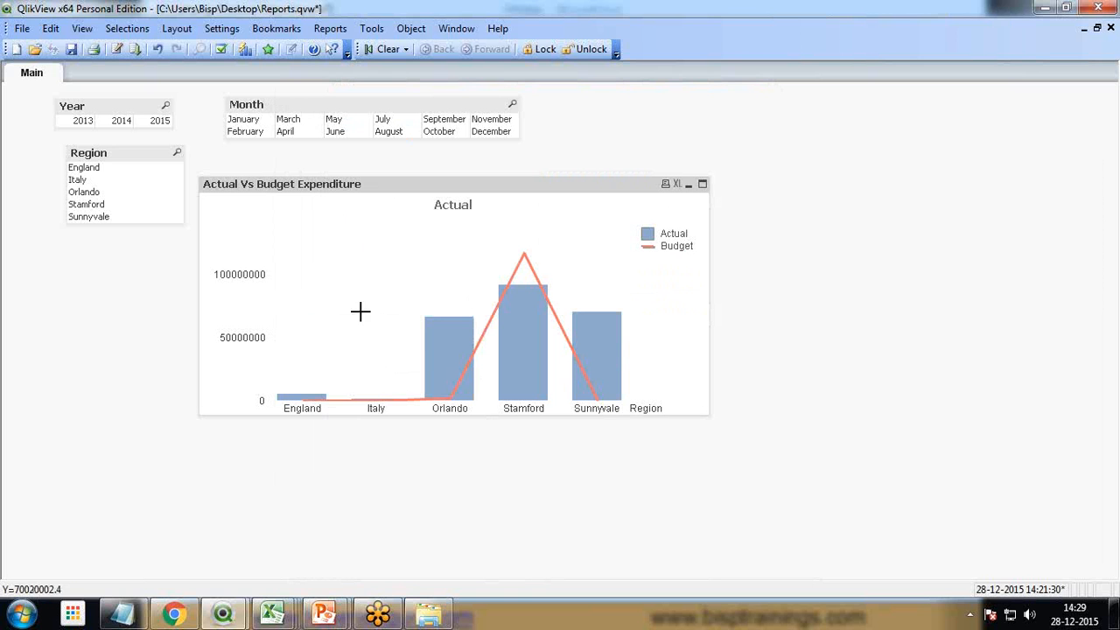
mouse_move(600, 235)
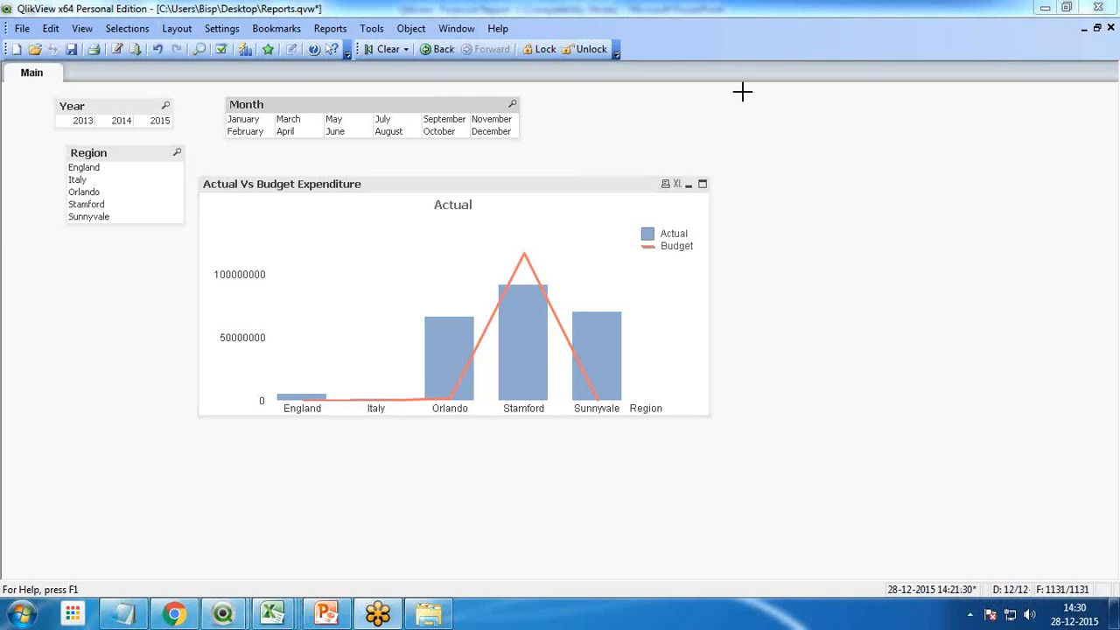
mouse_move(755, 296)
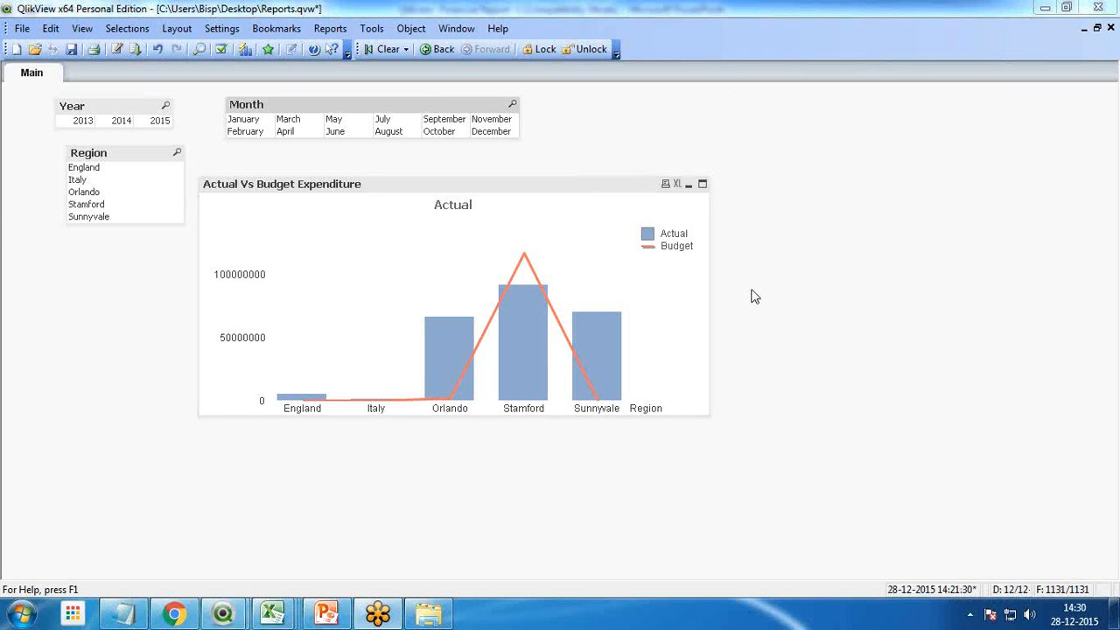
mouse_move(125, 158)
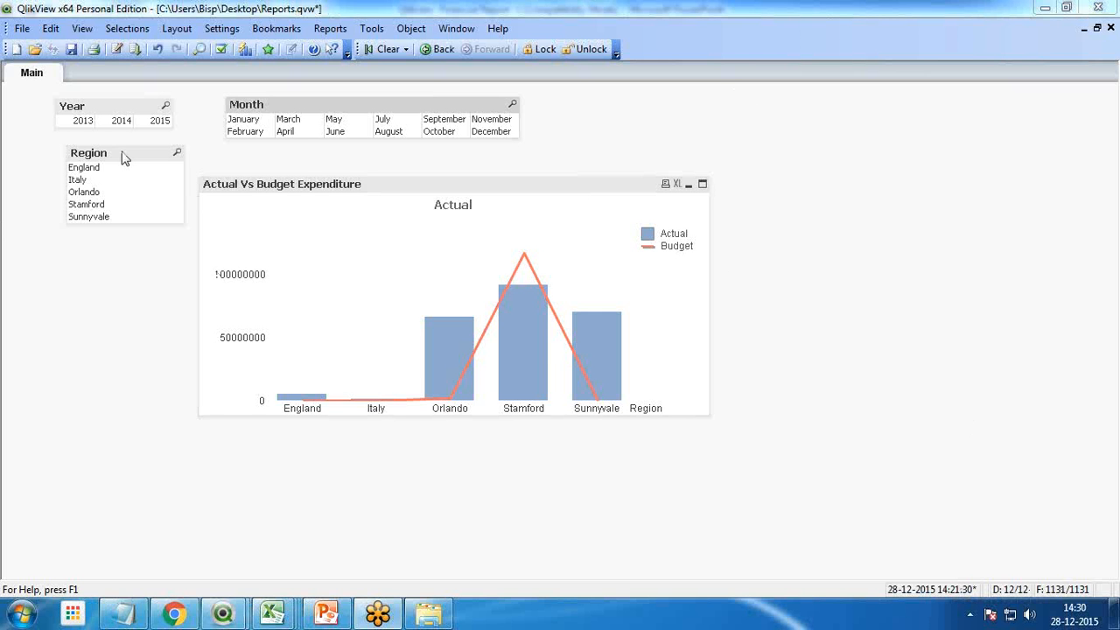
mouse_move(117, 179)
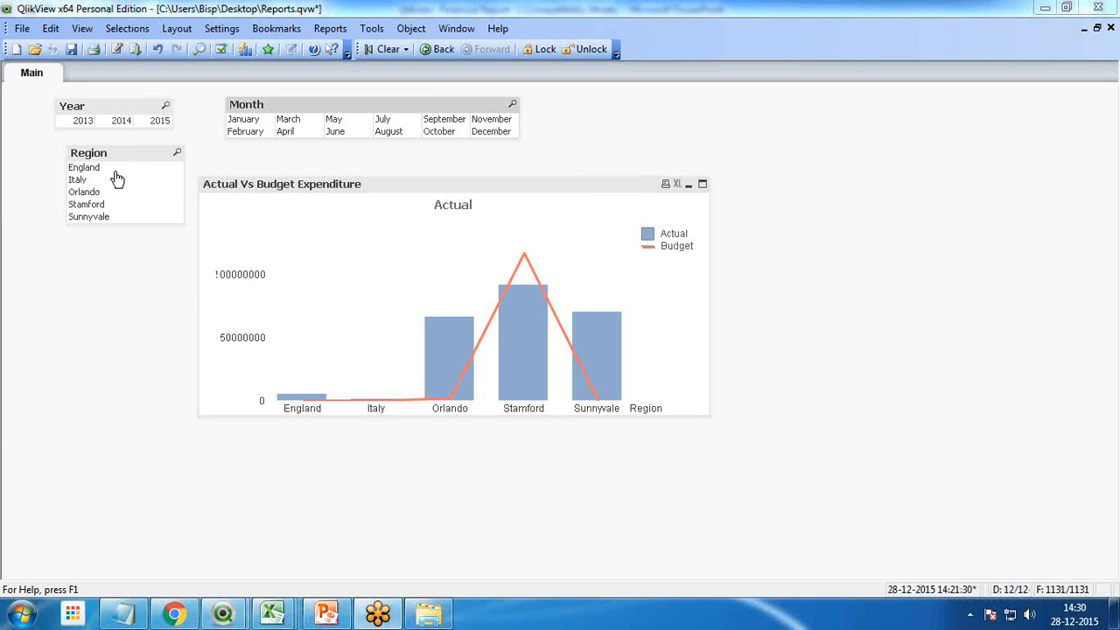
mouse_move(81, 176)
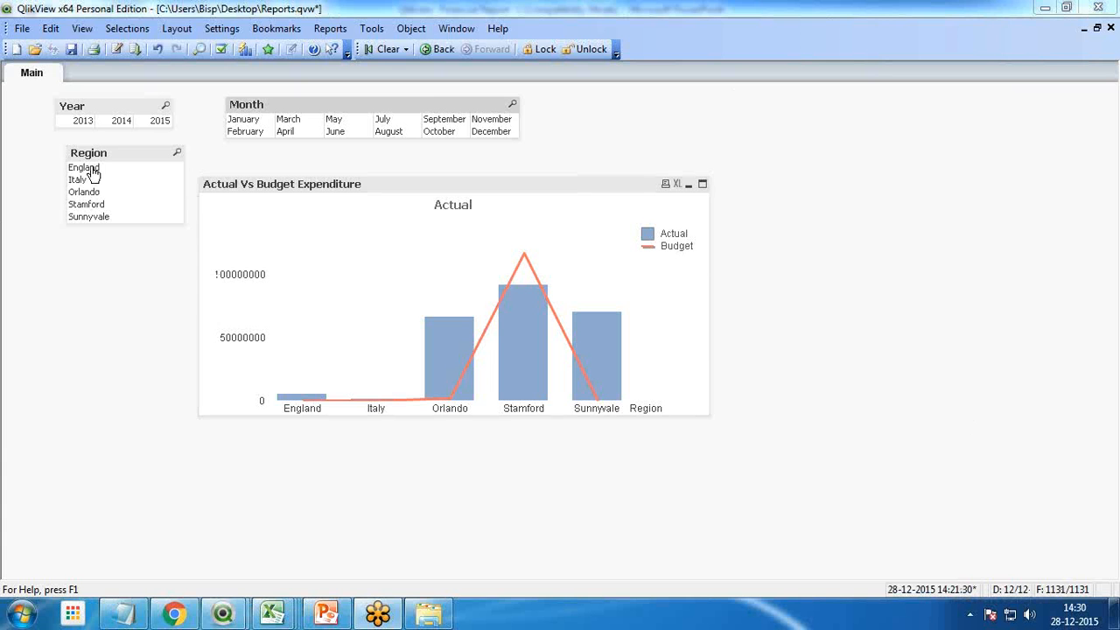
Step: Filter regions to England, Italy and Orlando, clear the selection, then switch to PowerPoint
left_click(77, 180)
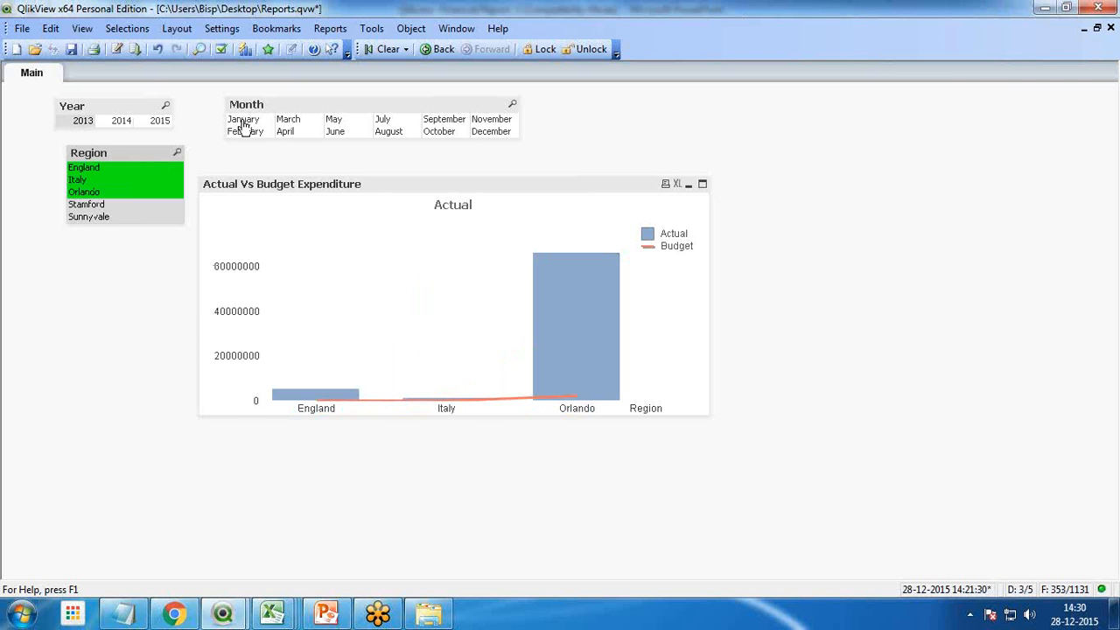
left_click(244, 125)
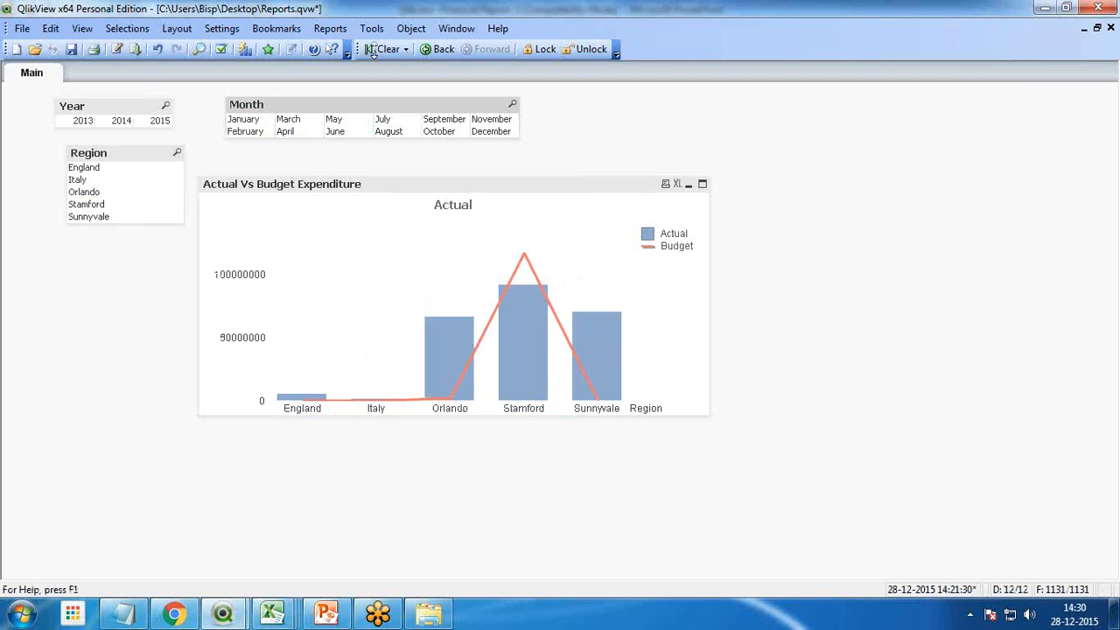
mouse_move(330, 226)
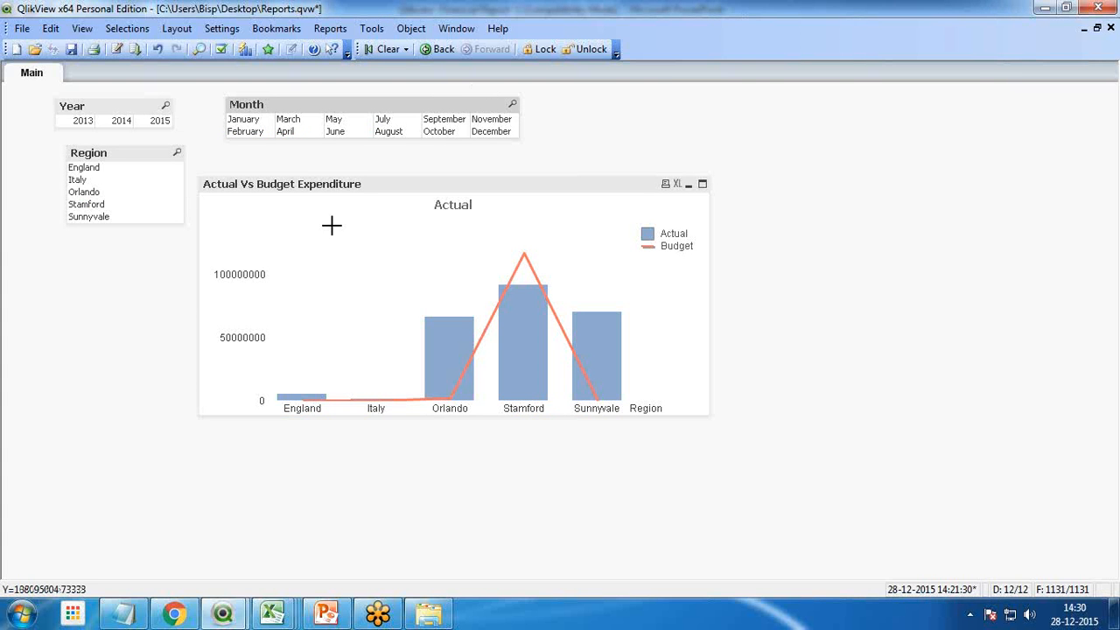
left_click(320, 612)
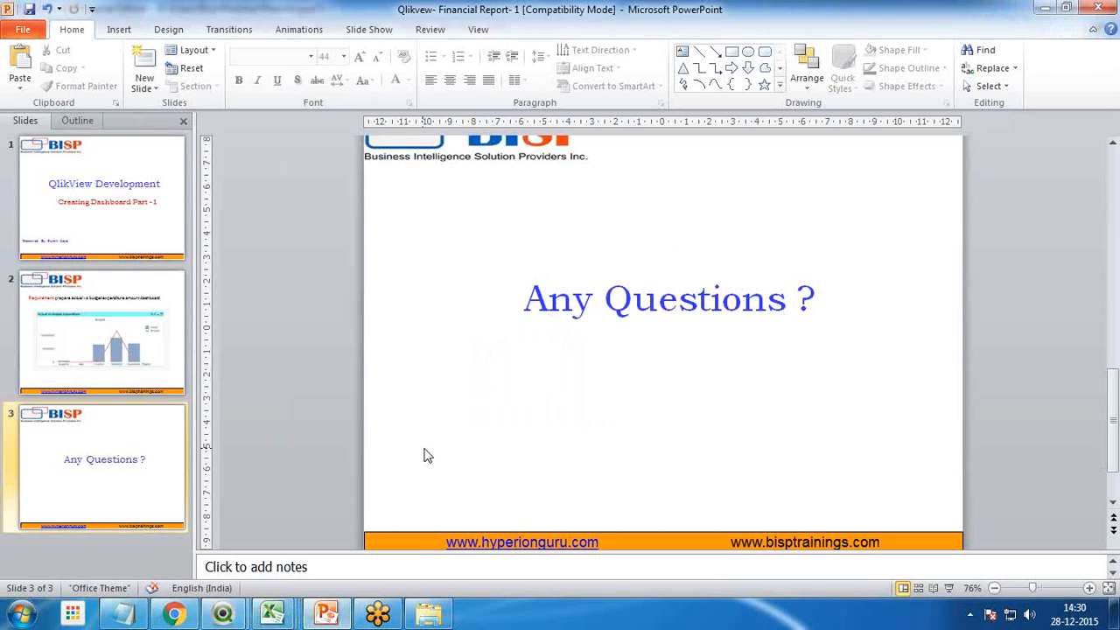